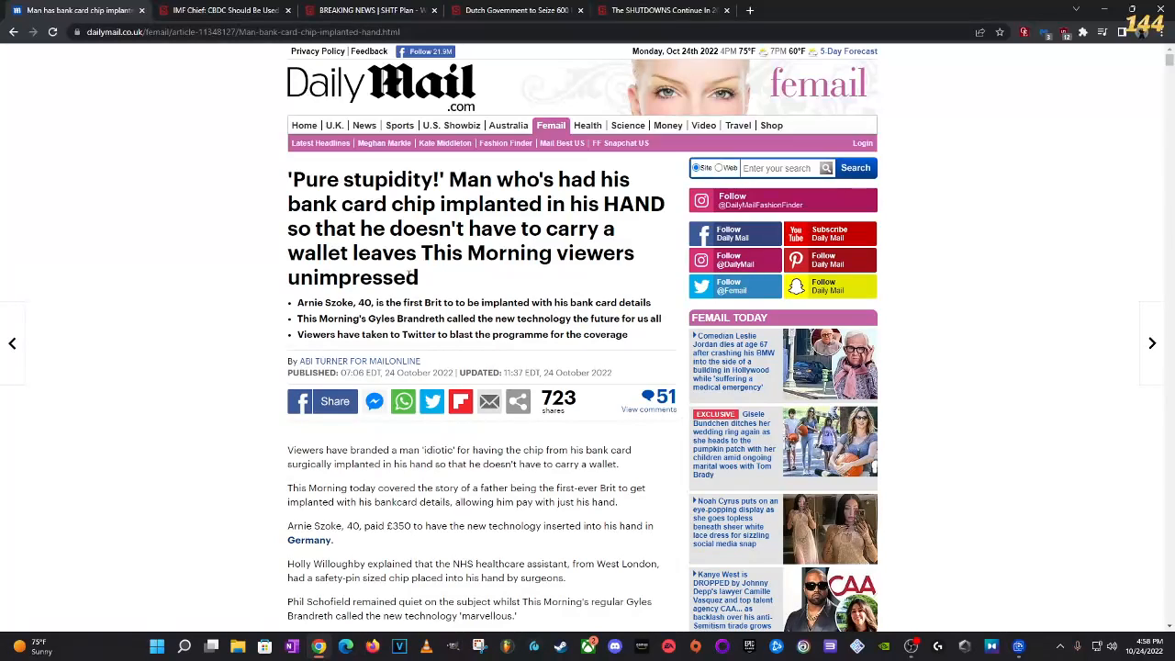
pyautogui.moveTo(659, 222)
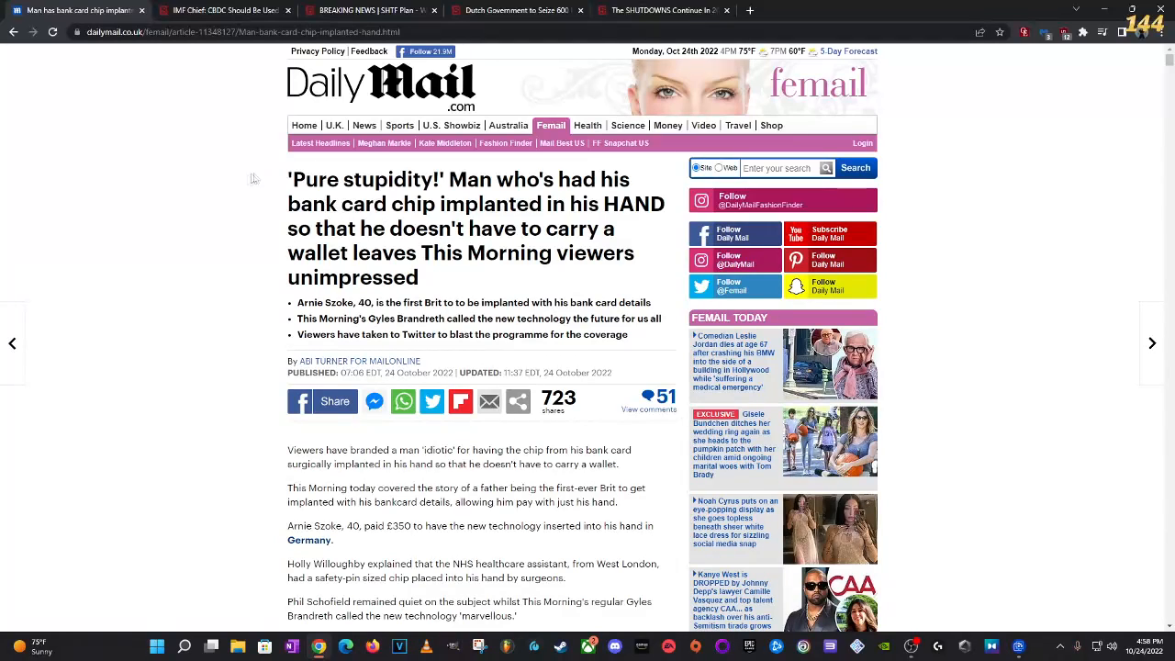
pyautogui.moveTo(188, 208)
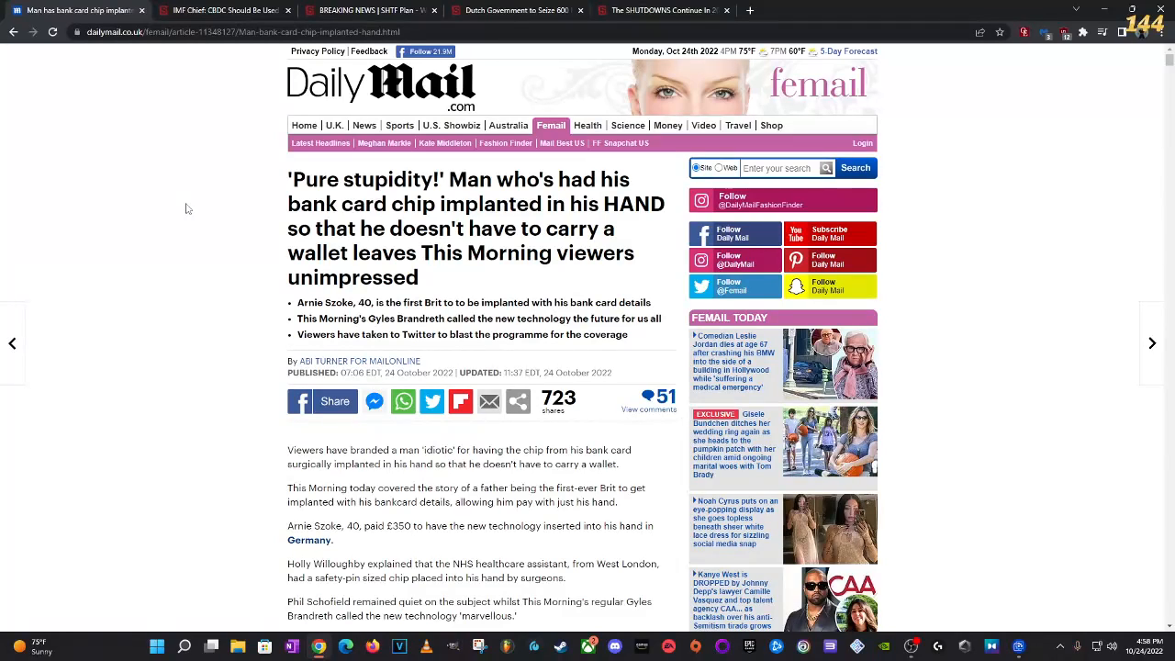
pyautogui.moveTo(88, 153)
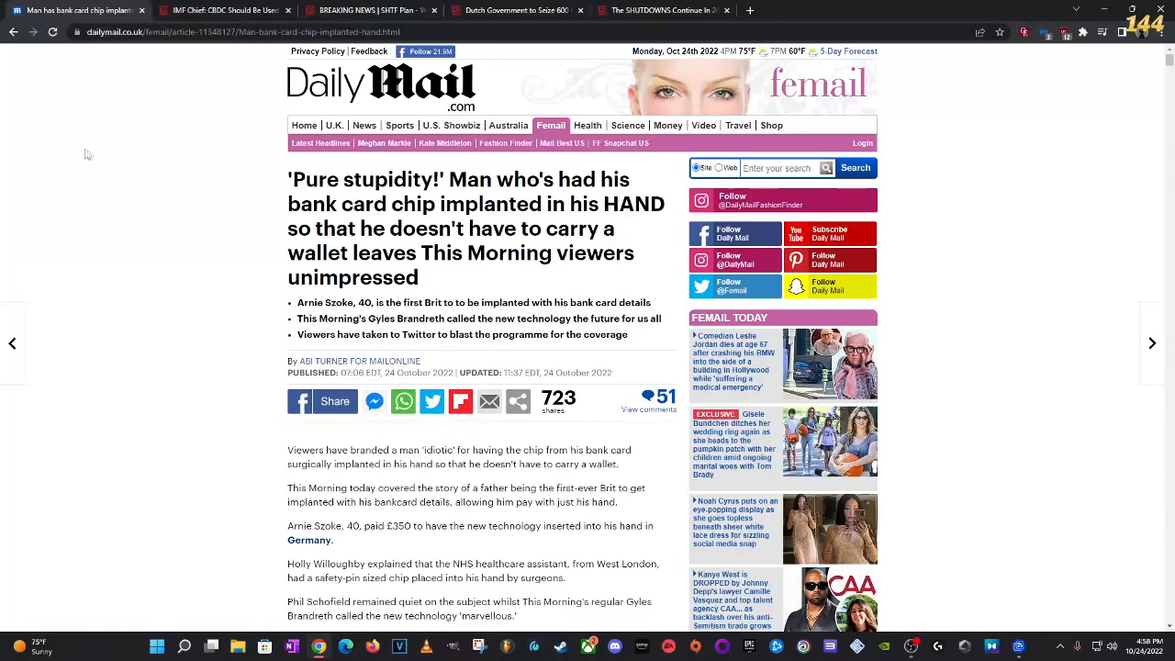
pyautogui.moveTo(144, 100)
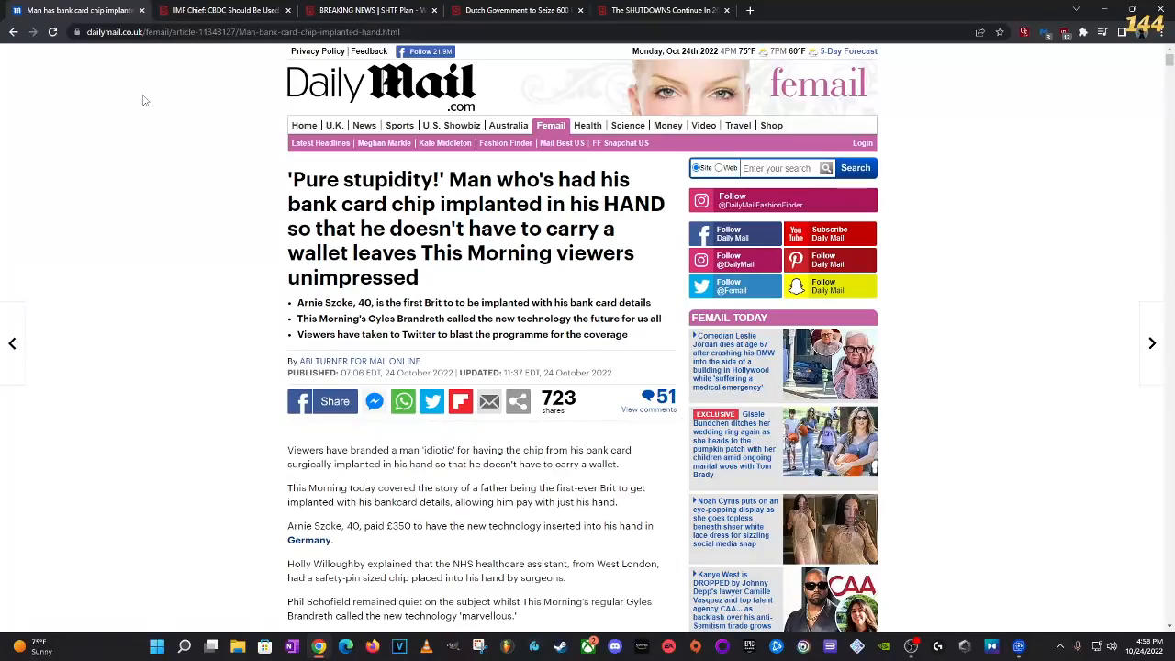
# Step: Scroll the Daily Mail chip-implant article down to its opening paragraphs and photo
pyautogui.scroll(-3)
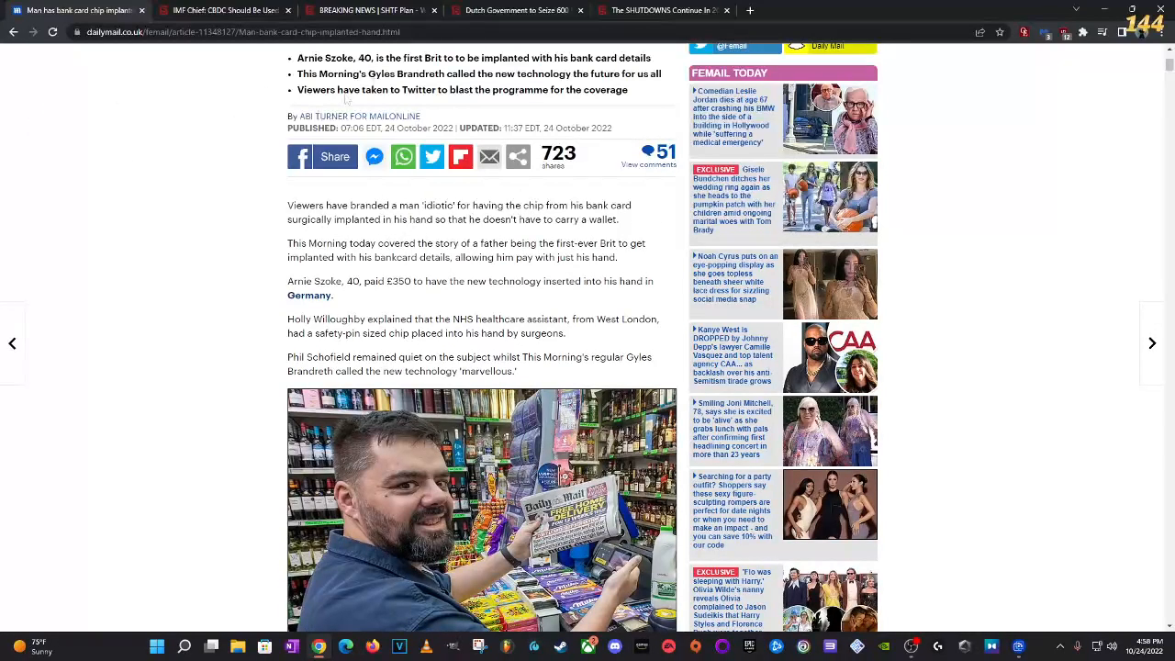
pyautogui.moveTo(475, 239)
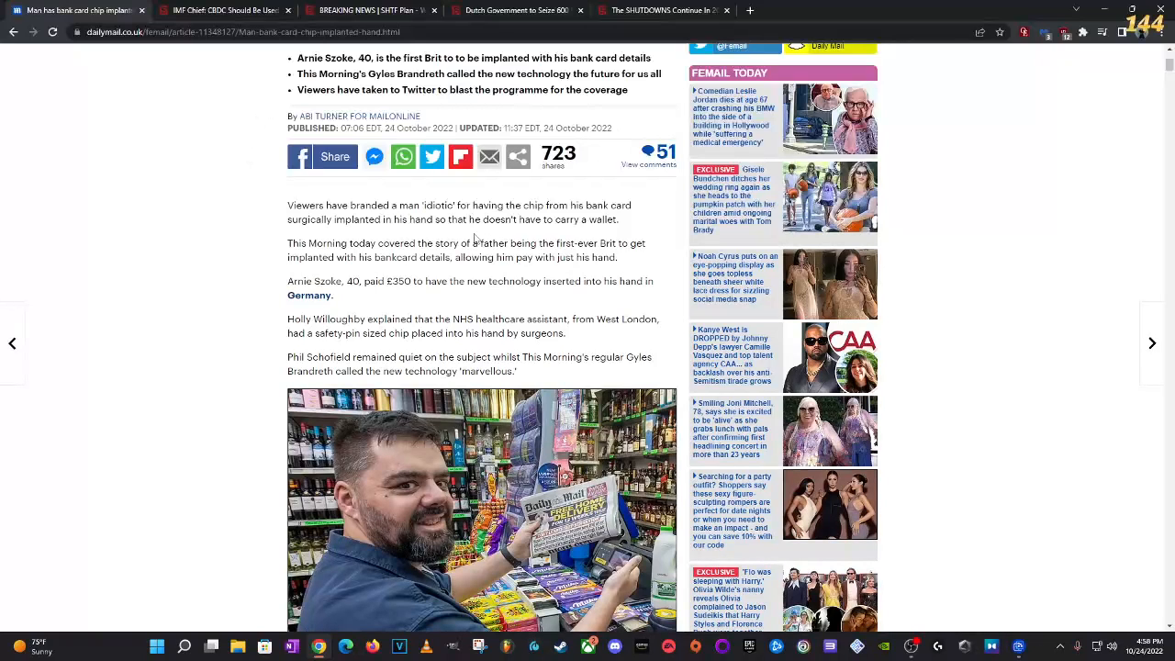
# Step: Switch to the SHTFplan IMF CBDC article and scroll past the video to the Bo Li quotes
pyautogui.click(225, 10)
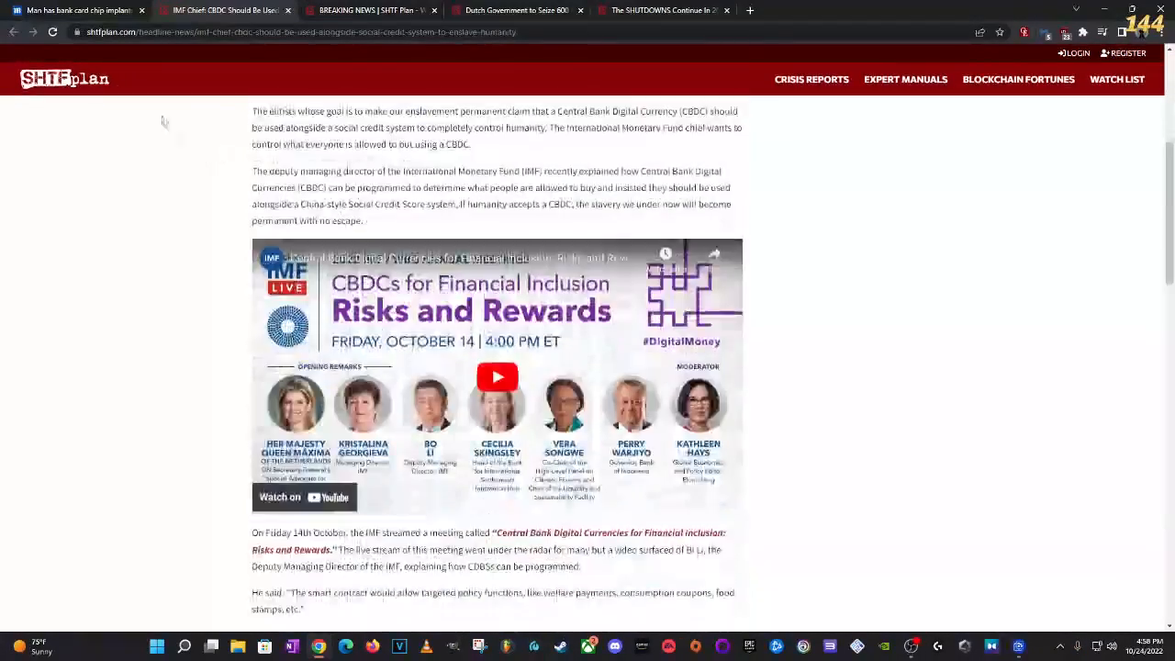
pyautogui.scroll(-3)
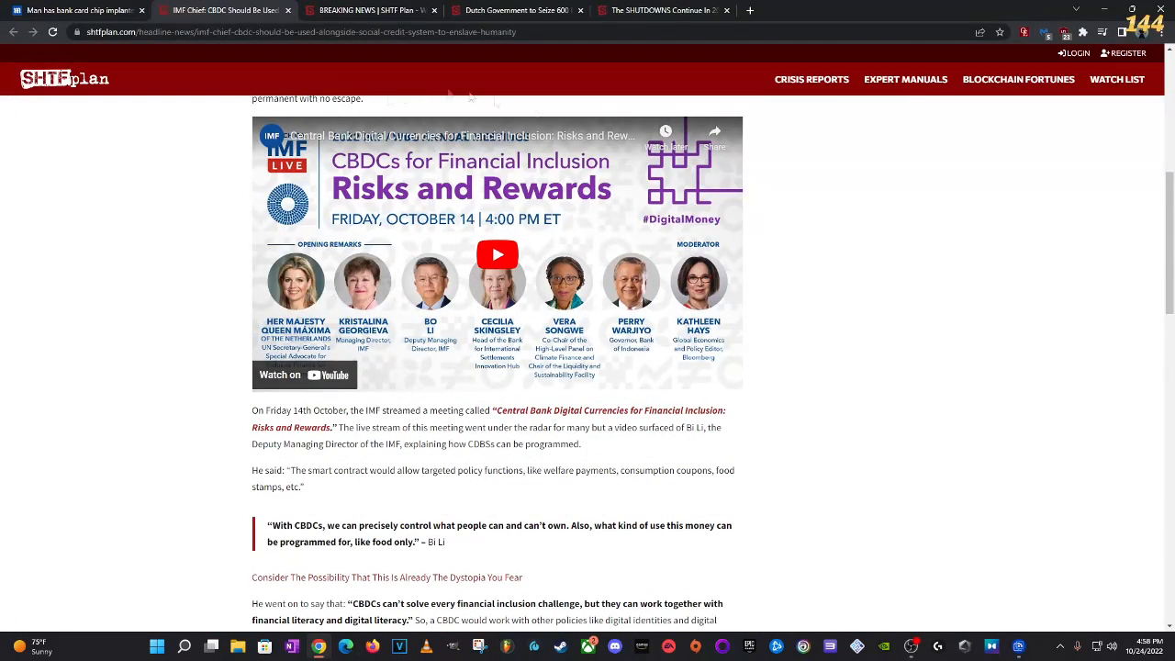
pyautogui.moveTo(541, 420)
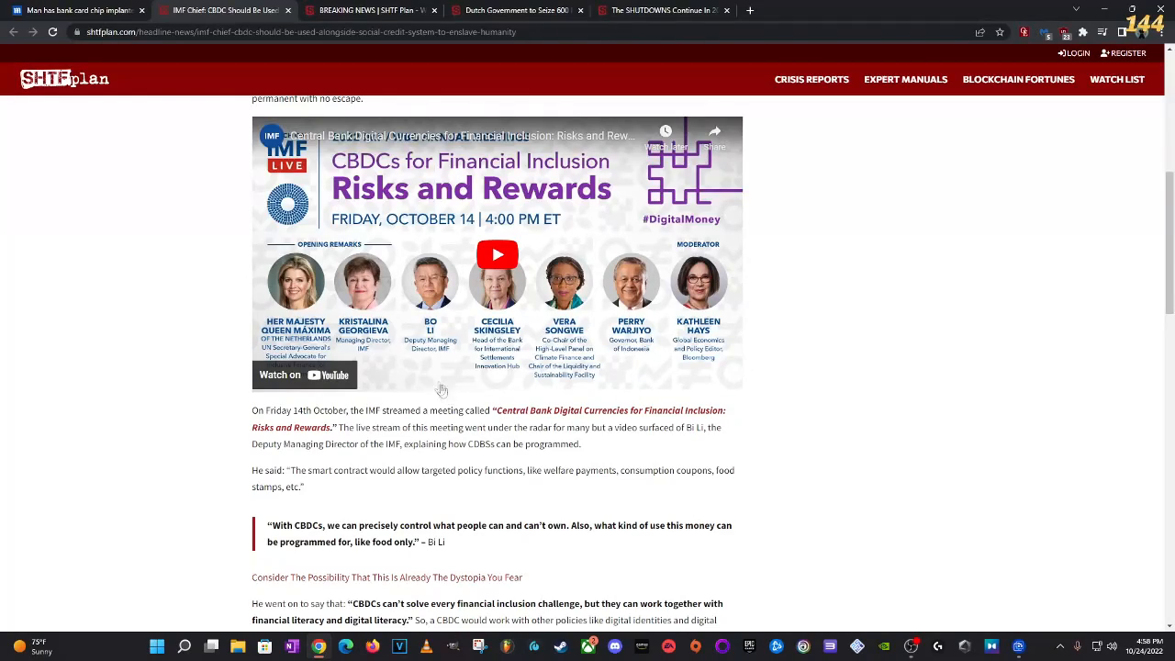
pyautogui.scroll(-3)
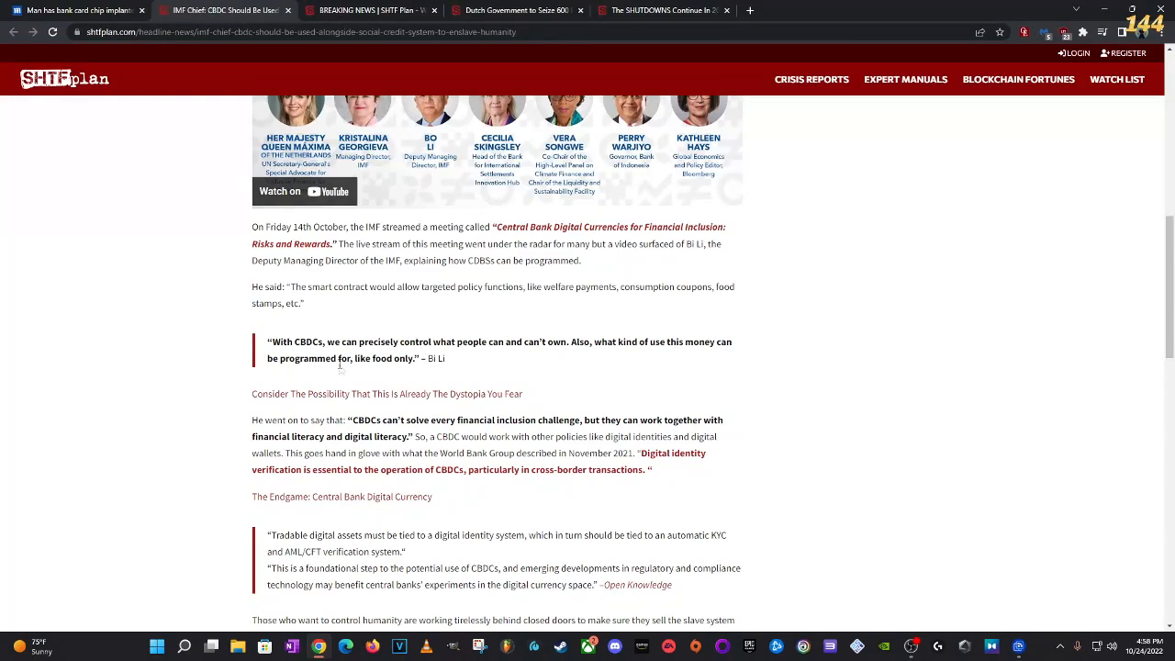
pyautogui.moveTo(478, 369)
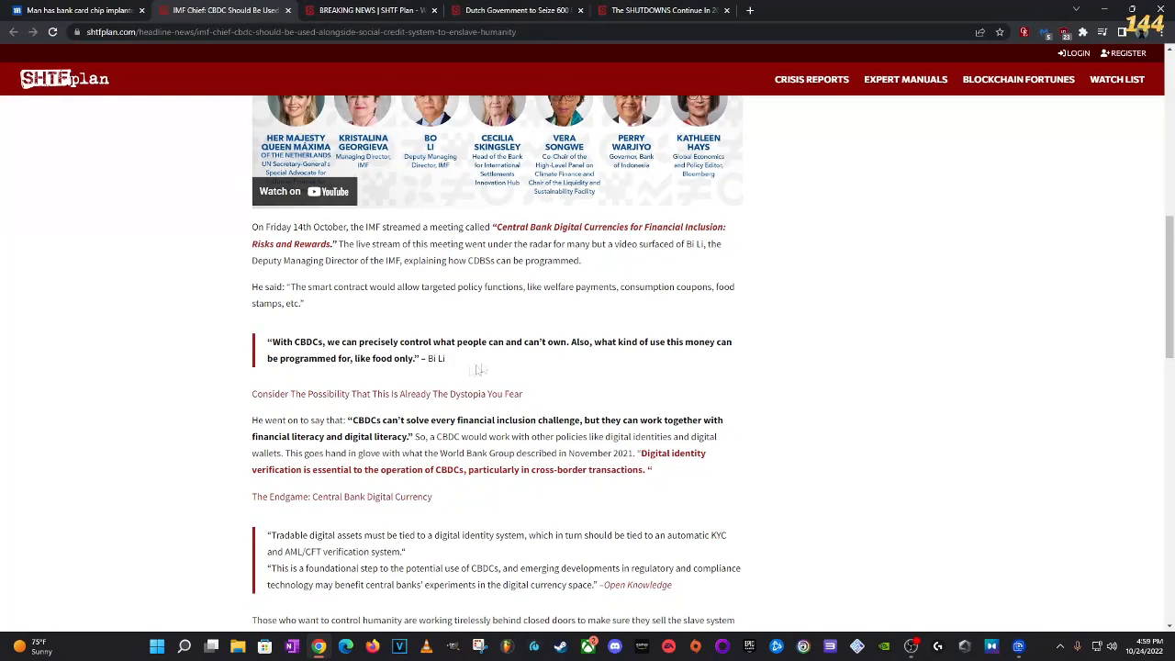
pyautogui.moveTo(642, 358)
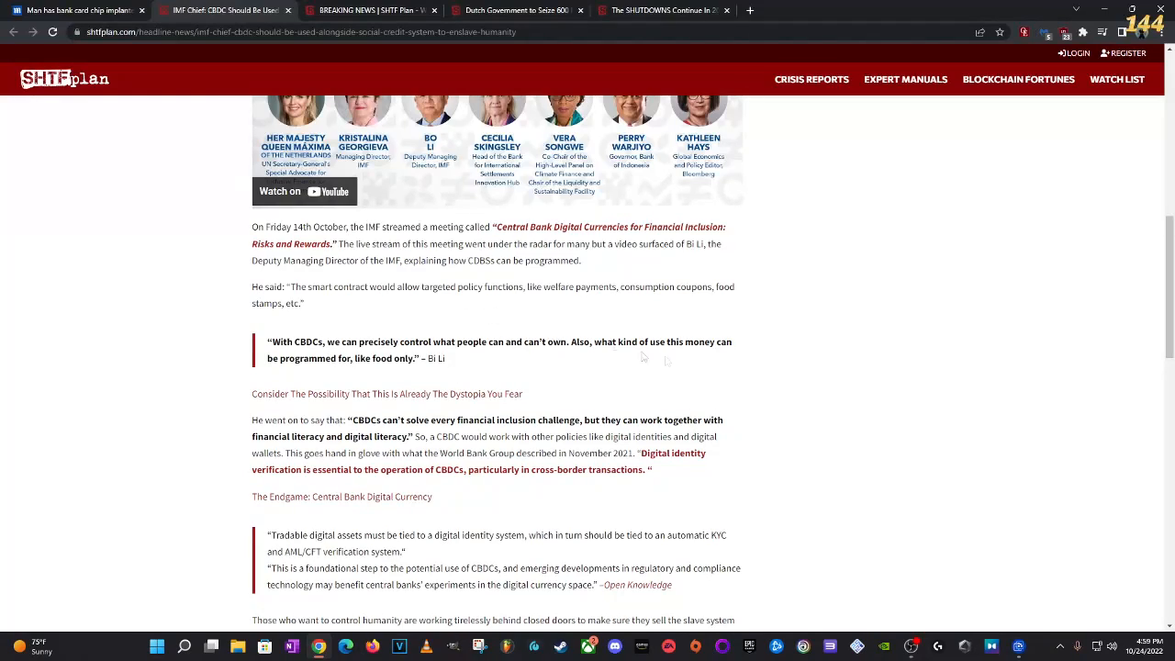
pyautogui.moveTo(689, 327)
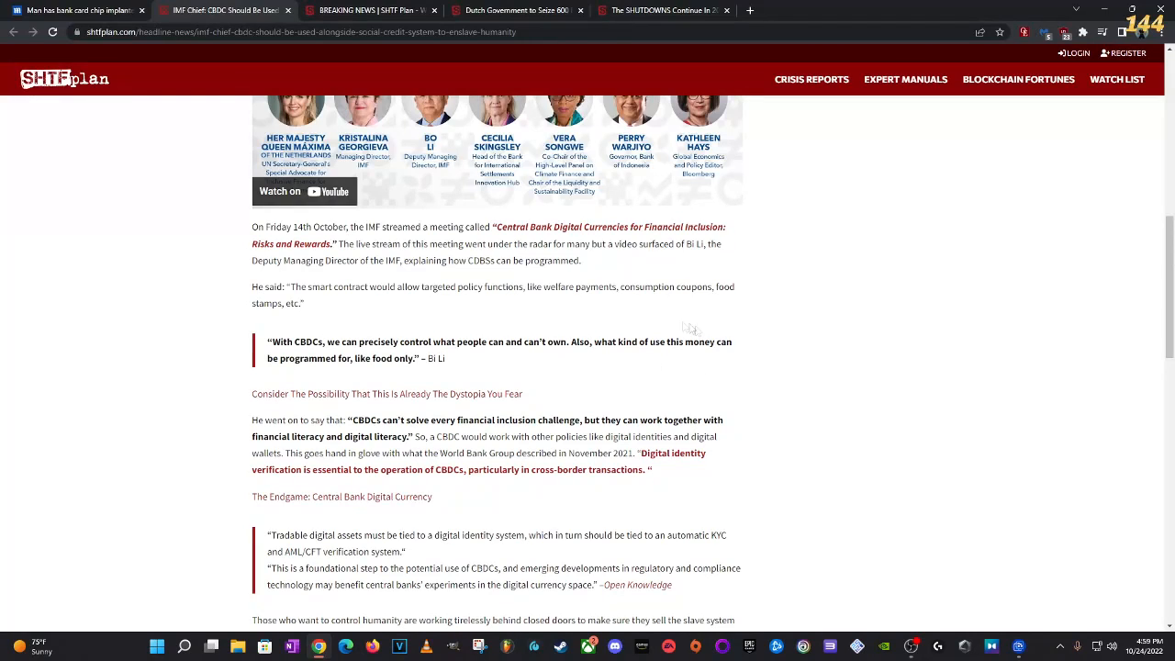
pyautogui.moveTo(326, 377)
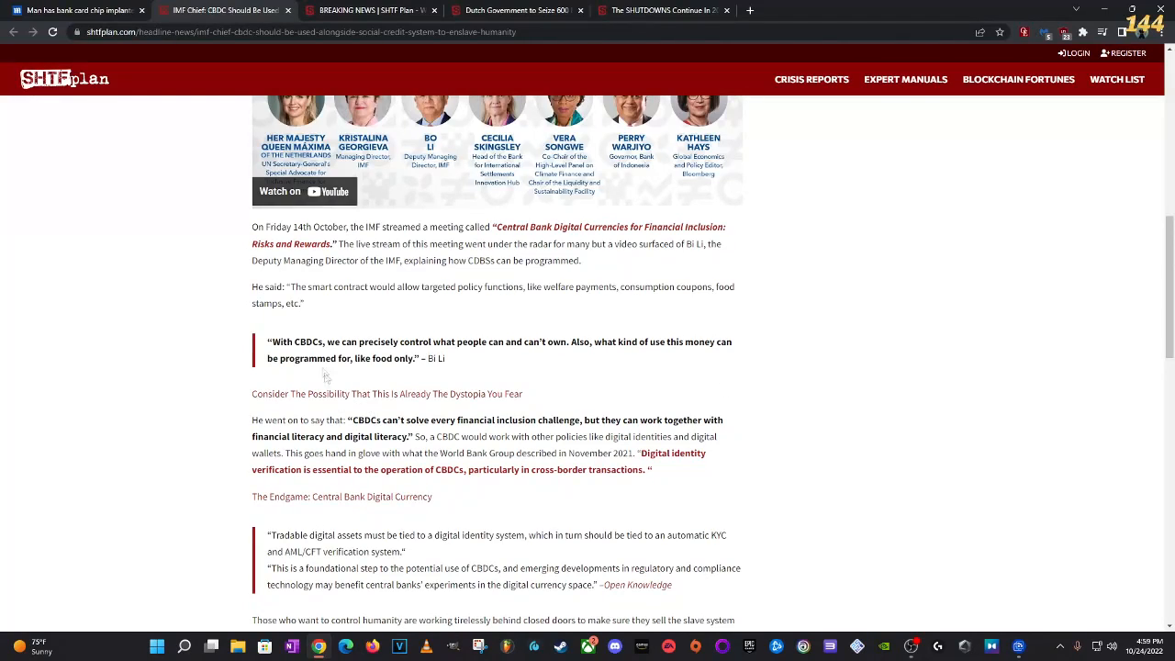
pyautogui.moveTo(342, 384)
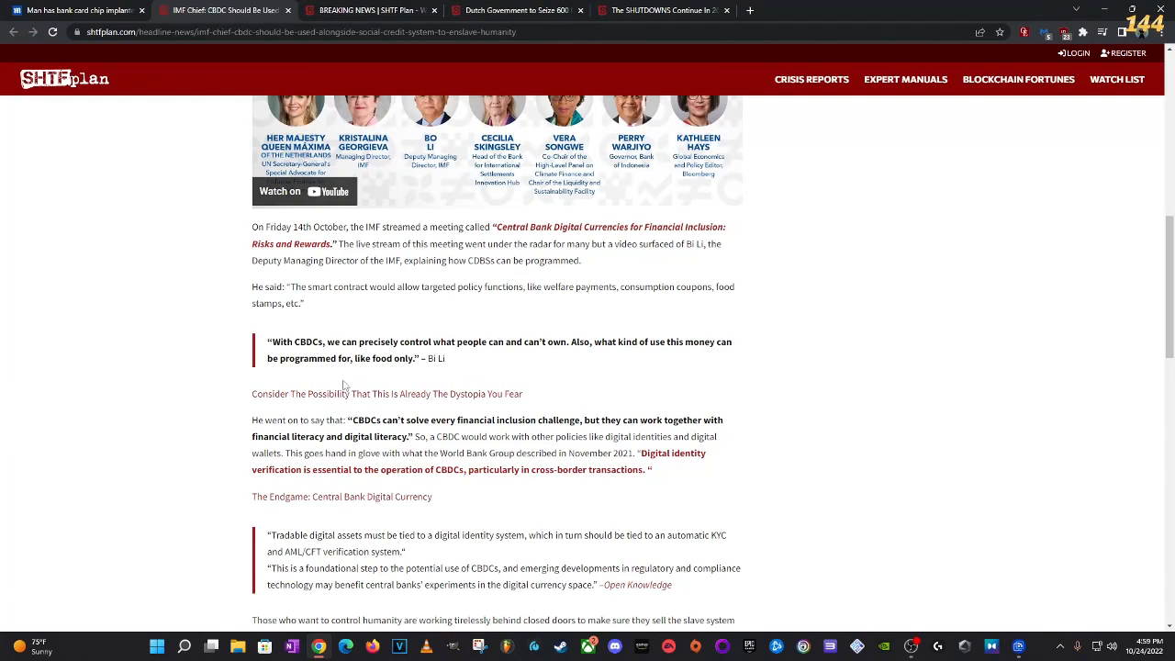
pyautogui.moveTo(750, 10)
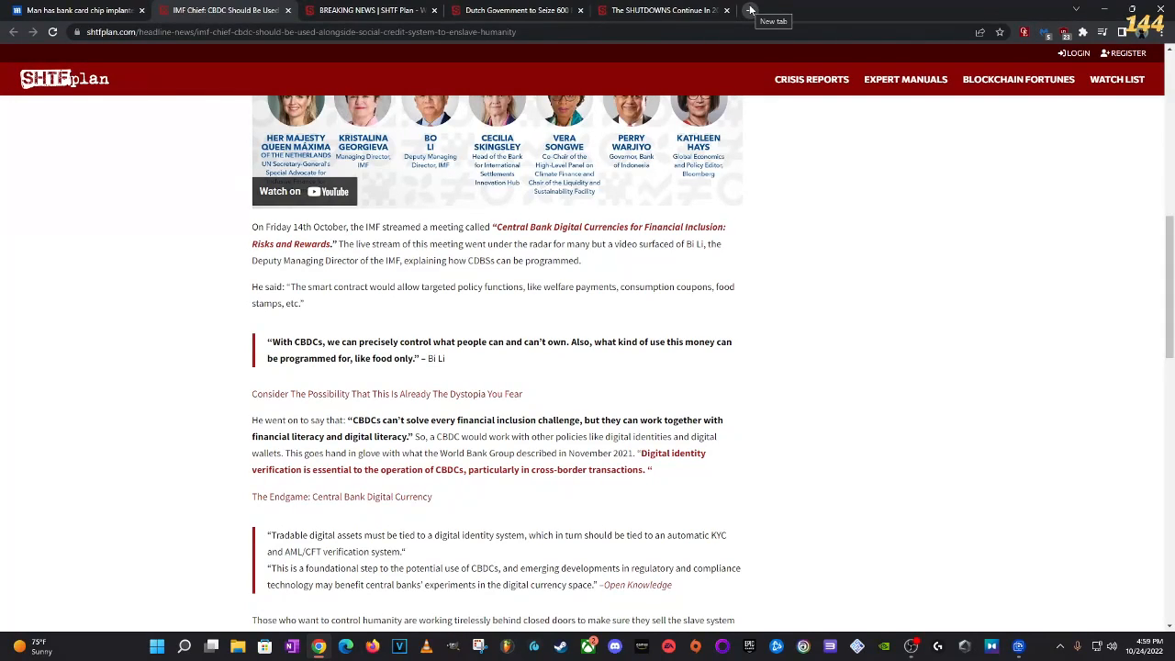
pyautogui.moveTo(494, 329)
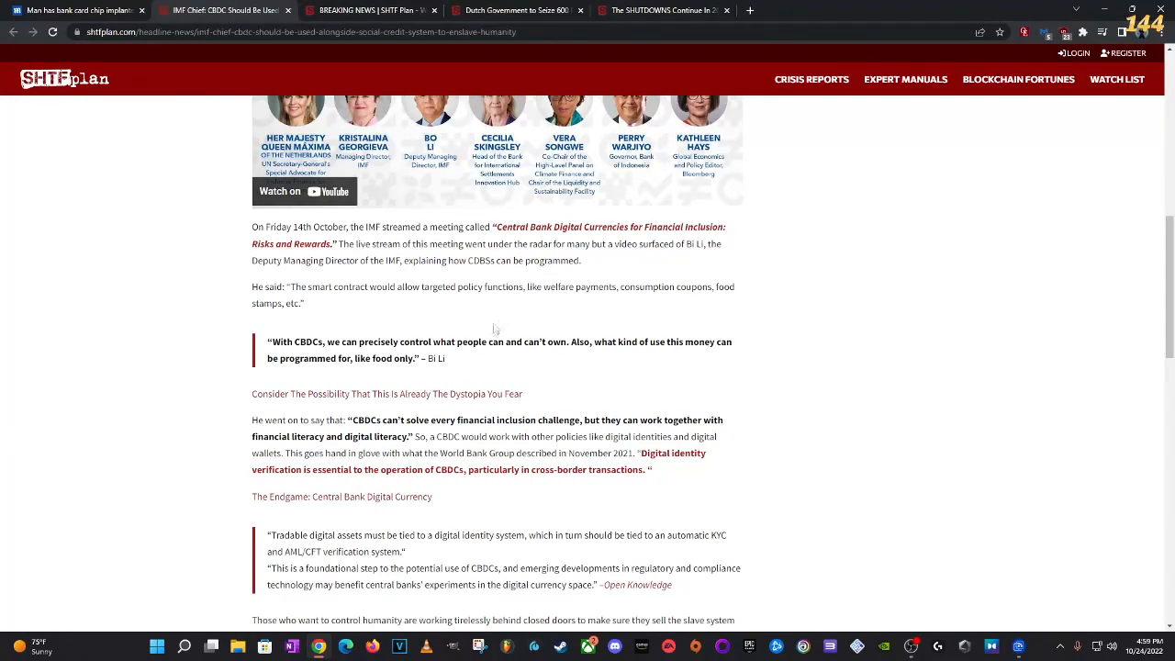
pyautogui.moveTo(389, 424)
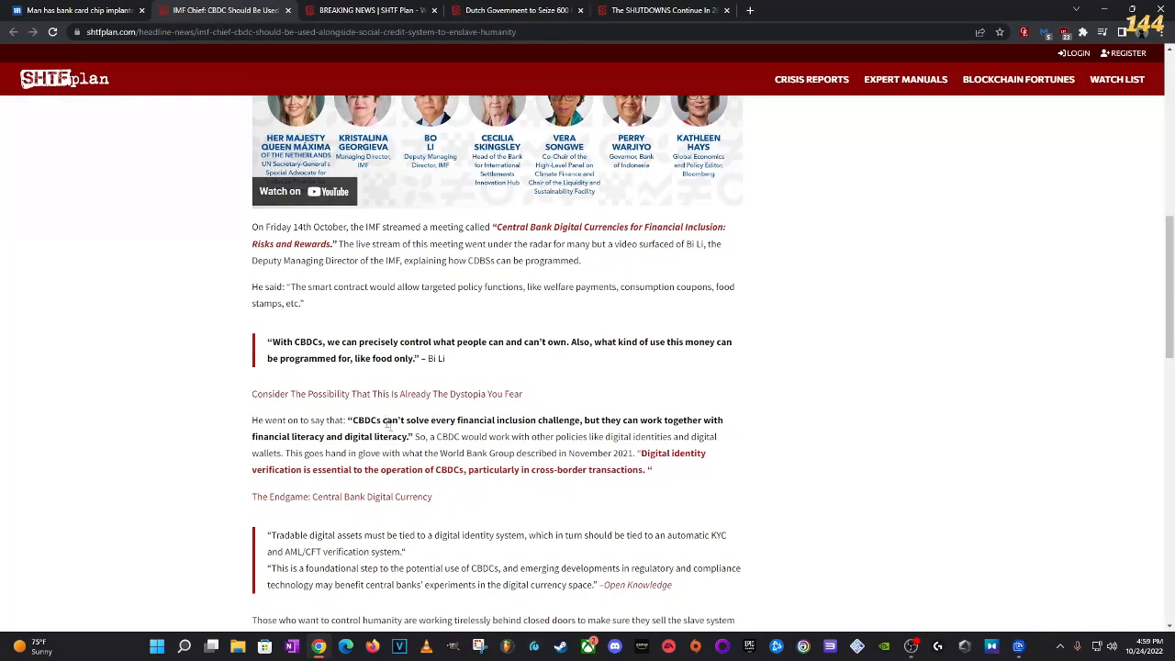
pyautogui.moveTo(347, 386)
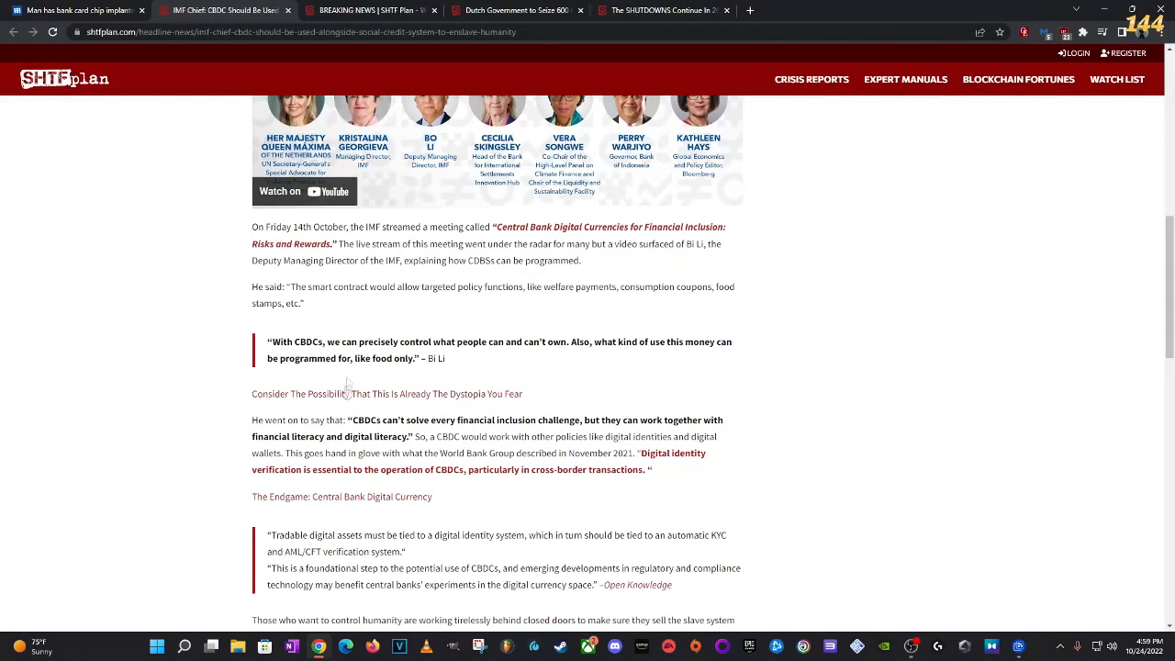
pyautogui.moveTo(547, 400)
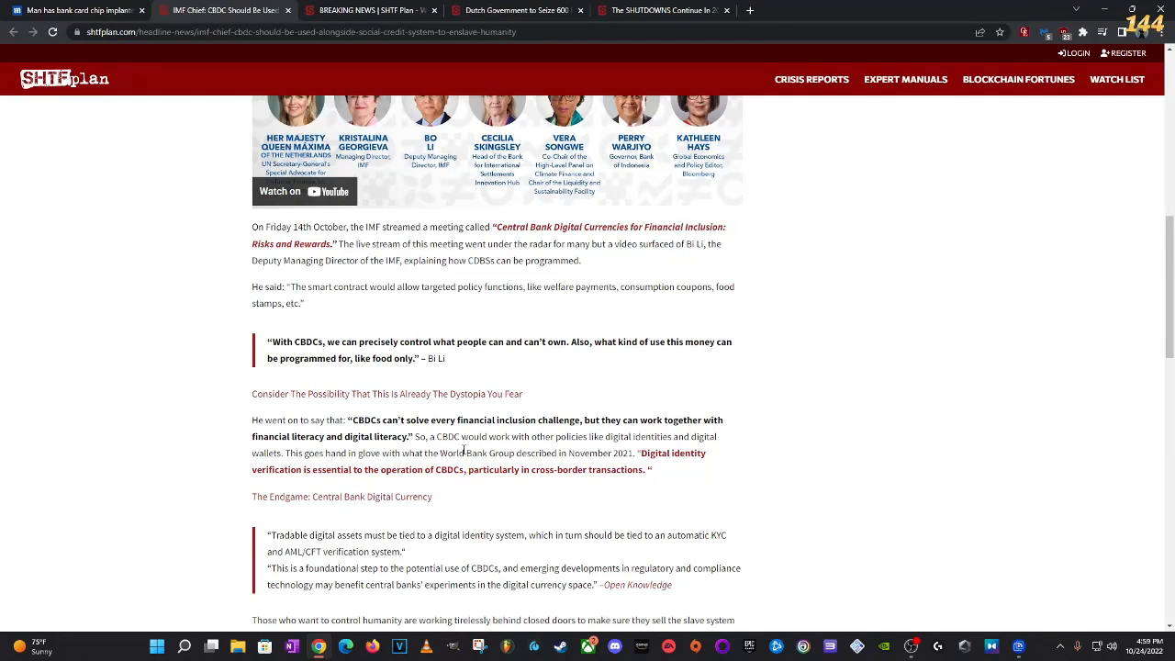
pyautogui.moveTo(547, 441)
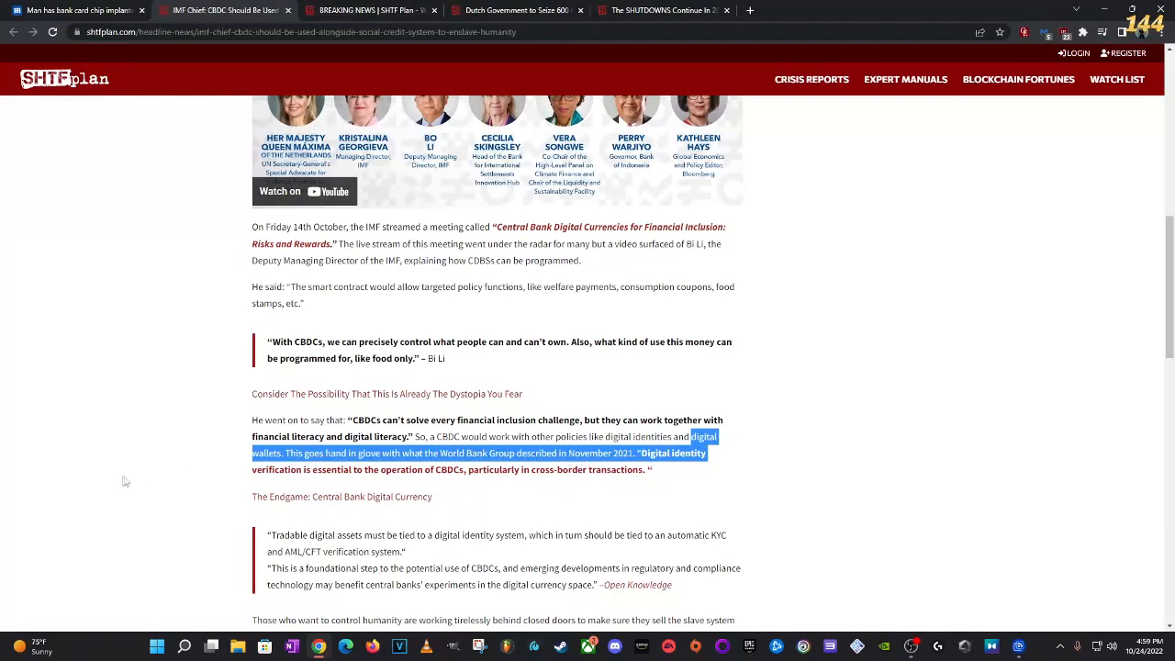
pyautogui.click(78, 10)
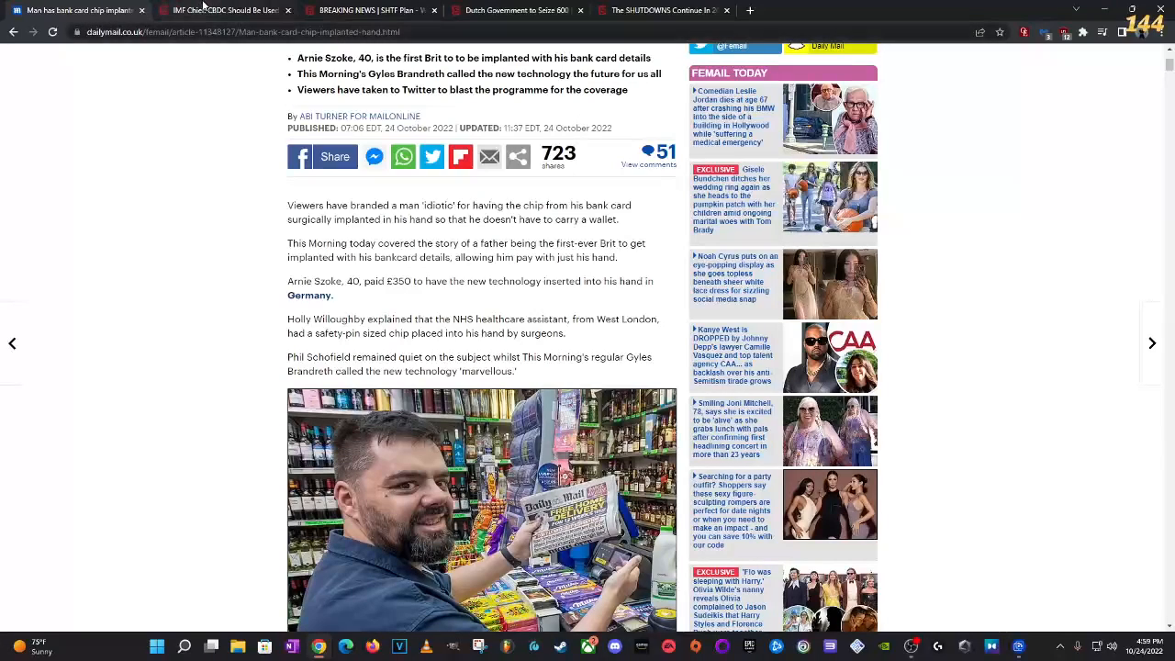
pyautogui.click(224, 10)
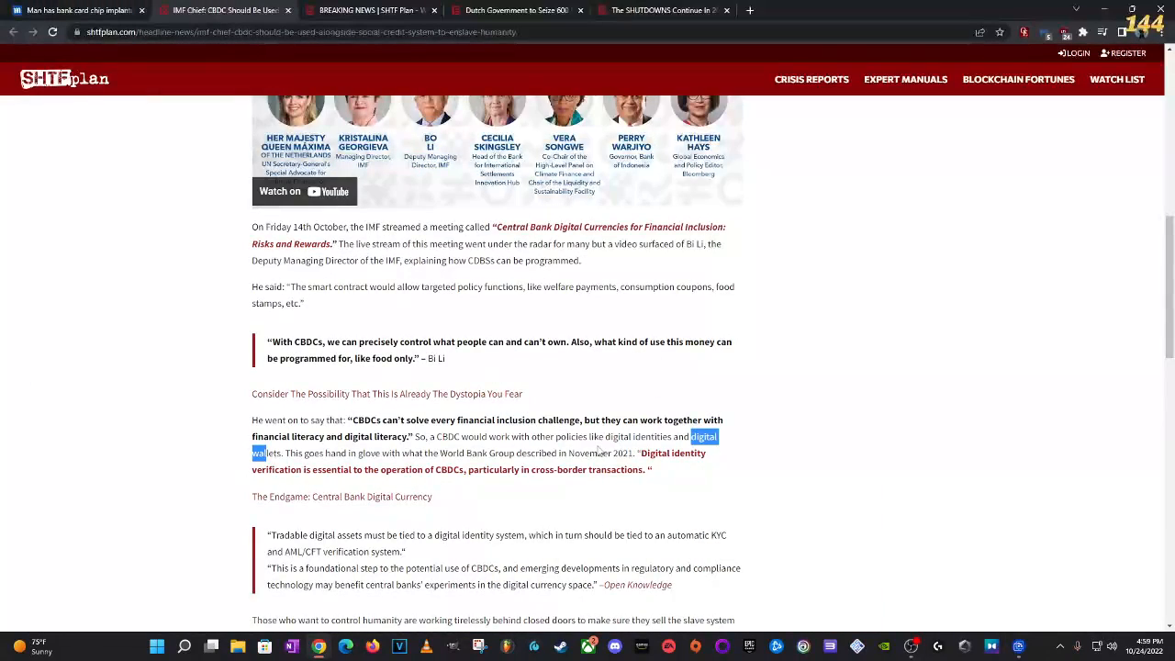
pyautogui.moveTo(349, 470)
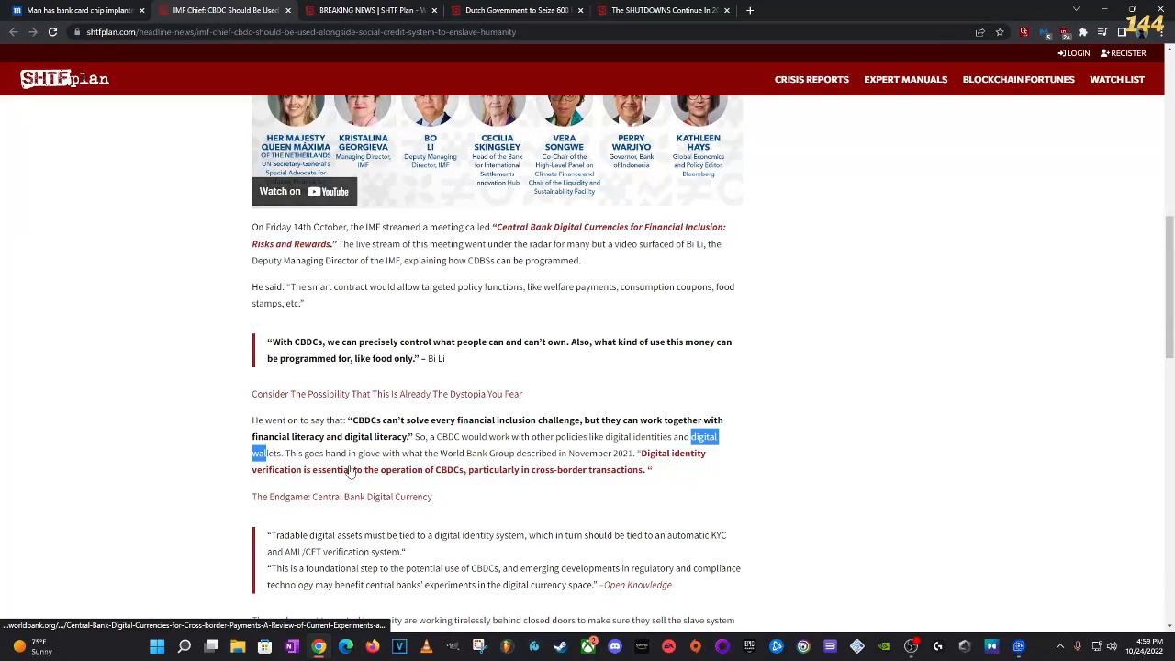
pyautogui.moveTo(505, 476)
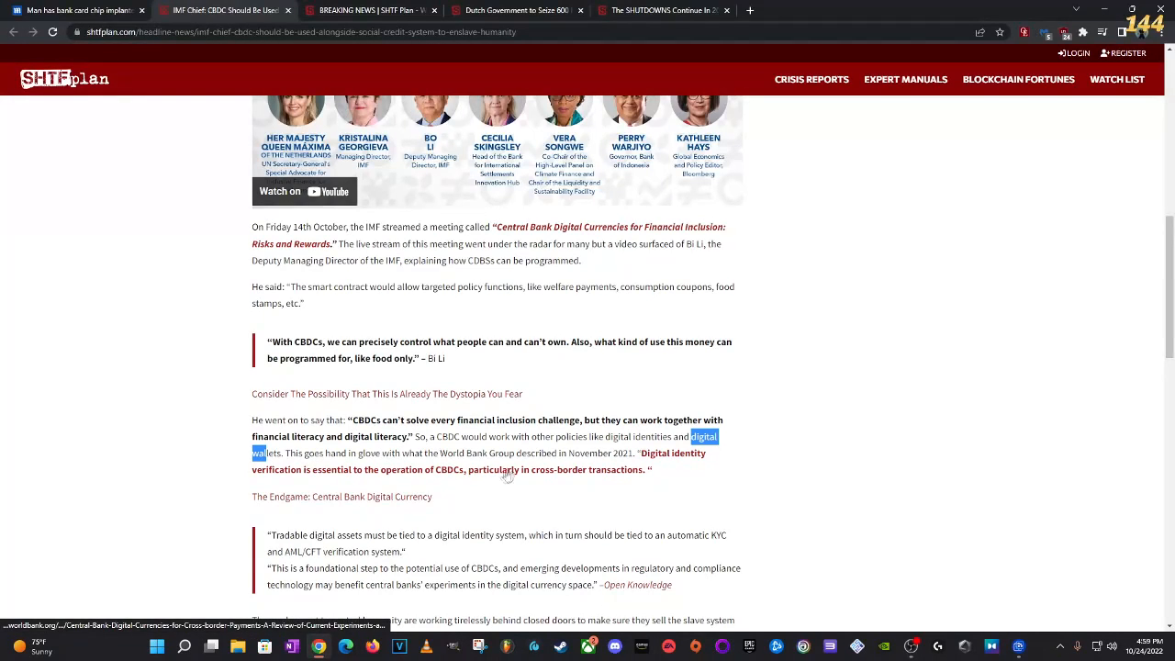
pyautogui.moveTo(607, 471)
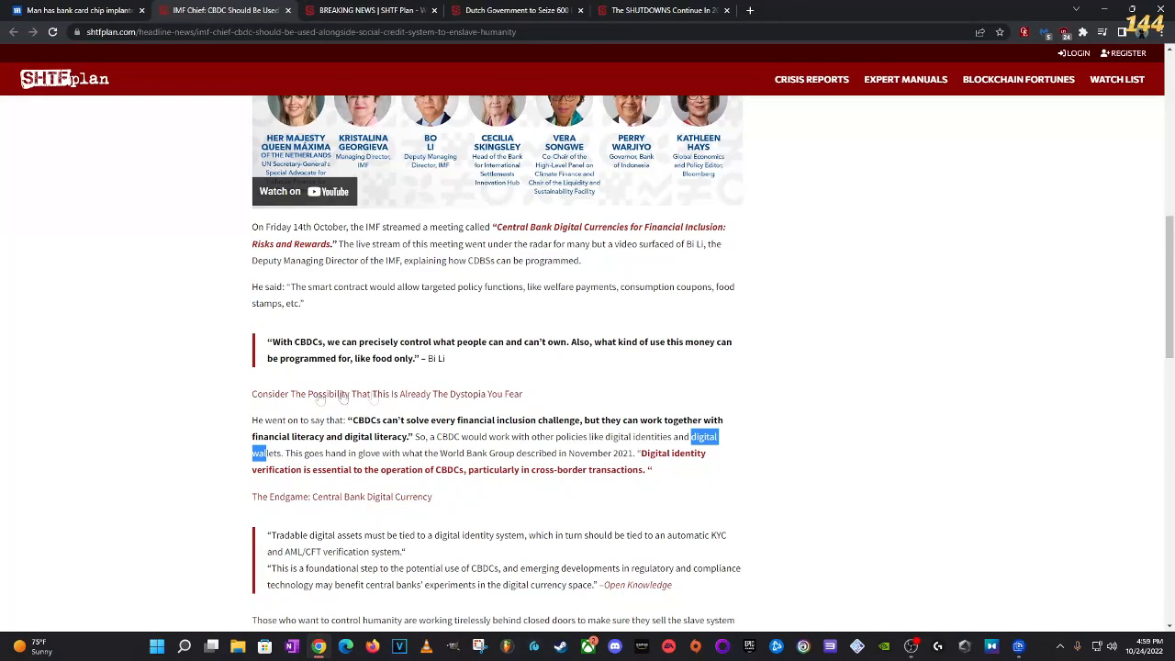
pyautogui.moveTo(436, 508)
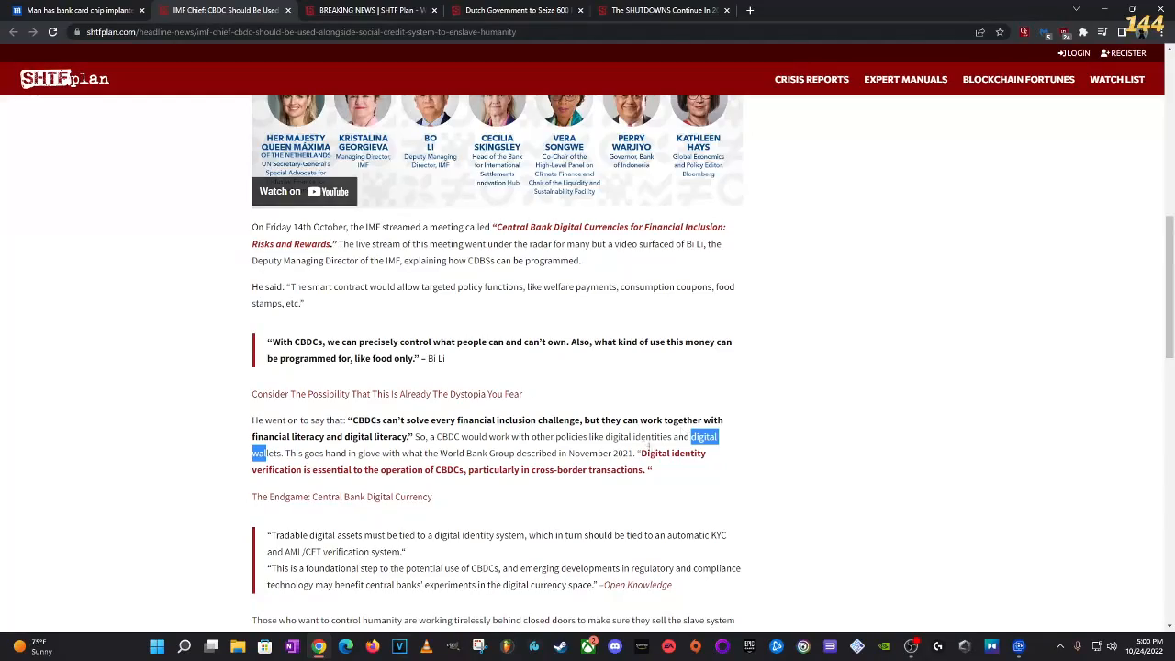
pyautogui.scroll(-3)
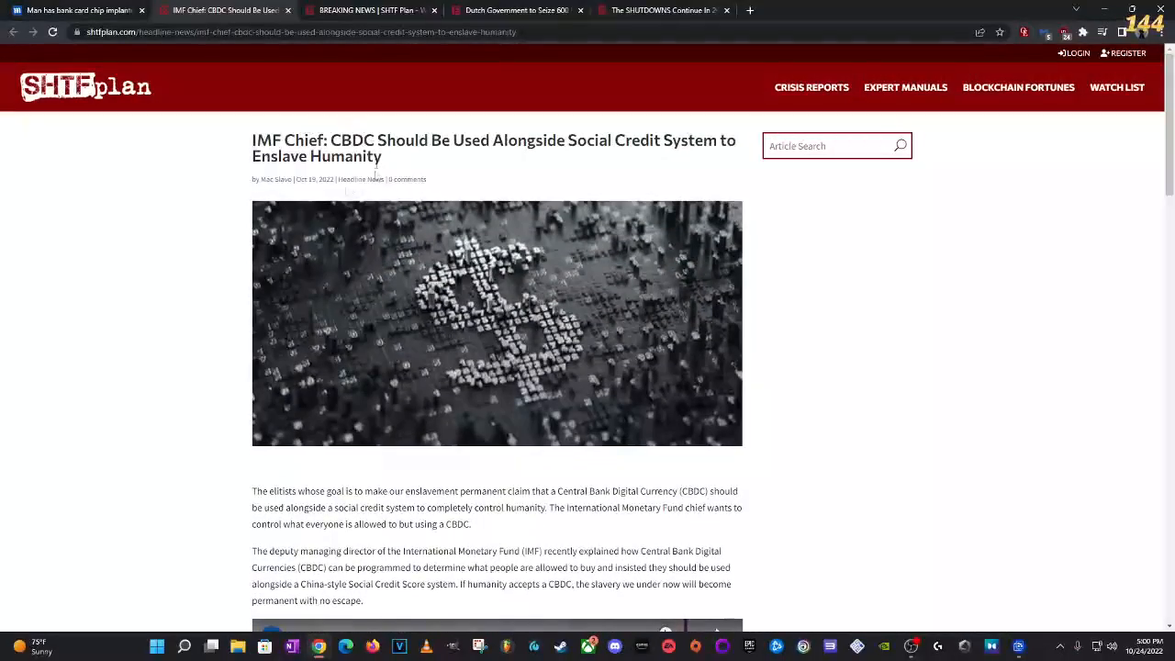
# Step: Scroll the IMF CBDC article back down to the Risks and Rewards video and Bo Li quotes
pyautogui.scroll(-3)
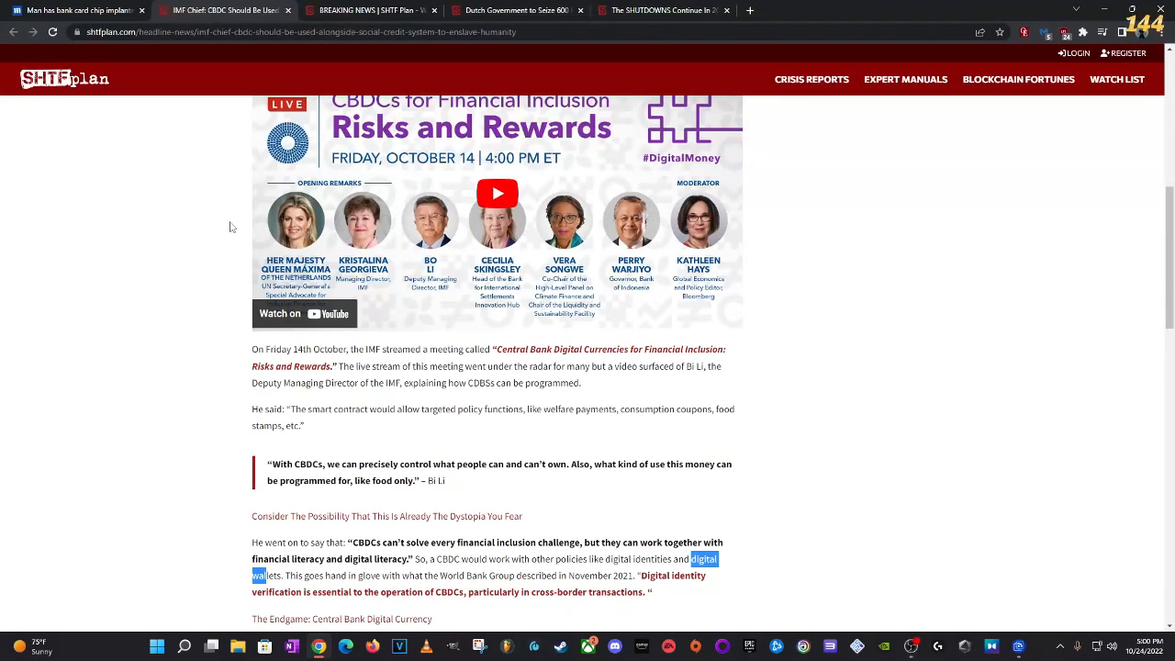
pyautogui.moveTo(149, 242)
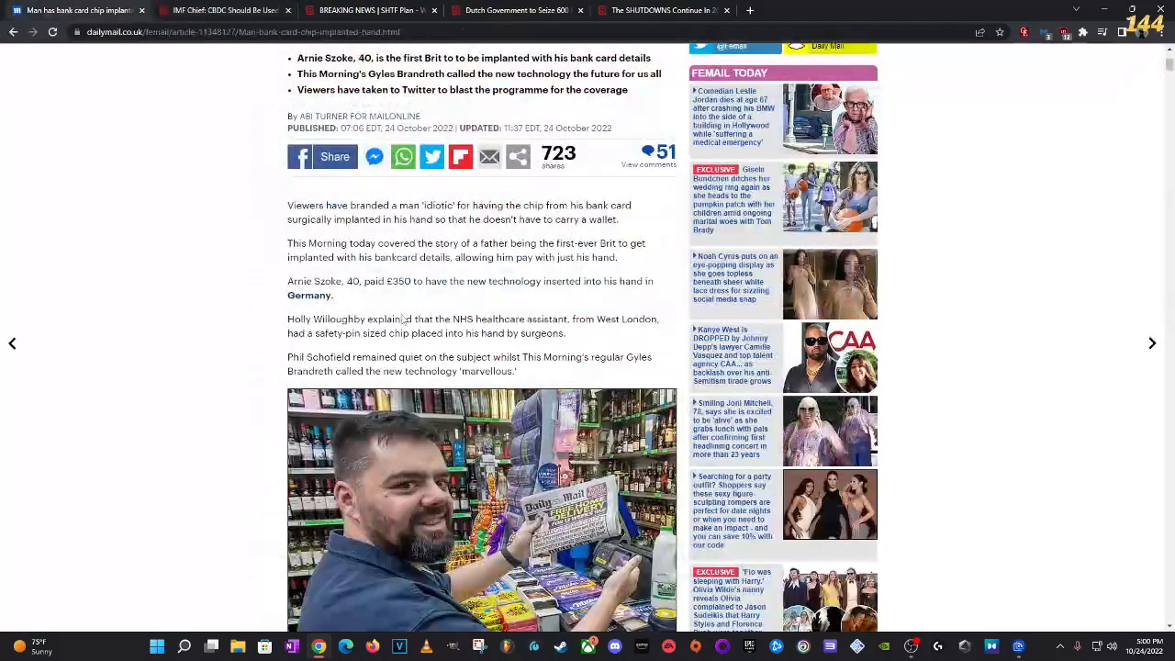
pyautogui.scroll(3)
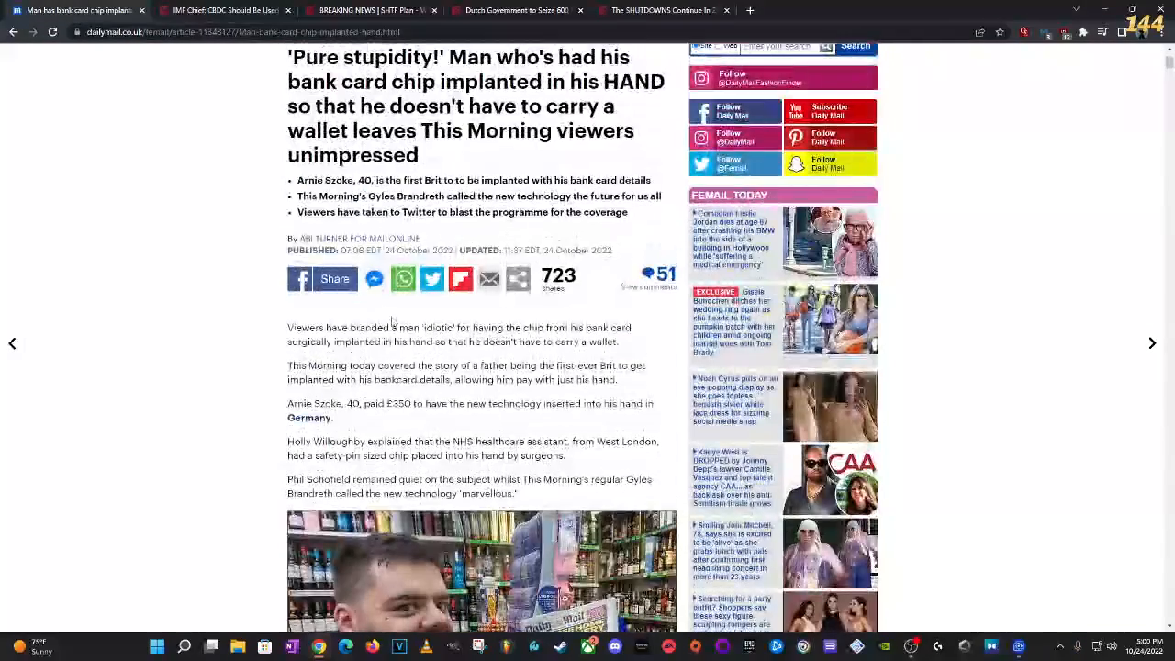
pyautogui.scroll(-3)
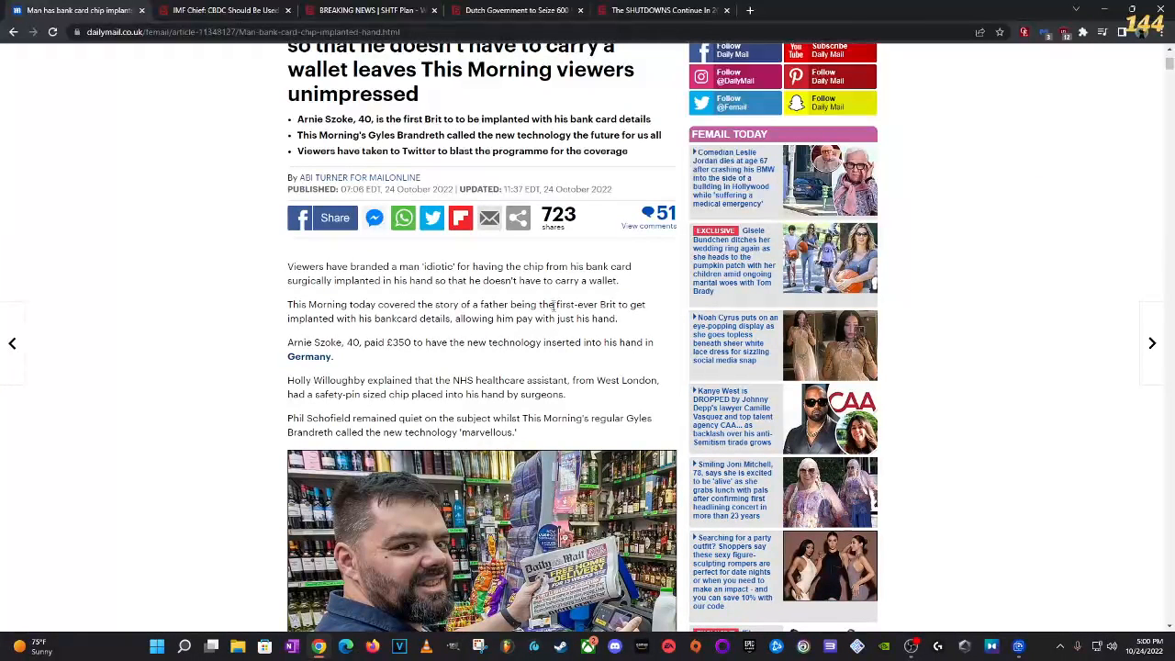
pyautogui.moveTo(471, 339)
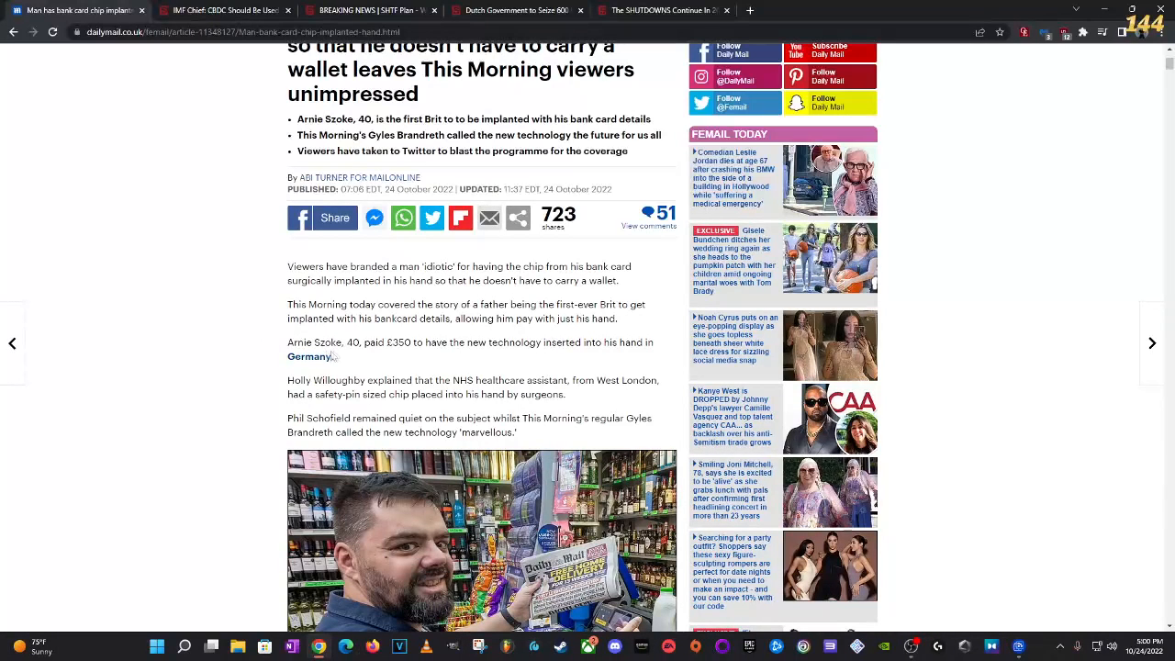
pyautogui.moveTo(309, 291)
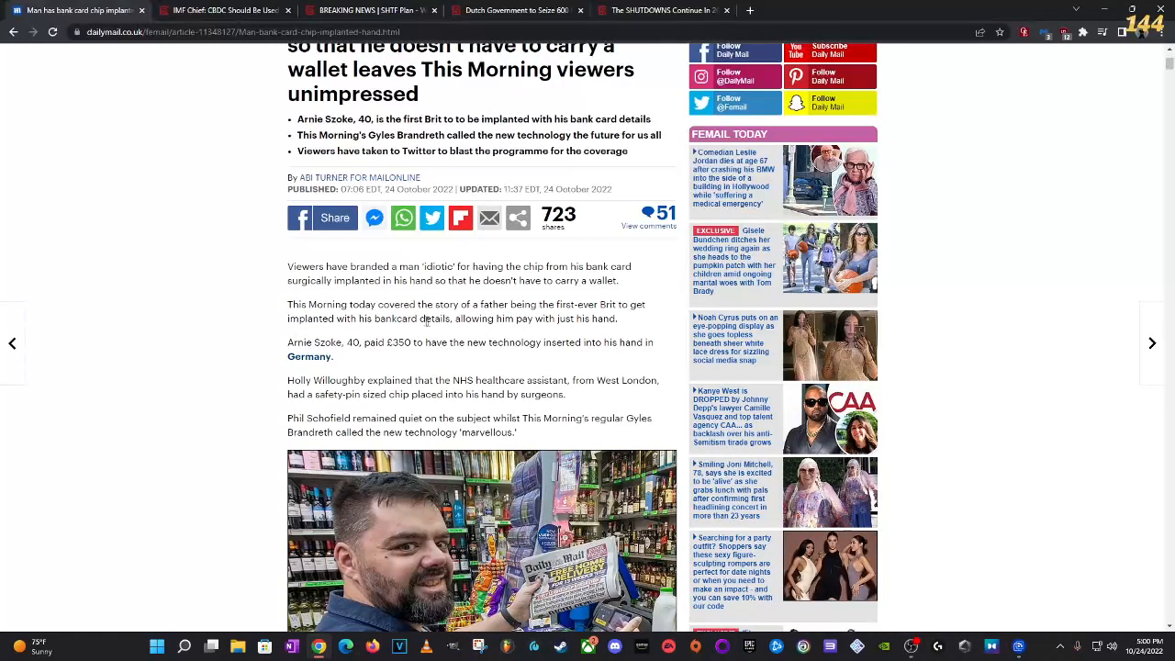
pyautogui.moveTo(312, 392)
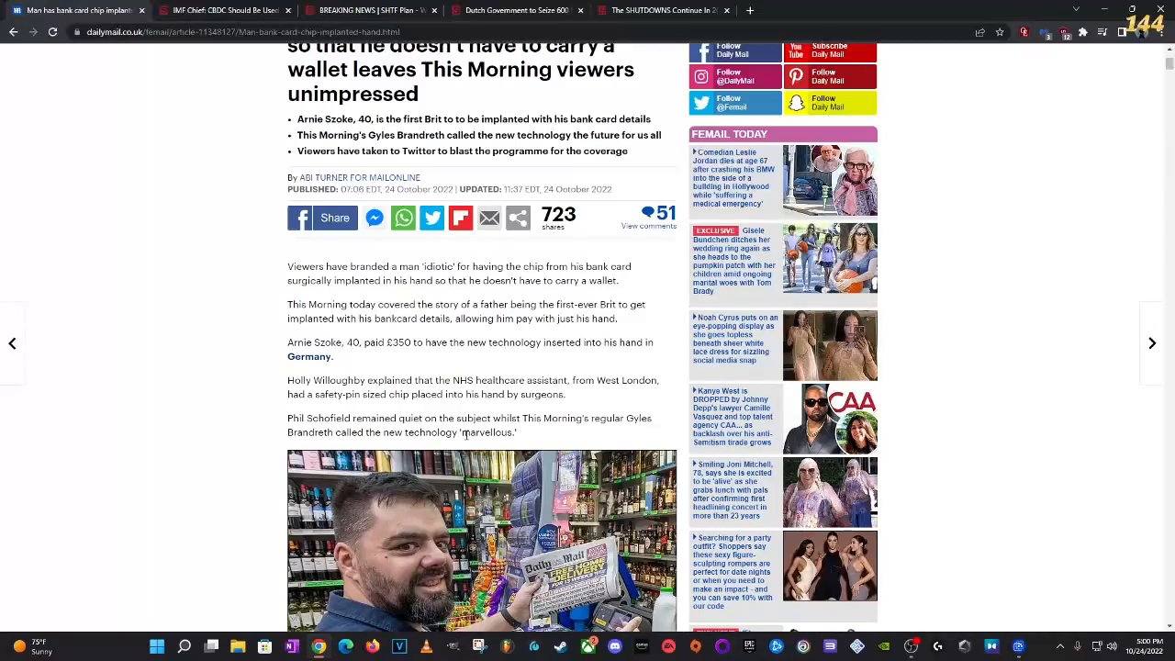
pyautogui.doubleClick(469, 432)
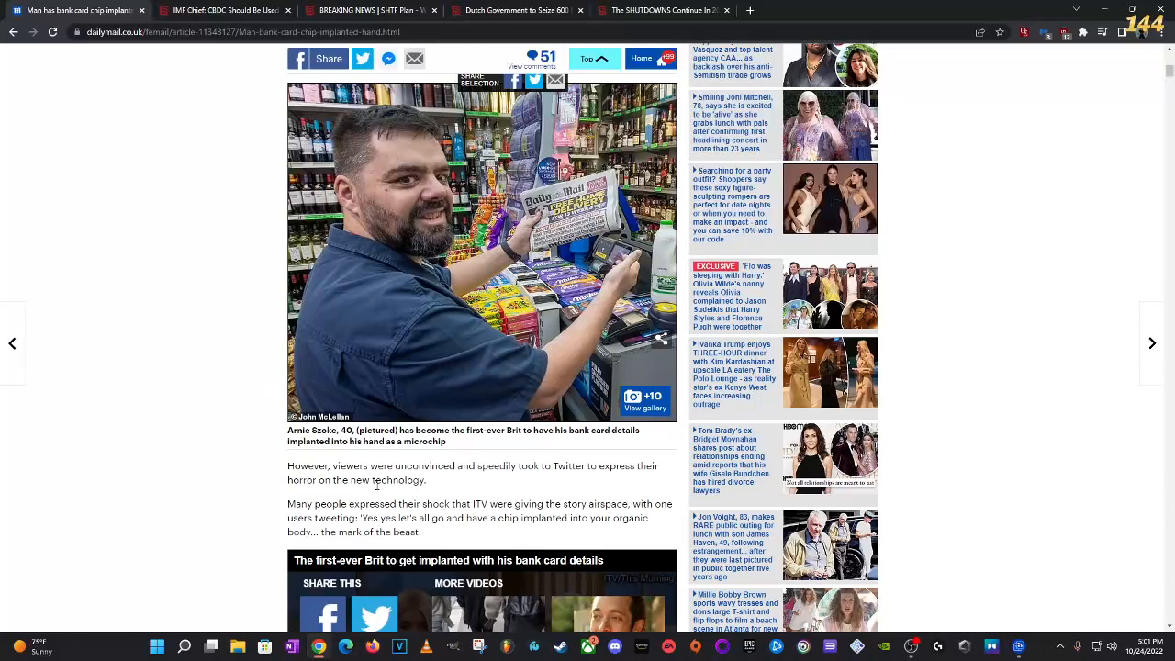
pyautogui.moveTo(357, 492)
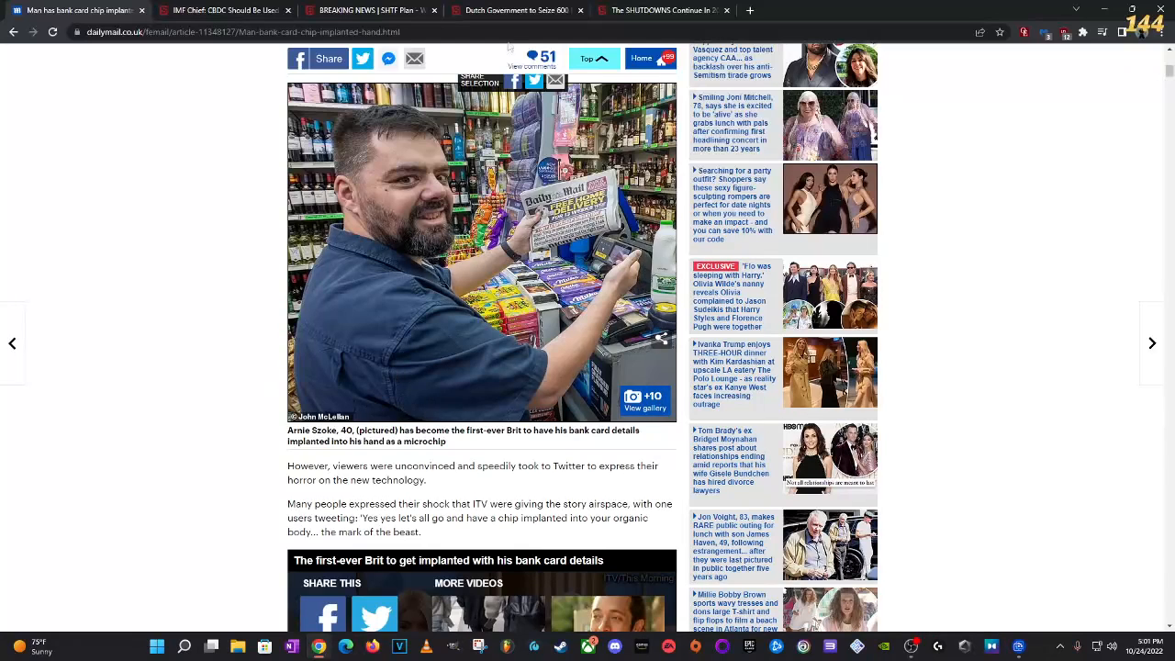
# Step: Switch to the SHTFplan article on the Dutch government seizing 600 farms
pyautogui.click(514, 10)
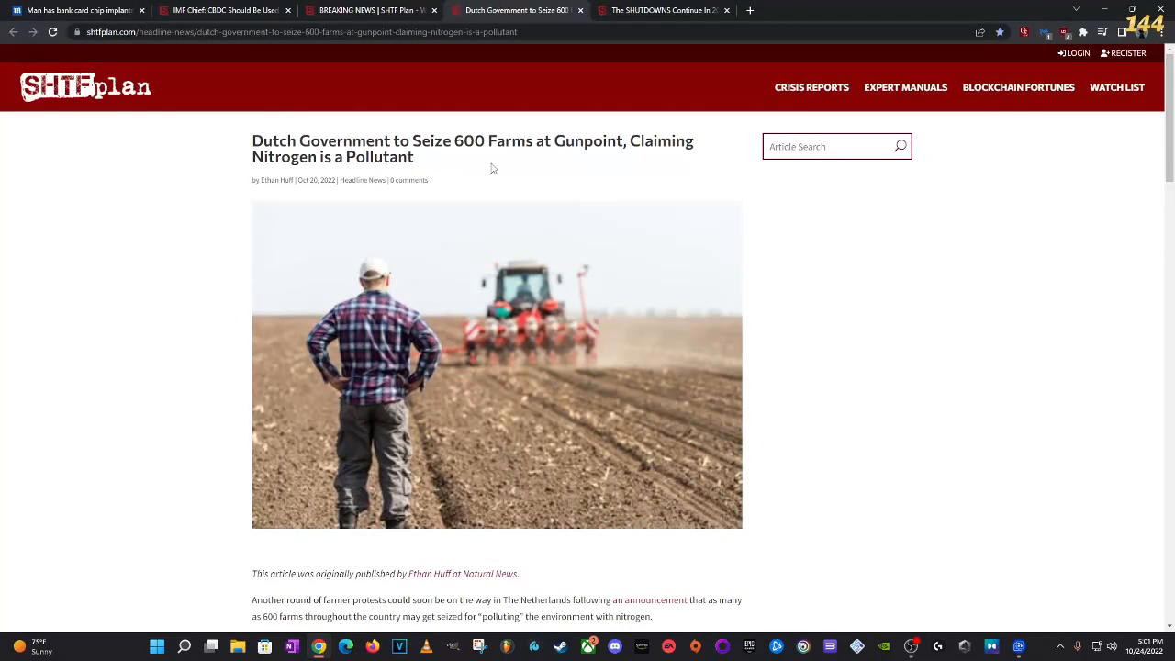
pyautogui.moveTo(551, 170)
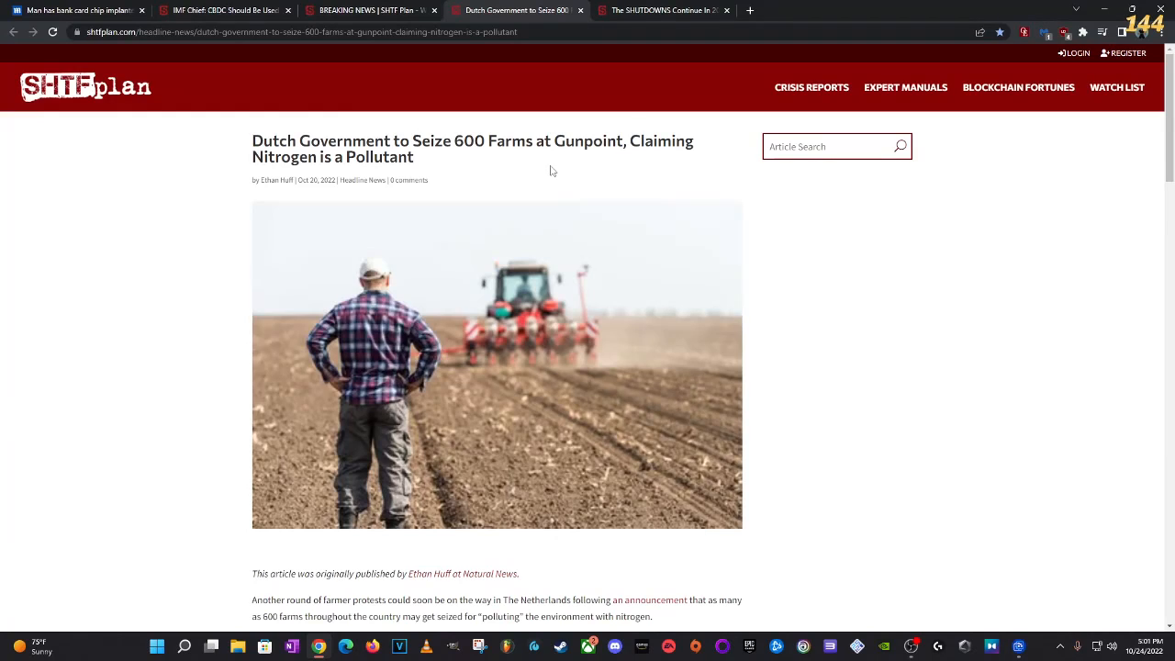
pyautogui.moveTo(514, 140)
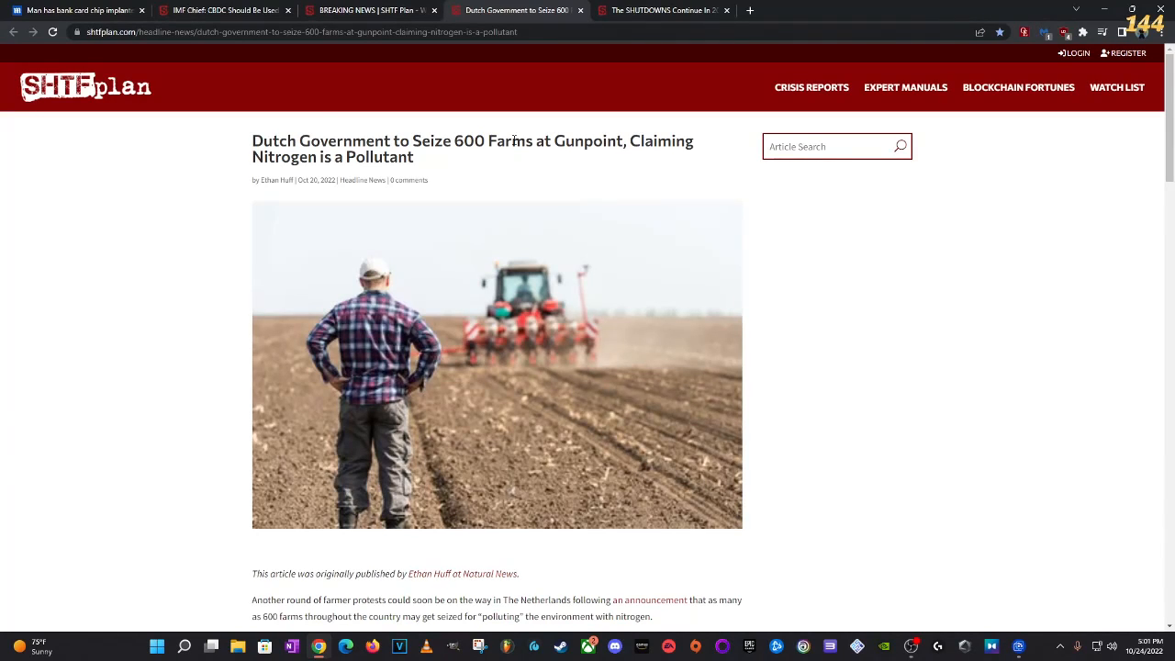
pyautogui.moveTo(484, 163)
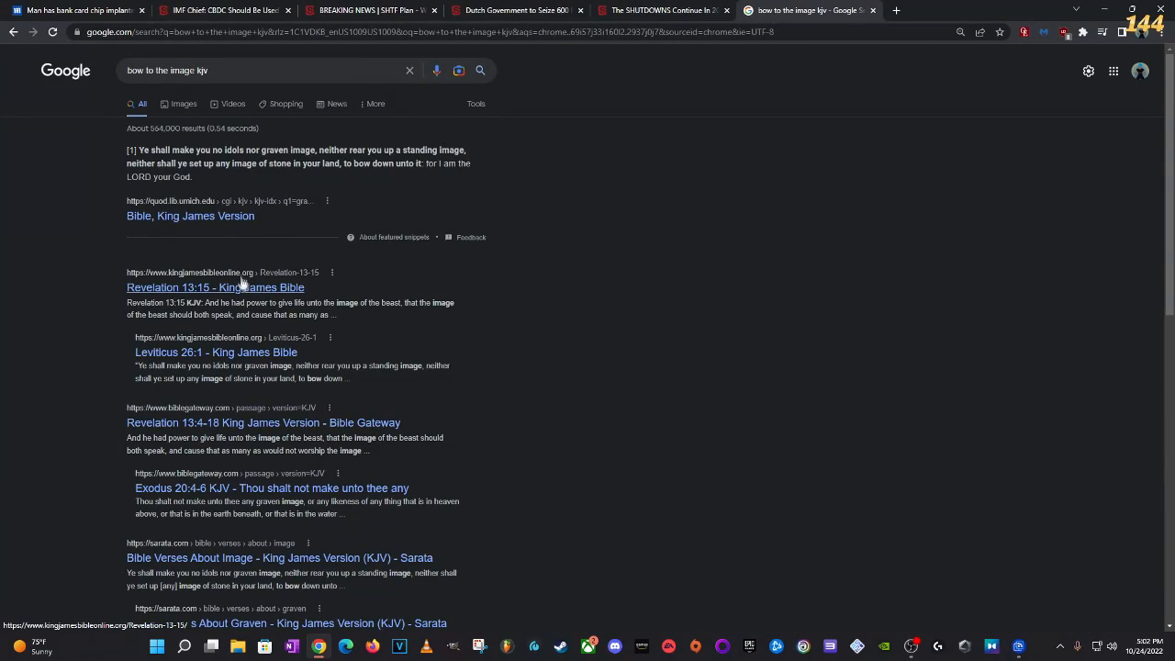
# Step: Open Romans 11:4 on King James Bible Online and highlight 'seven thousand men'
pyautogui.click(215, 287)
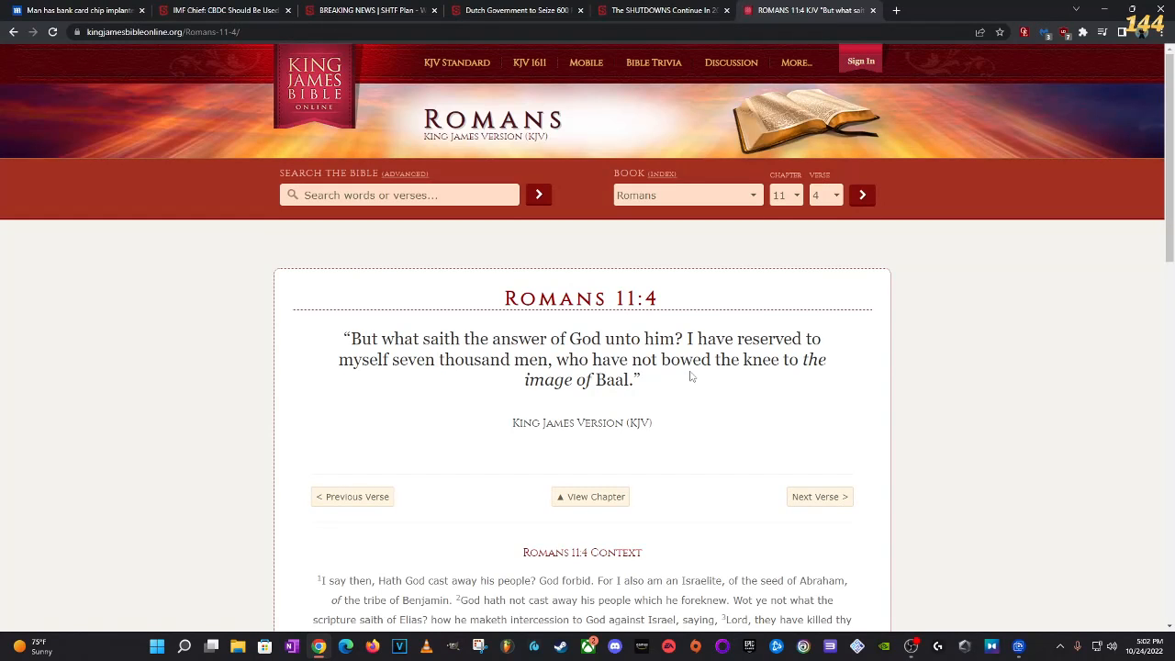
pyautogui.moveTo(780, 377)
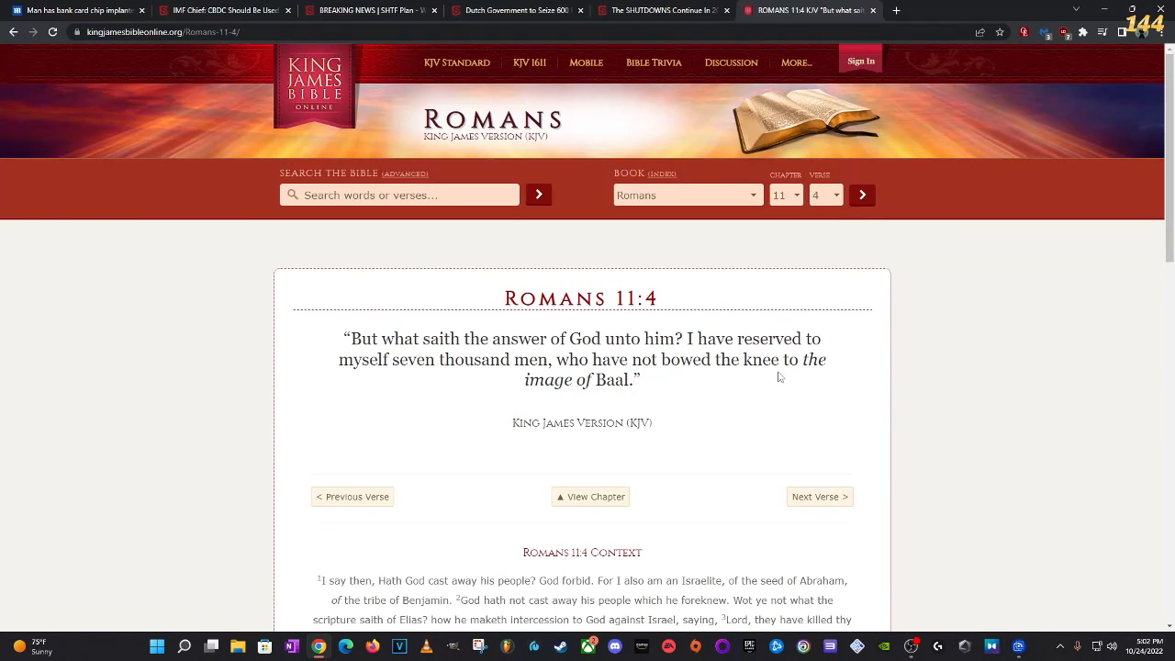
pyautogui.scroll(-3)
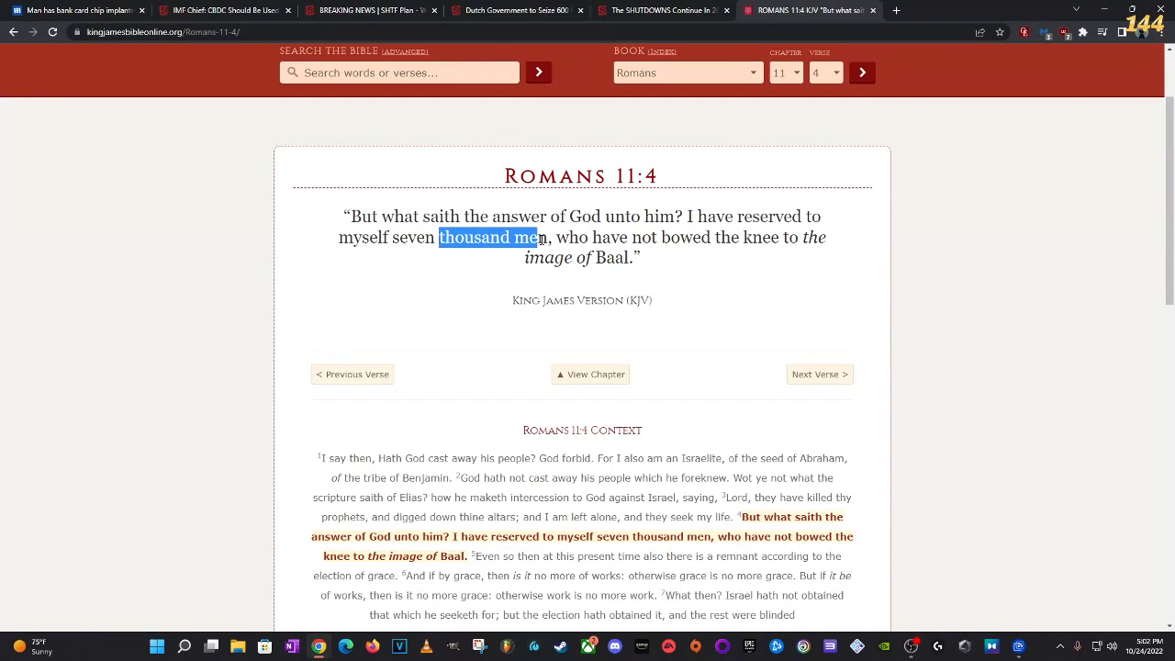
pyautogui.moveTo(541, 237); pyautogui.dragTo(392, 237)
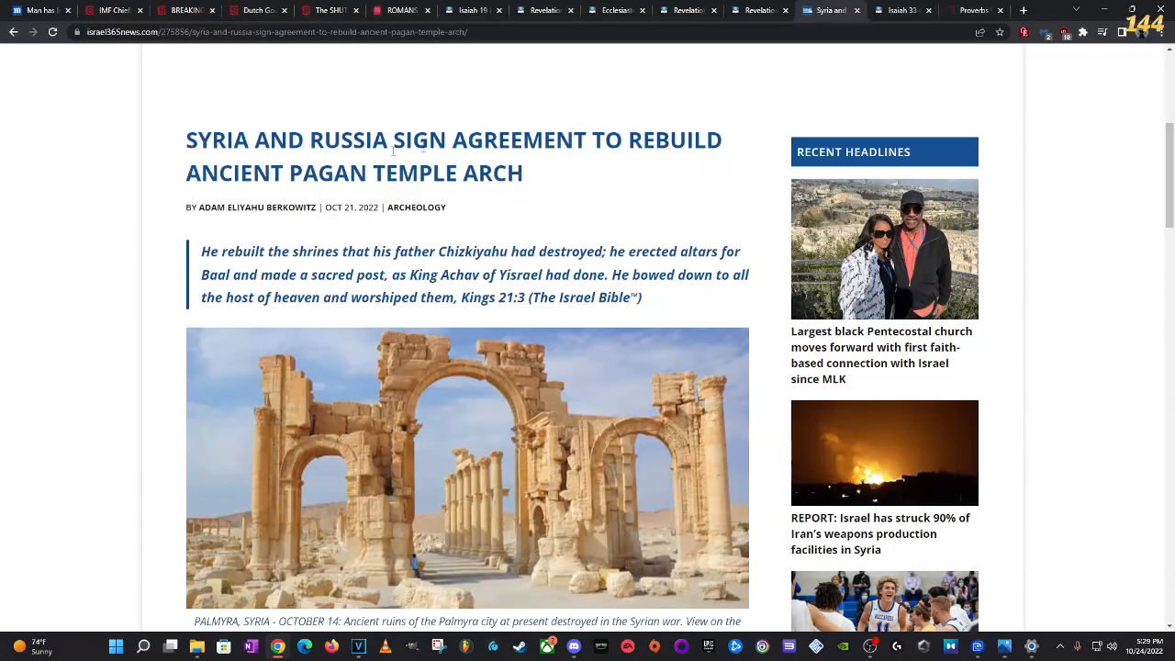
# Step: Scroll through the Israel365 article on rebuilding the Palmyra pagan arch
pyautogui.scroll(-3)
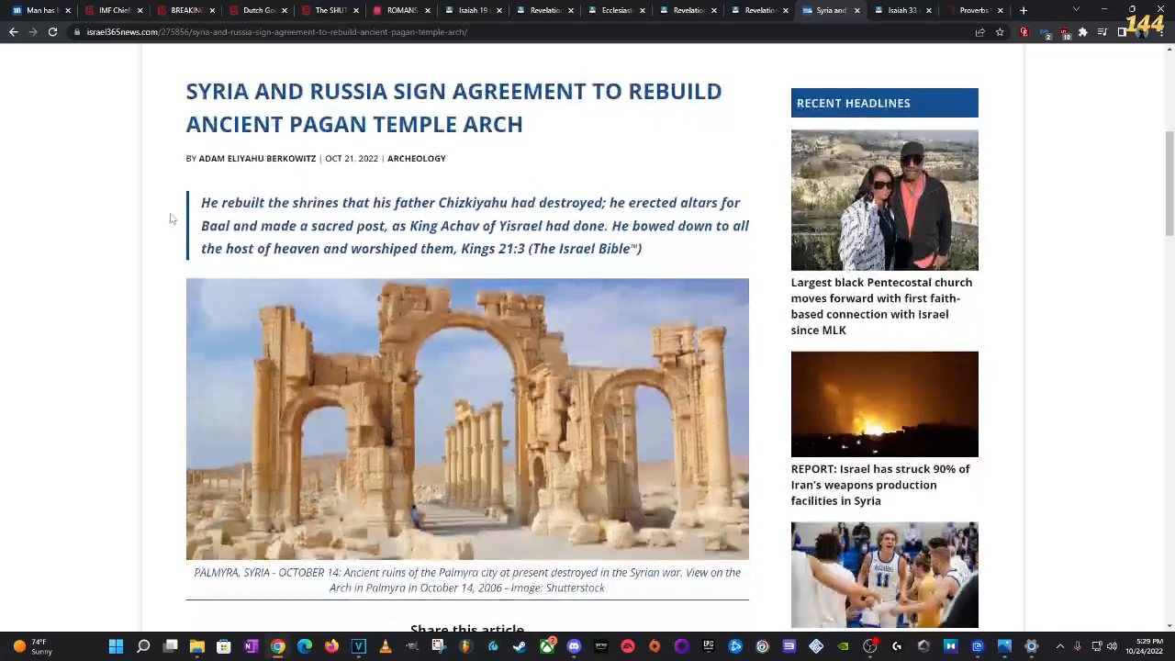
pyautogui.scroll(-3)
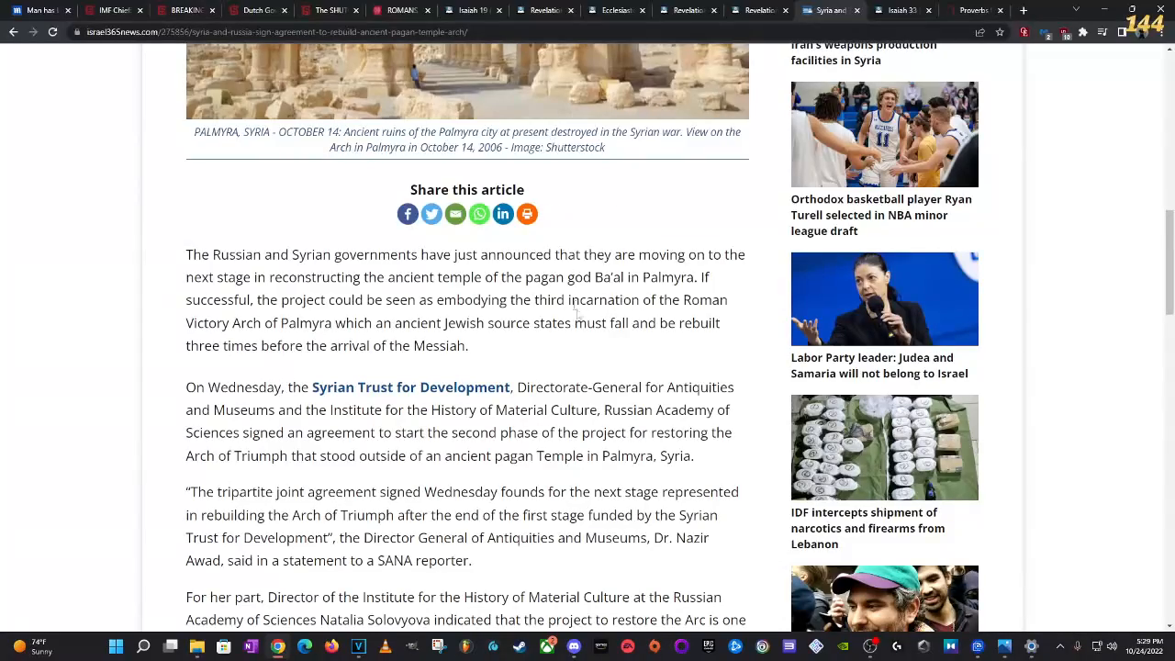
pyautogui.scroll(-3)
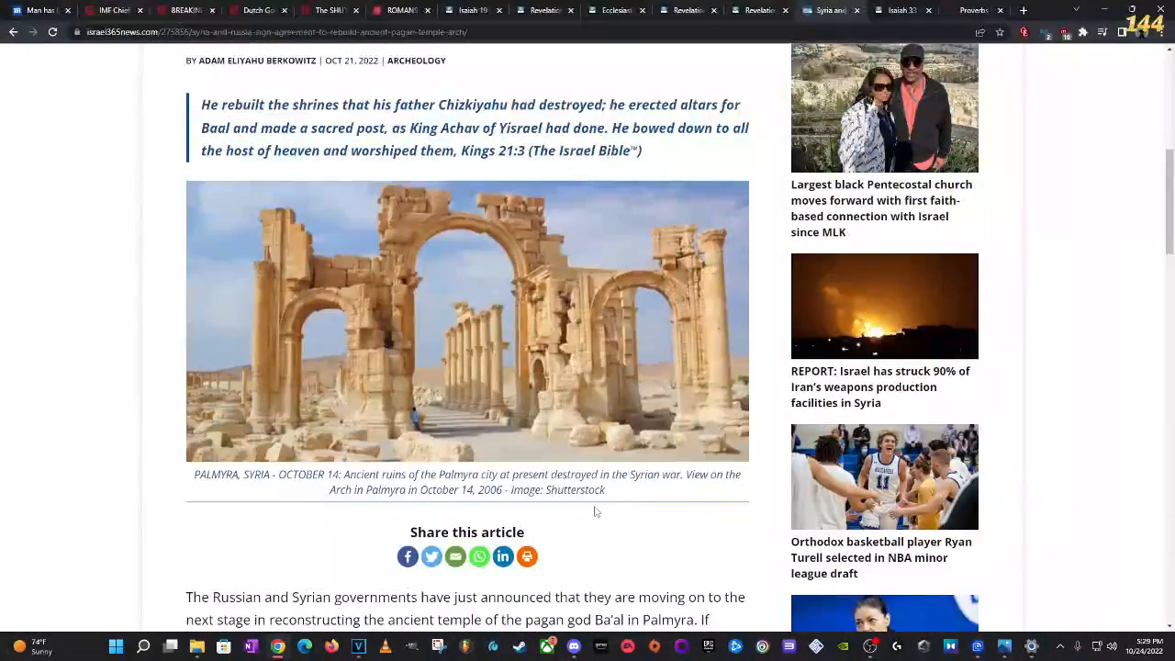
pyautogui.scroll(-3)
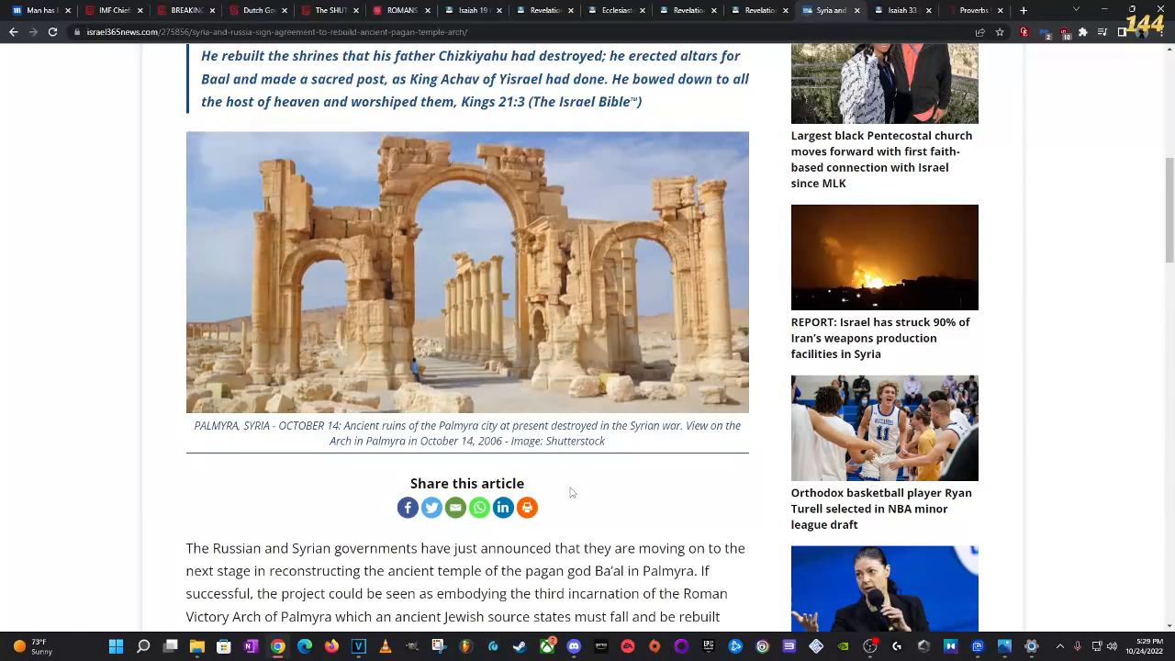
pyautogui.moveTo(719, 255)
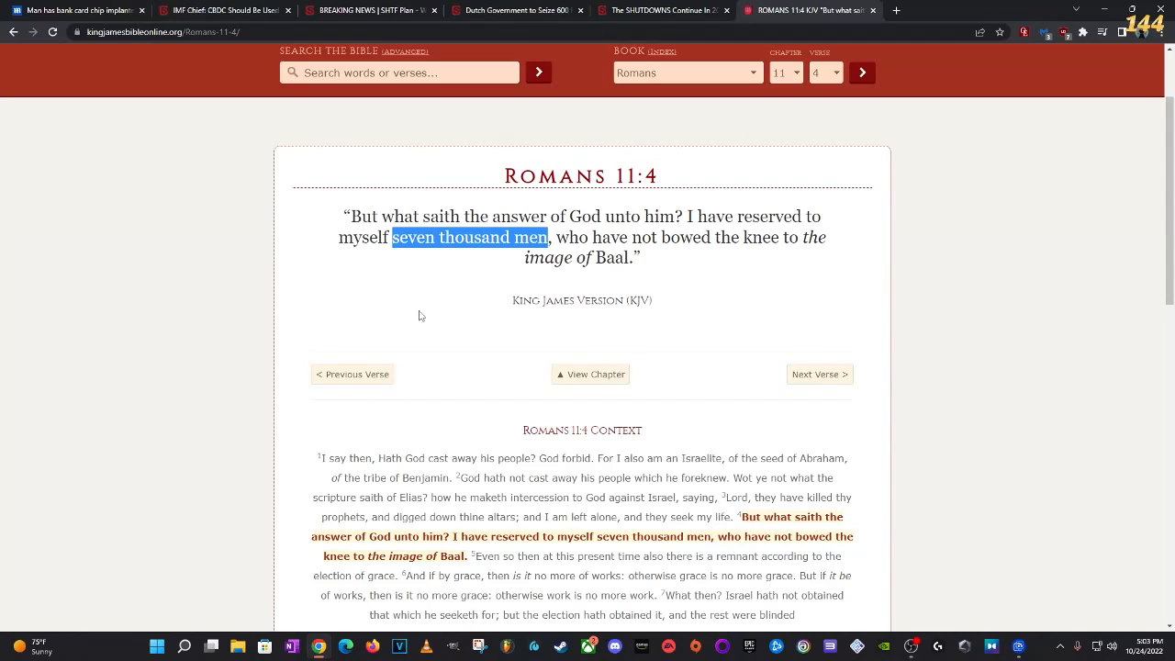
pyautogui.moveTo(565, 528)
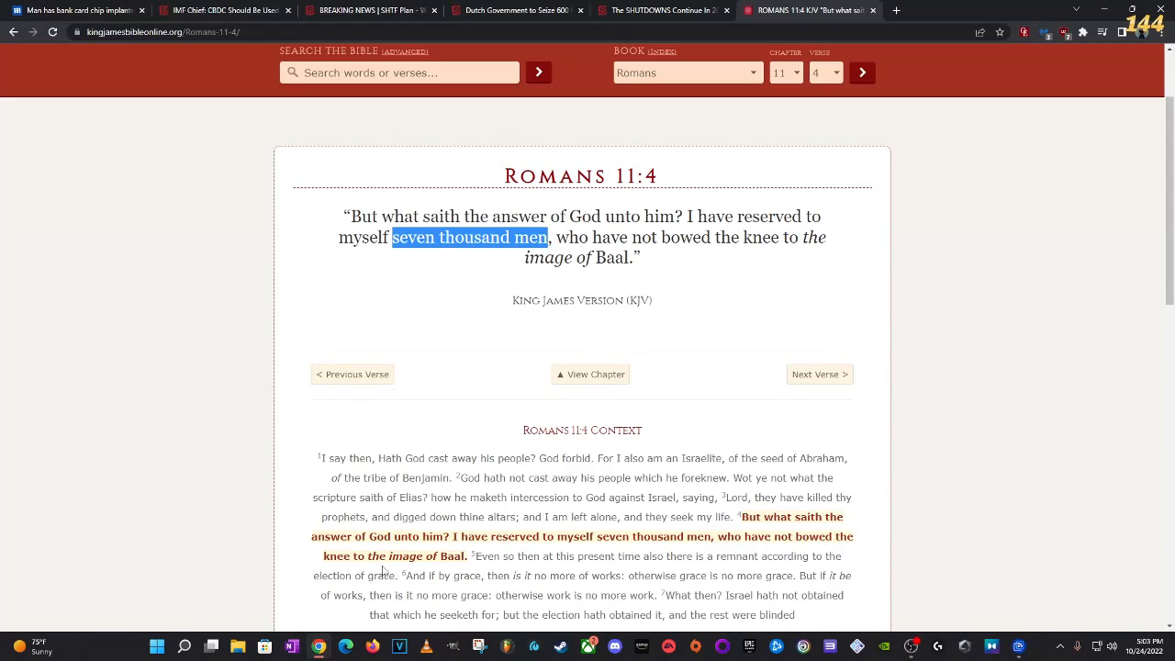
pyautogui.moveTo(381, 570)
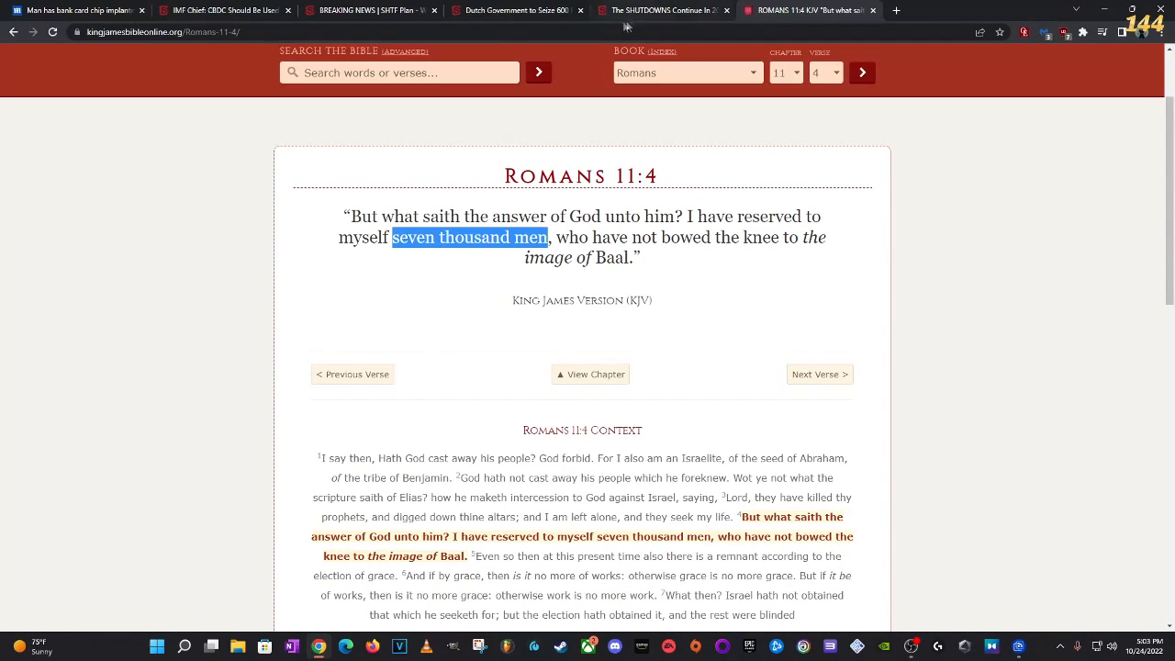
pyautogui.moveTo(517, 10)
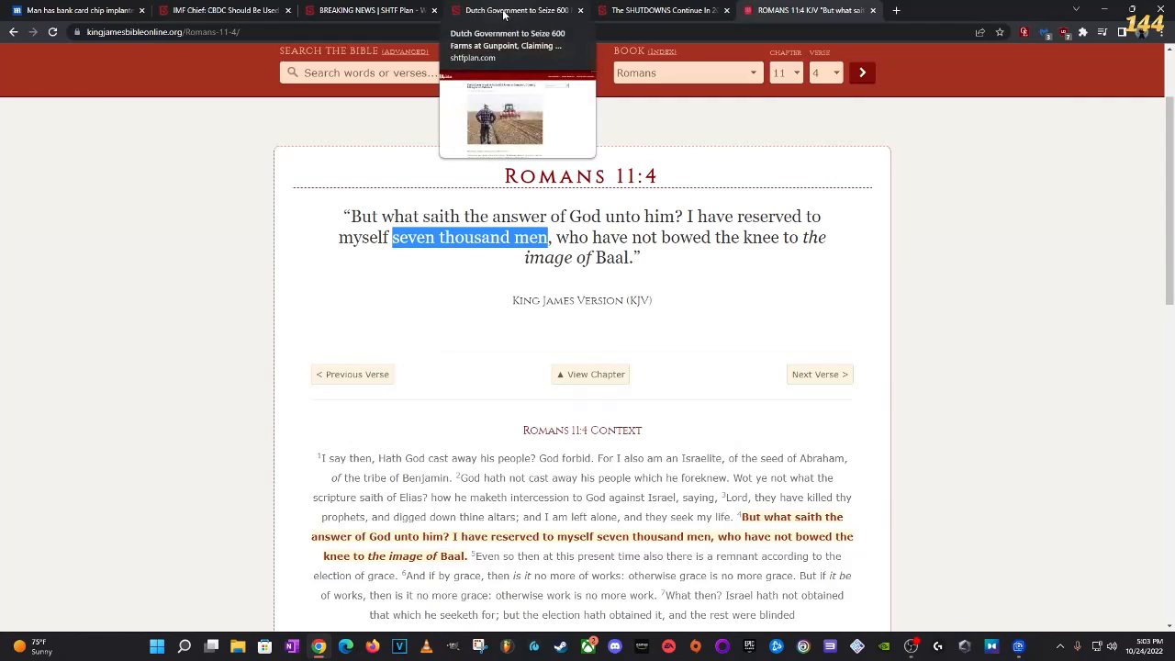
# Step: Return to the Dutch farm seizure article and scroll it briefly
pyautogui.click(516, 11)
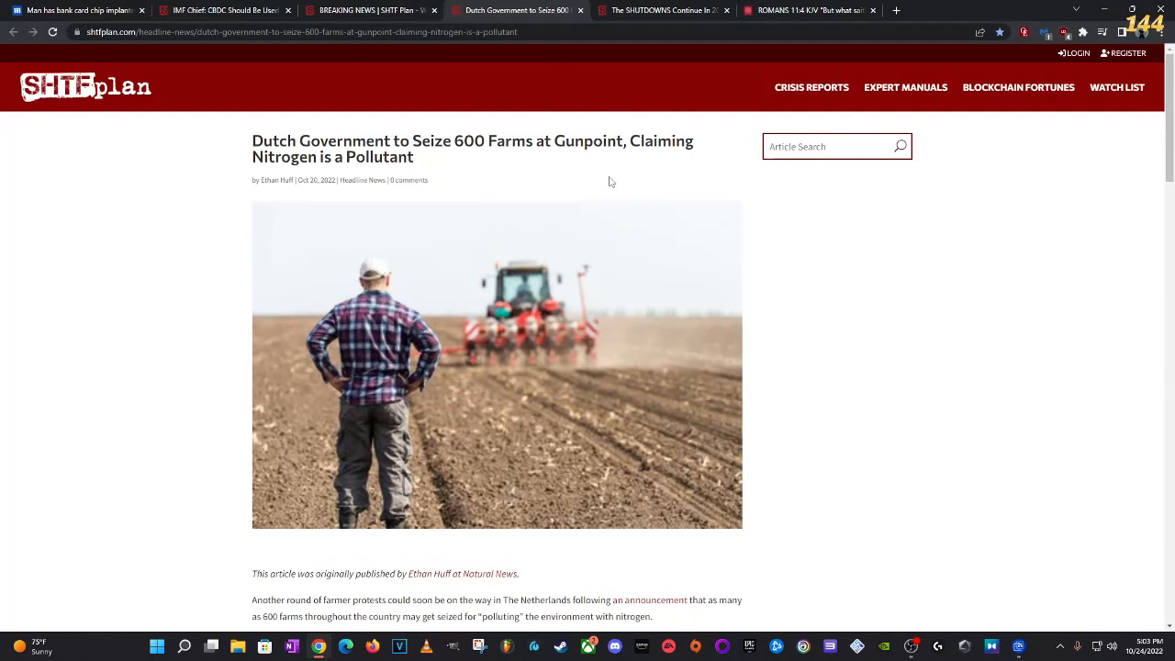
pyautogui.scroll(-3)
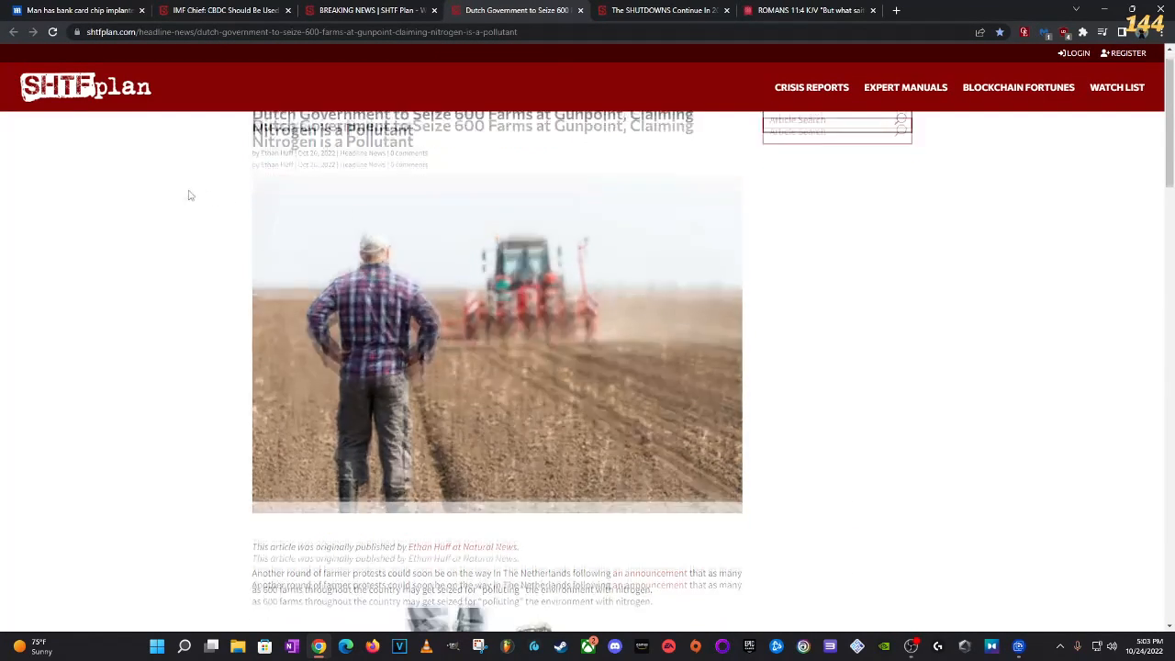
pyautogui.scroll(-3)
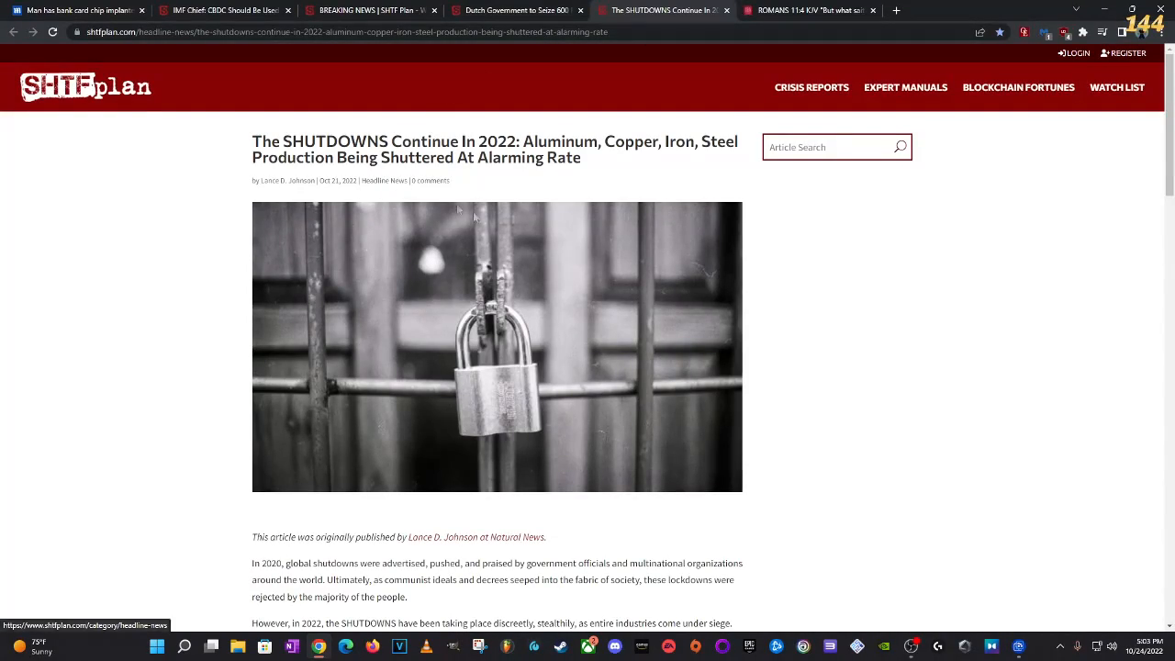
# Step: Scroll the SHUTDOWNS article to the list of closed smelters, mines and steel plants
pyautogui.scroll(-3)
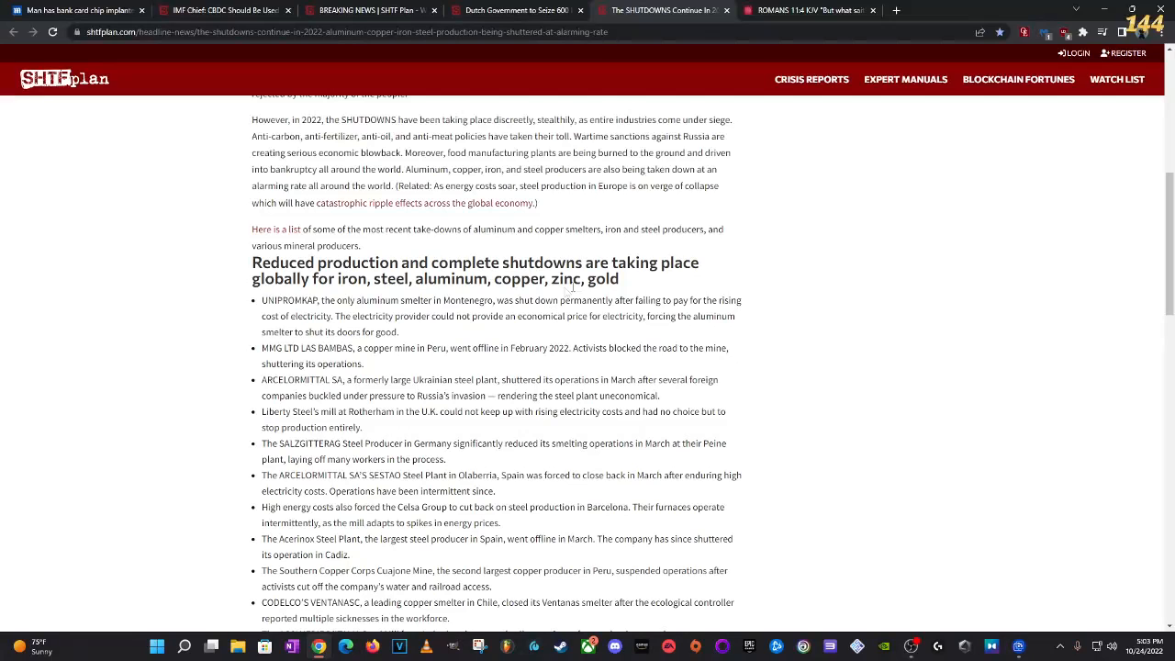
pyautogui.moveTo(222, 255)
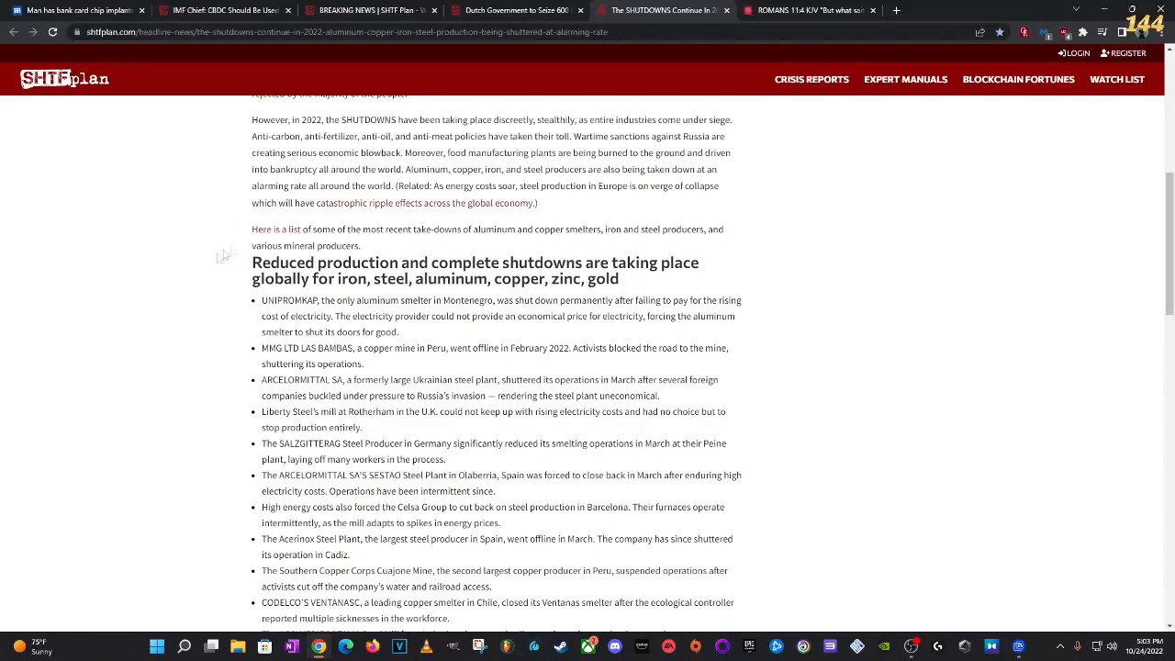
pyautogui.moveTo(424, 338)
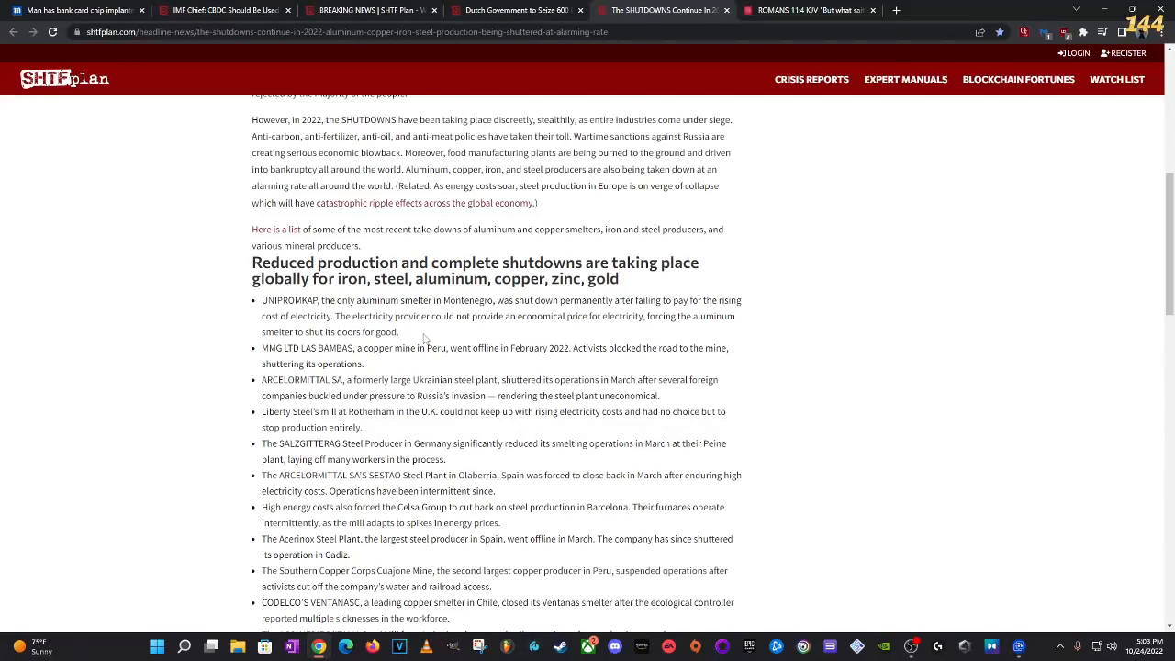
pyautogui.moveTo(552, 329)
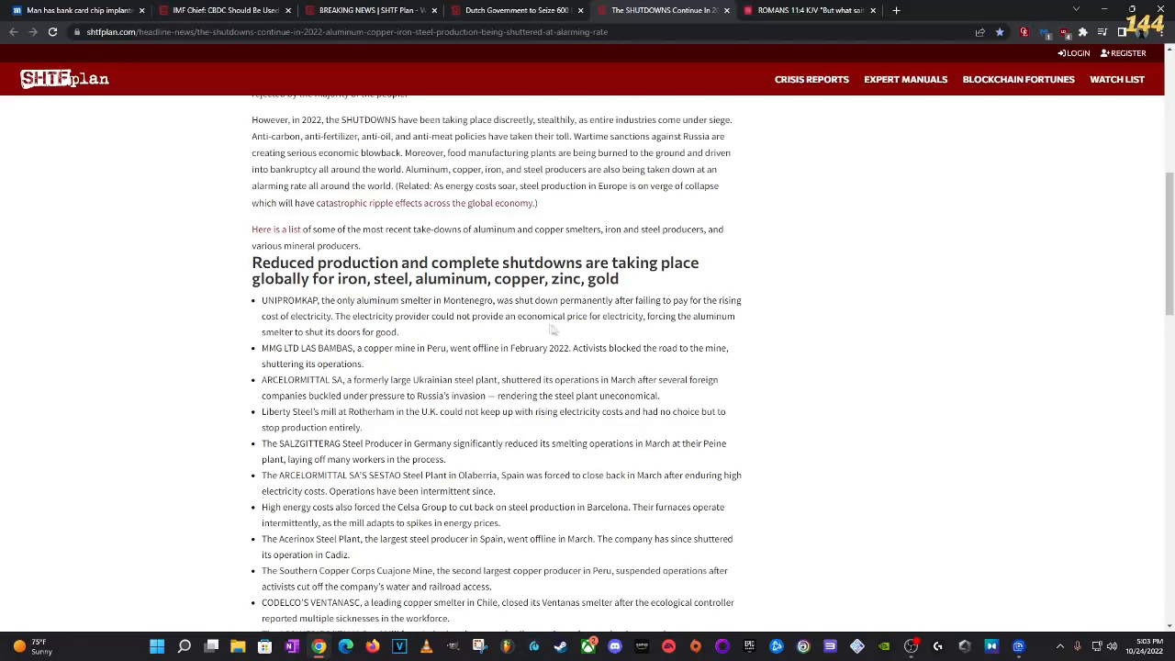
pyautogui.moveTo(368, 316)
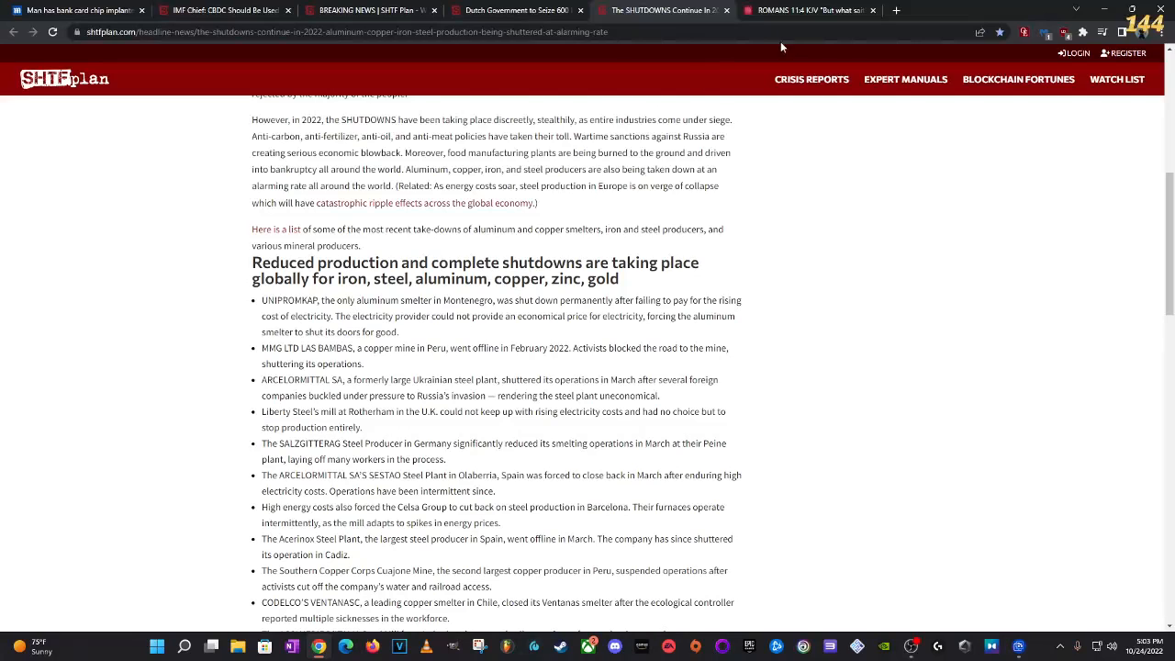
pyautogui.moveTo(804, 29)
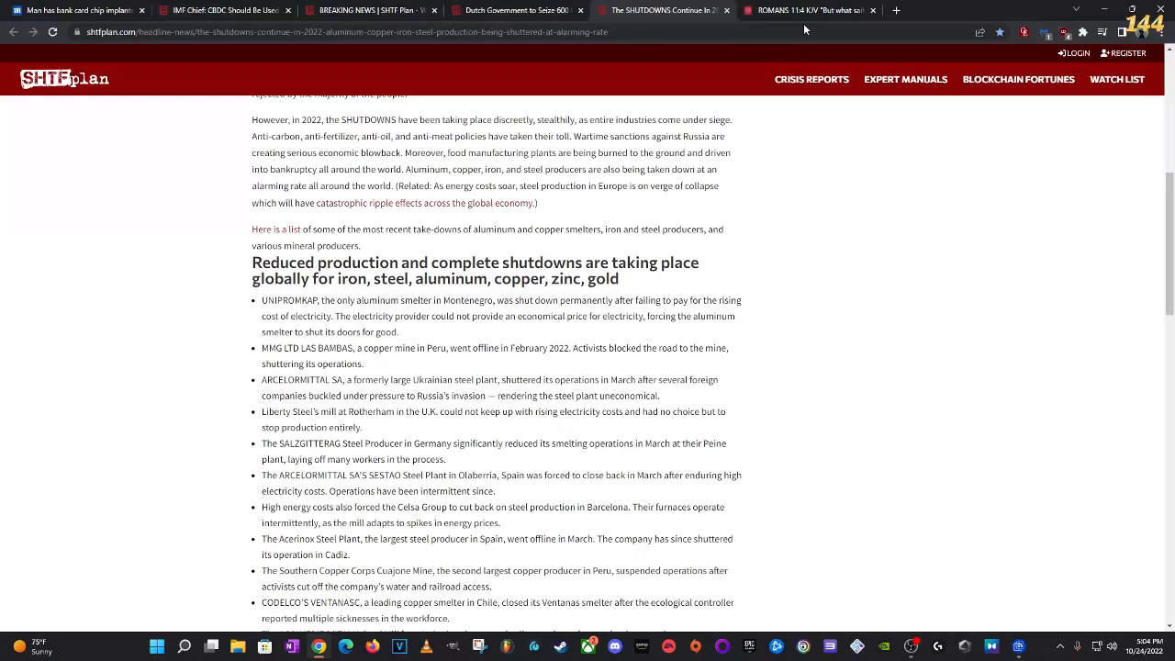
pyautogui.moveTo(895, 11)
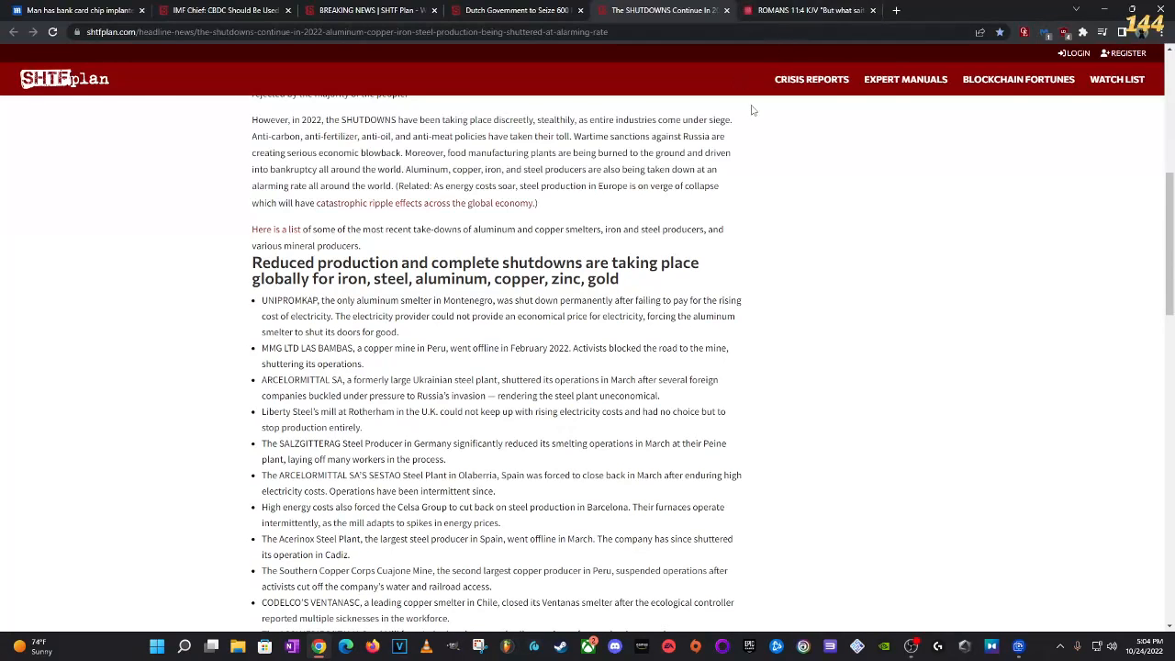
pyautogui.scroll(3)
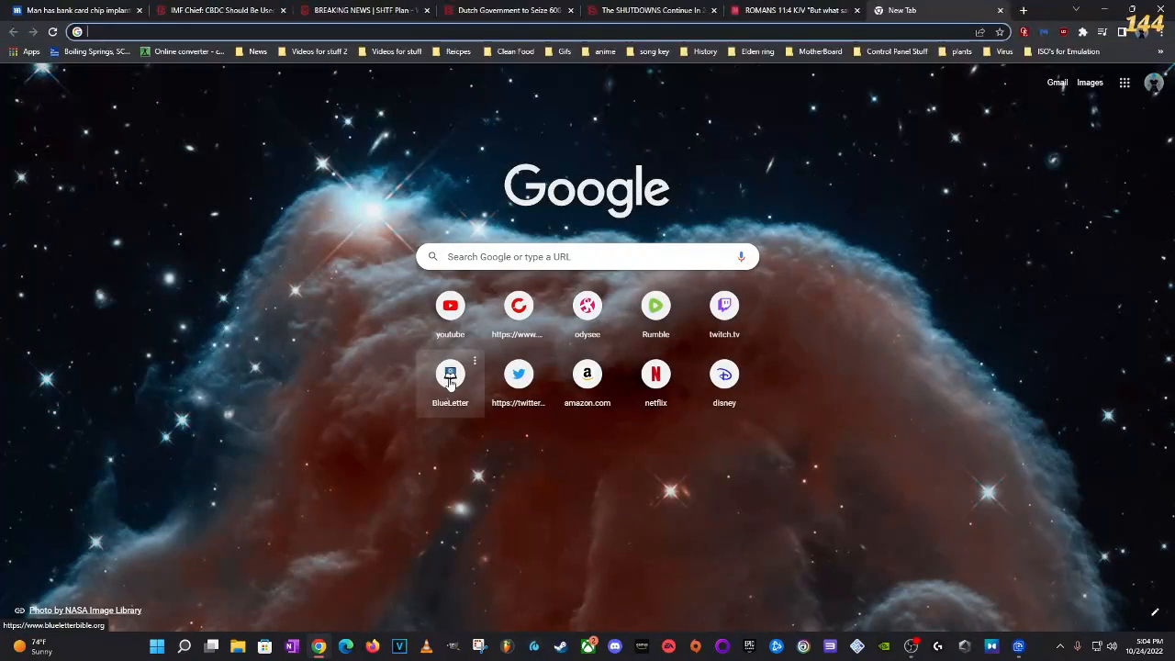
# Step: Open the Blue Letter Bible shortcut and enter 'isa' in its search box
pyautogui.click(450, 376)
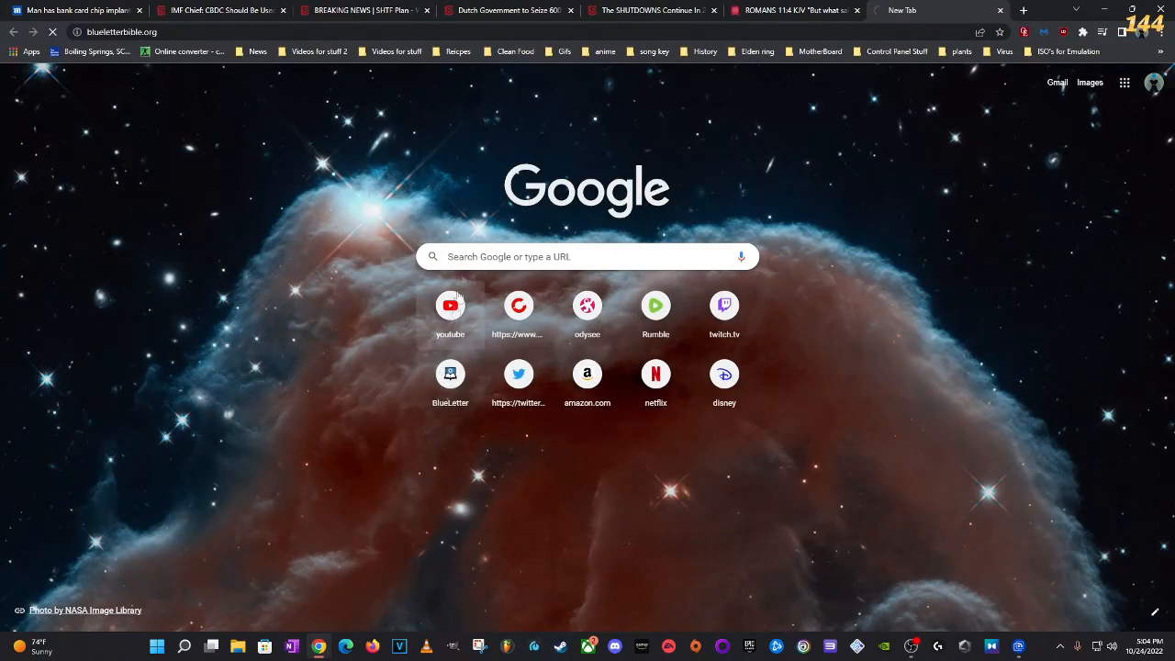
pyautogui.write('isa/19/15/s_698015')
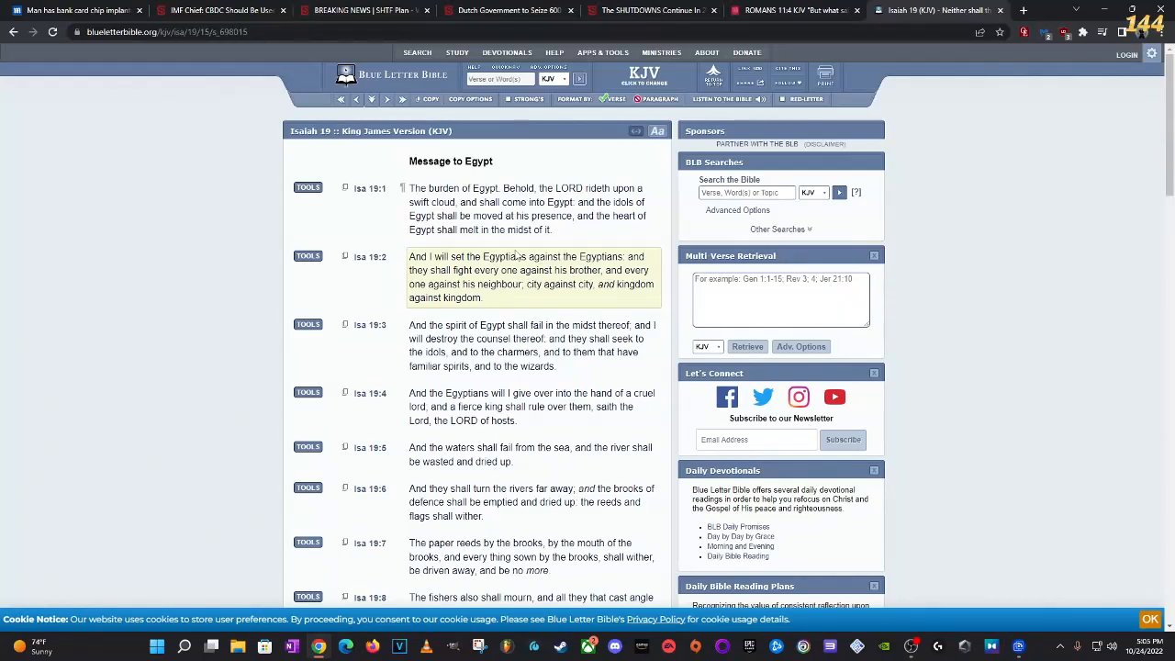
pyautogui.moveTo(532, 288)
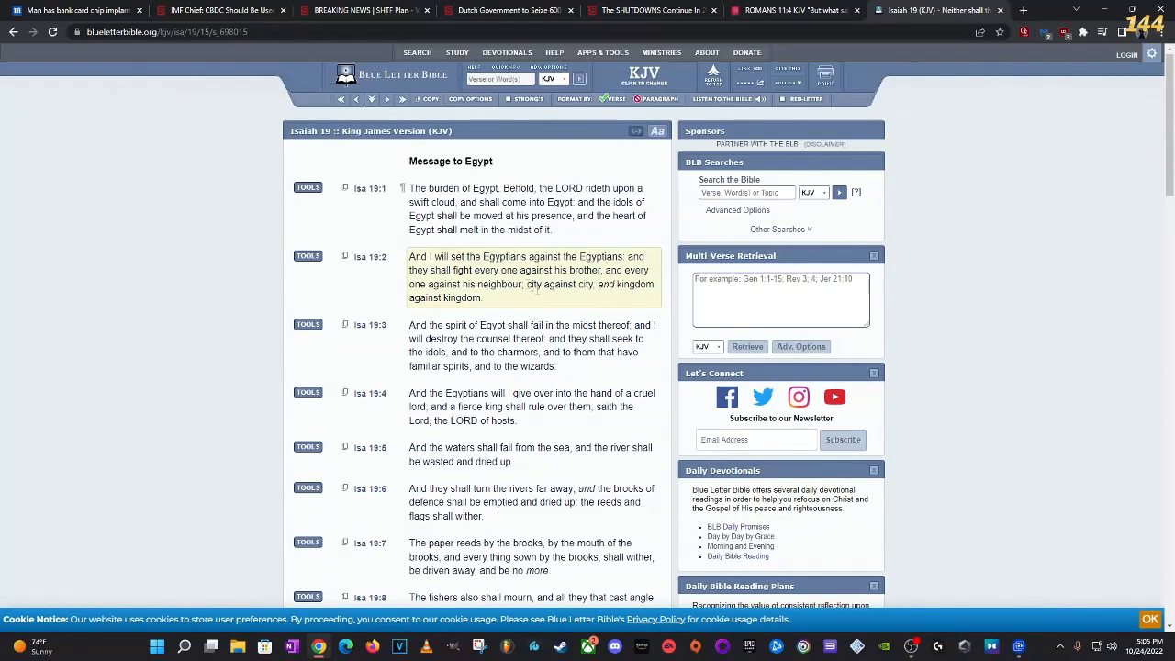
pyautogui.moveTo(546, 324)
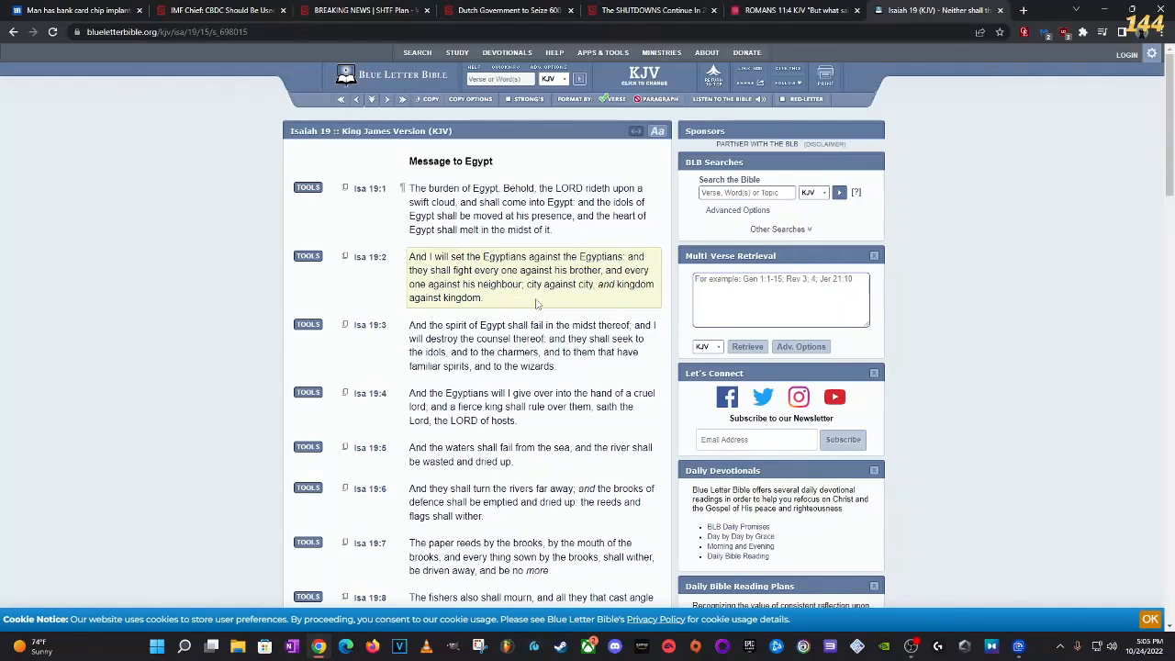
# Step: Search 'rev 11' to bring up Revelation 11 KJV in a new tab
pyautogui.write('rev 11')
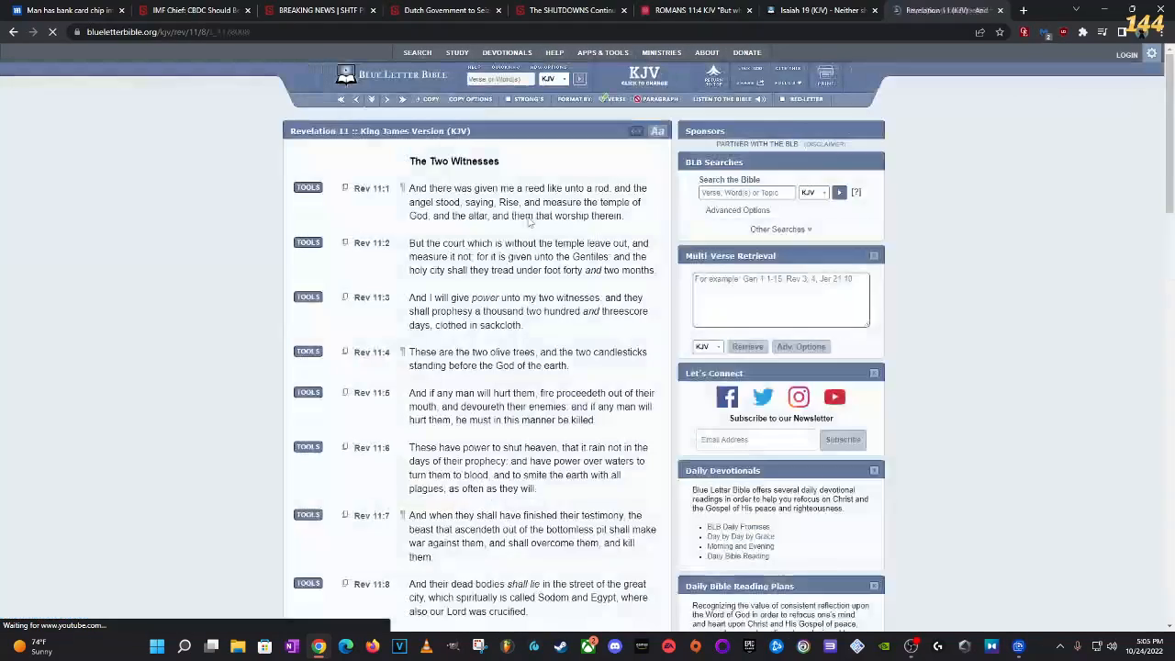
# Step: Scroll through Revelation 11 KJV to read about the two witnesses
pyautogui.scroll(-3)
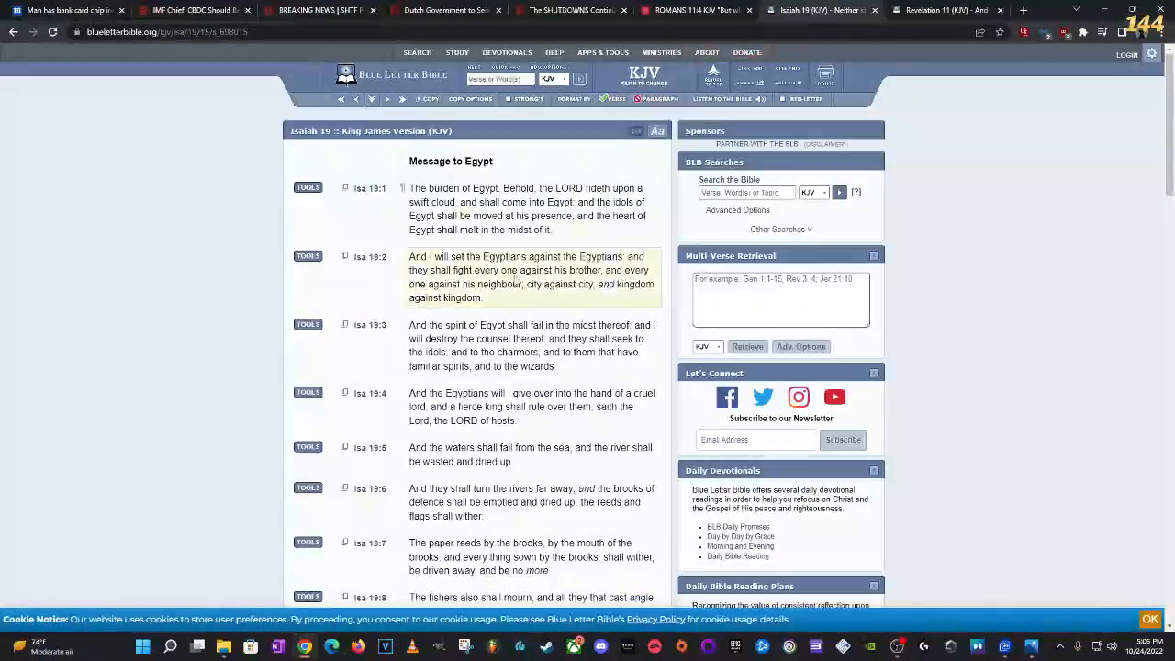
# Step: Scroll Isaiah 19 down to verses 15–20 about the altar in Egypt
pyautogui.scroll(-3)
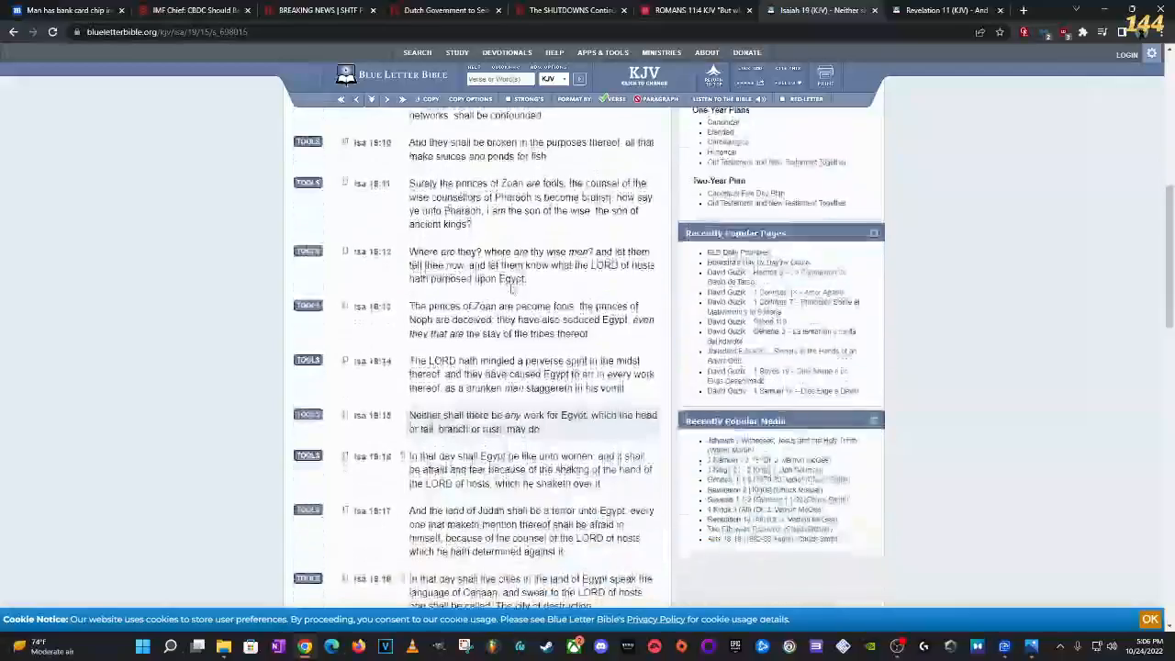
pyautogui.scroll(-3)
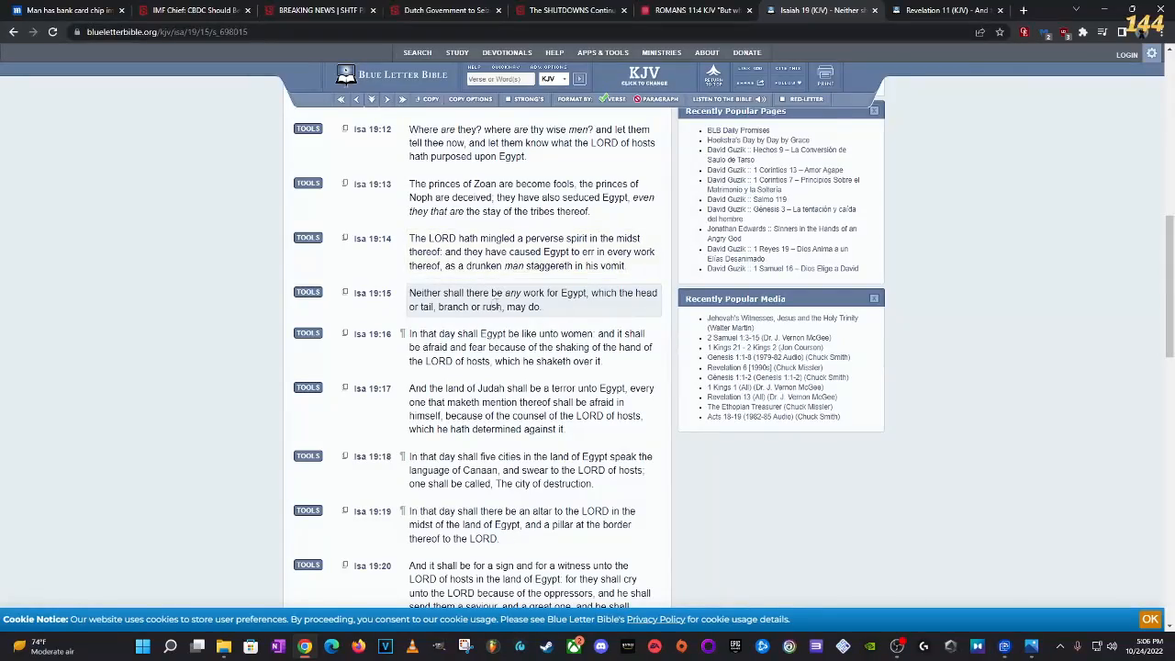
pyautogui.scroll(-3)
pyautogui.write('ecc')
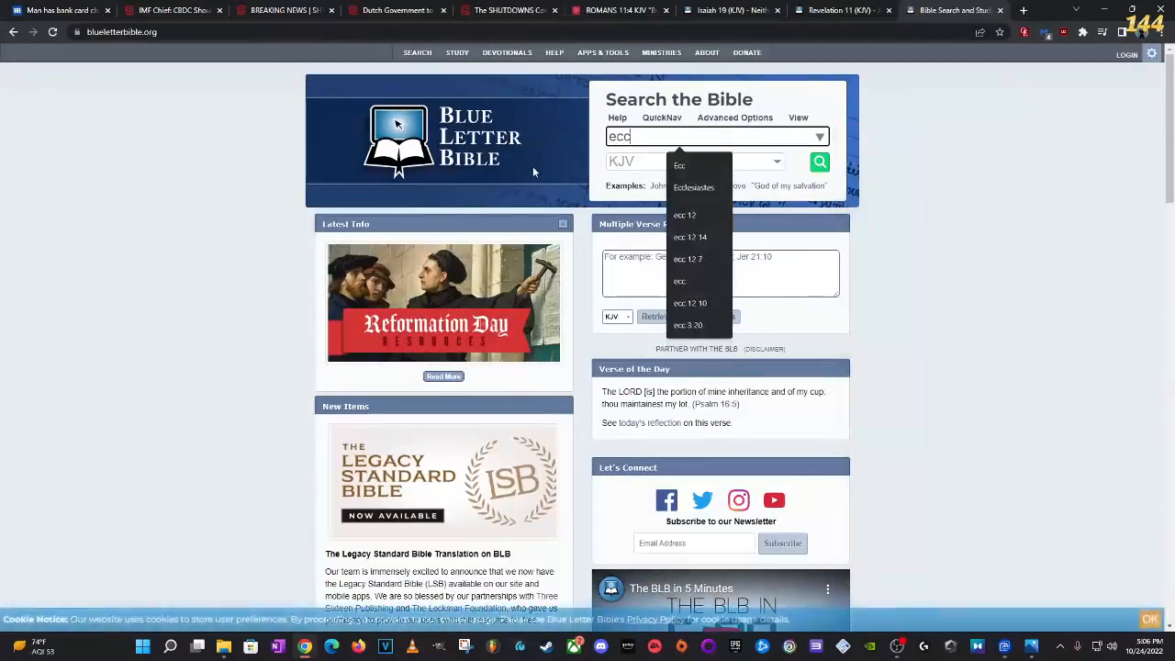
# Step: Open Ecclesiastes 12 from the 'ecc 12' suggestion, then return to the SHUTDOWNS article
pyautogui.click(684, 215)
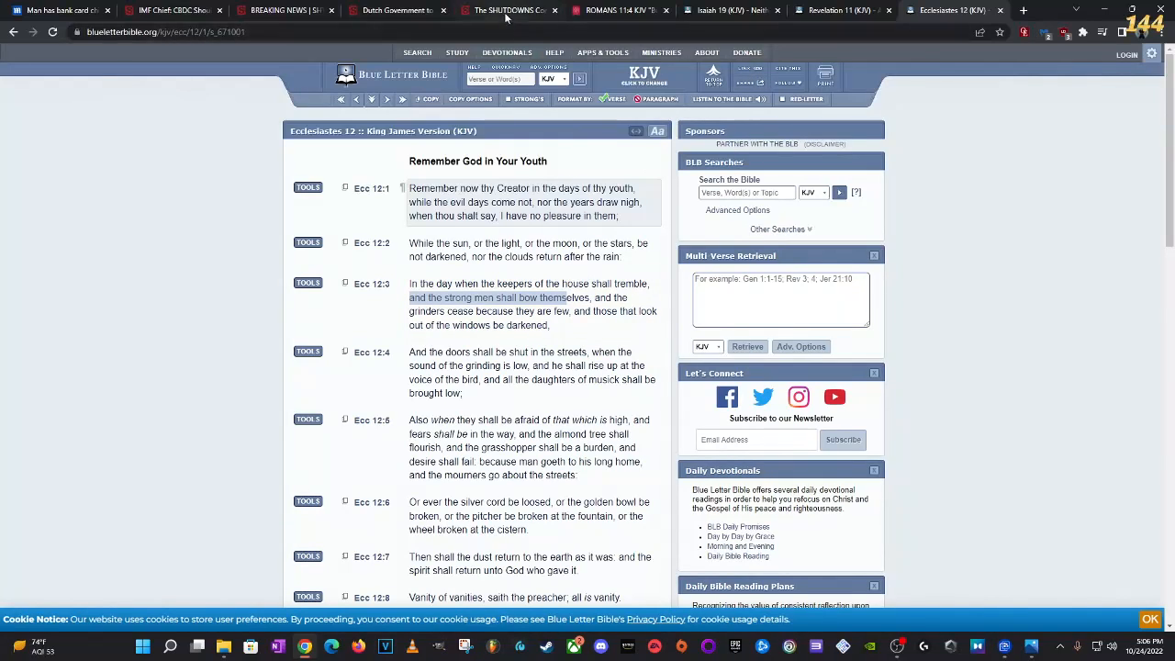
pyautogui.click(509, 10)
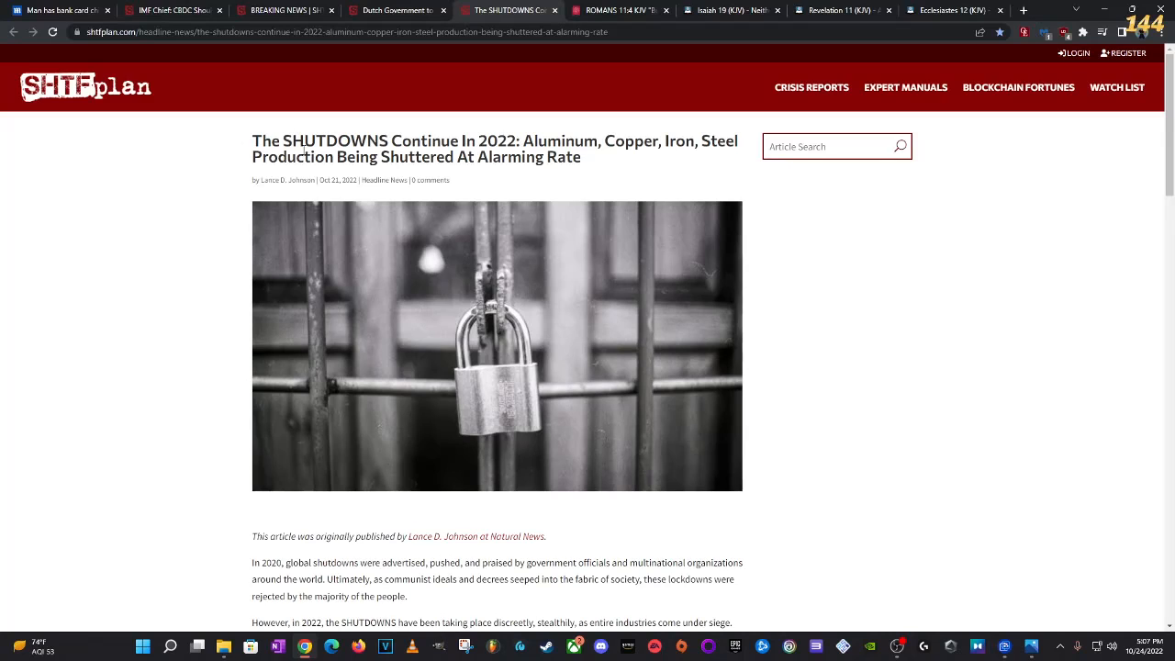
# Step: Alternate between Ecclesiastes 12 and the SHTFplan shutdowns article, ending on the article
pyautogui.click(946, 10)
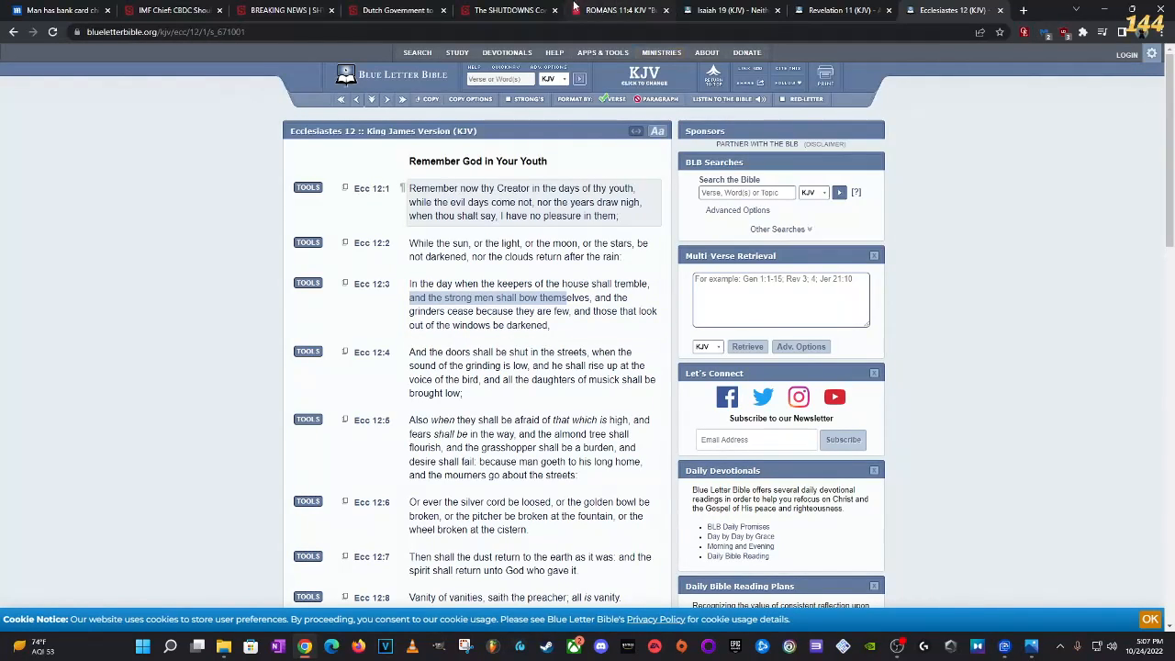
pyautogui.click(508, 10)
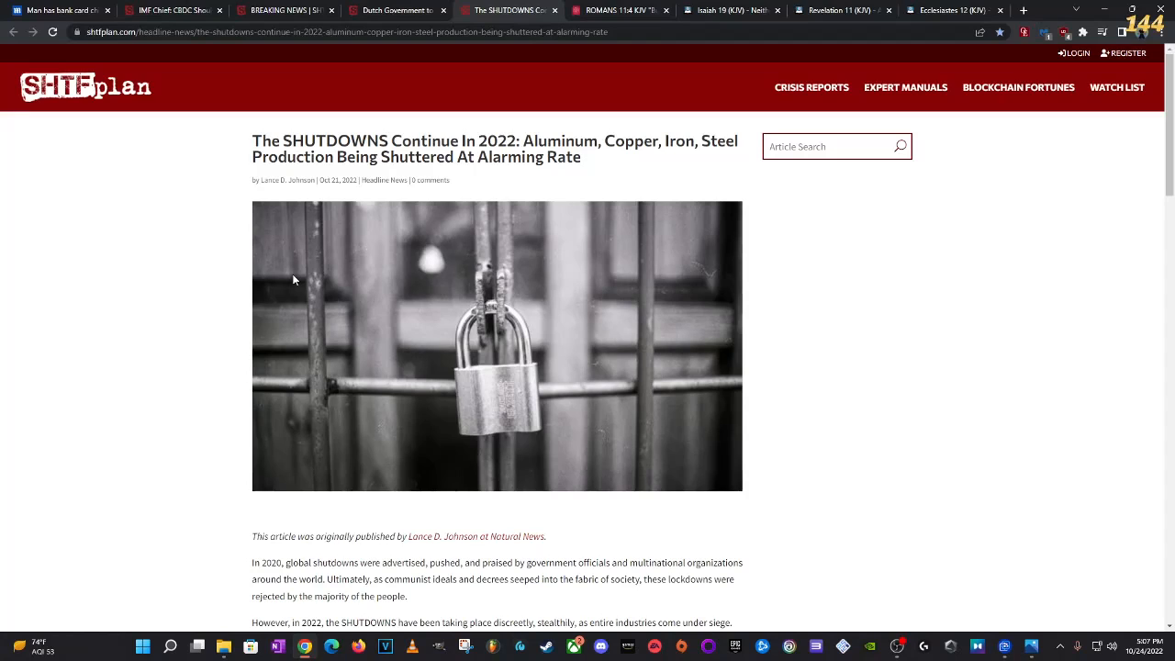
pyautogui.moveTo(292, 279)
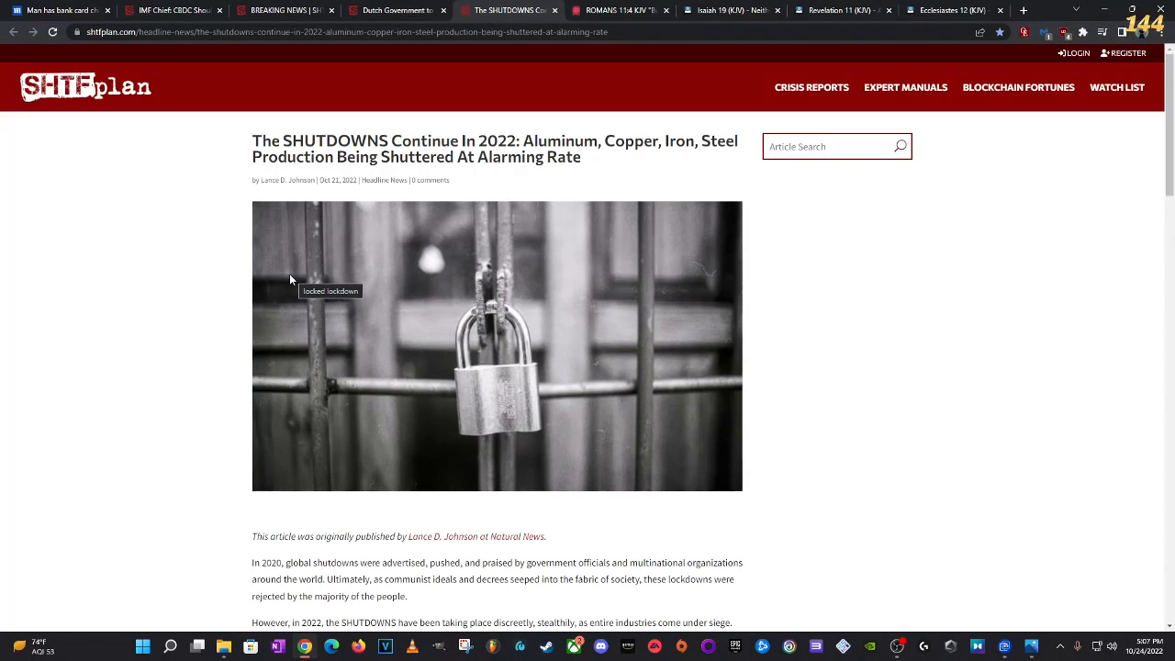
pyautogui.moveTo(246, 282)
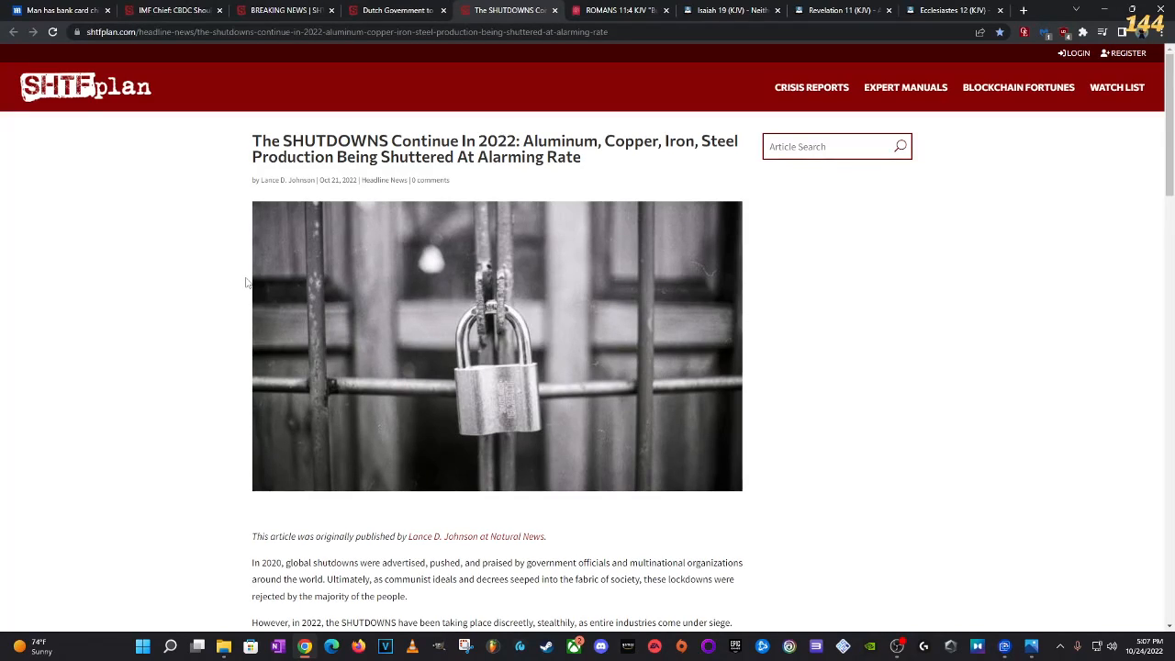
pyautogui.moveTo(201, 270)
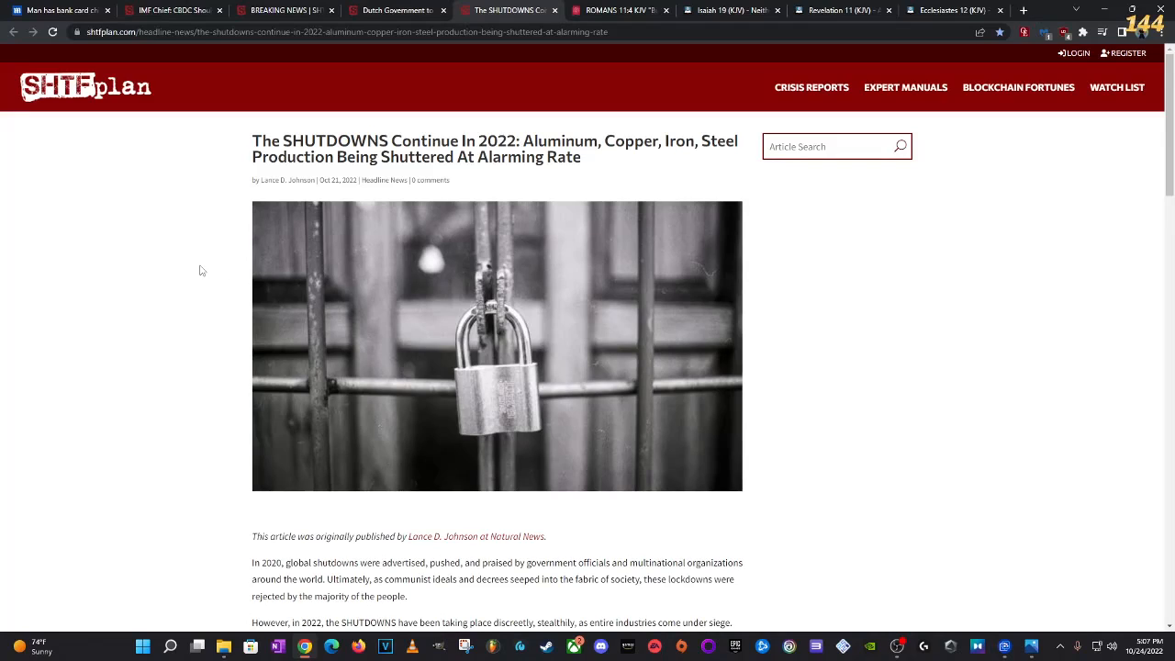
pyautogui.moveTo(210, 221)
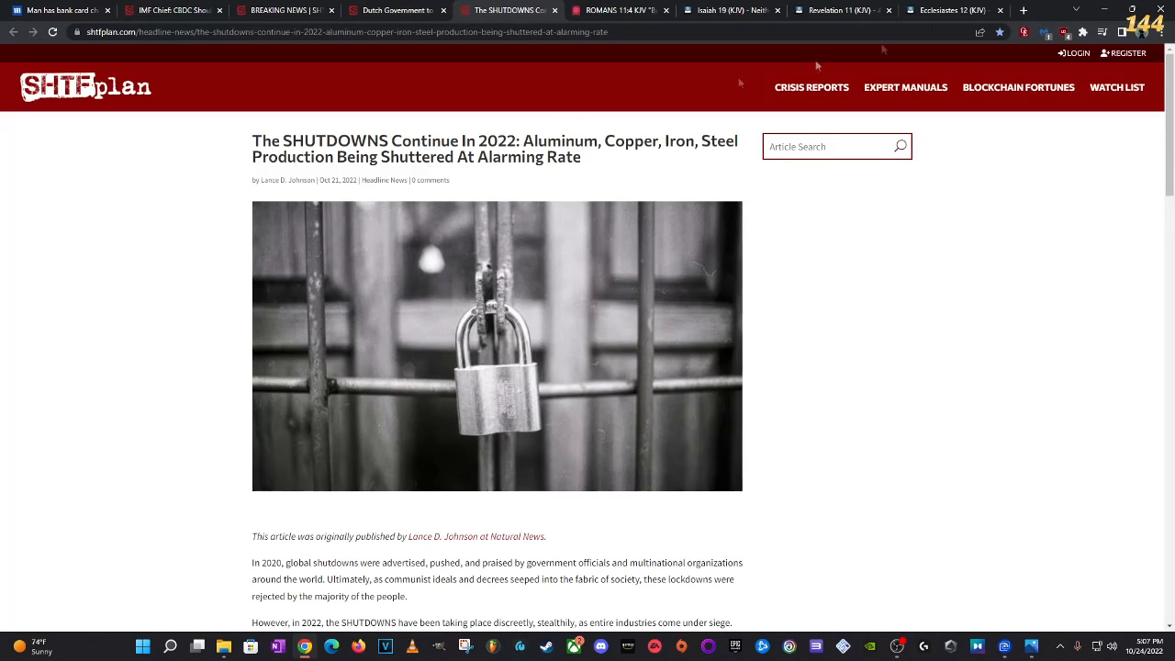
pyautogui.click(953, 10)
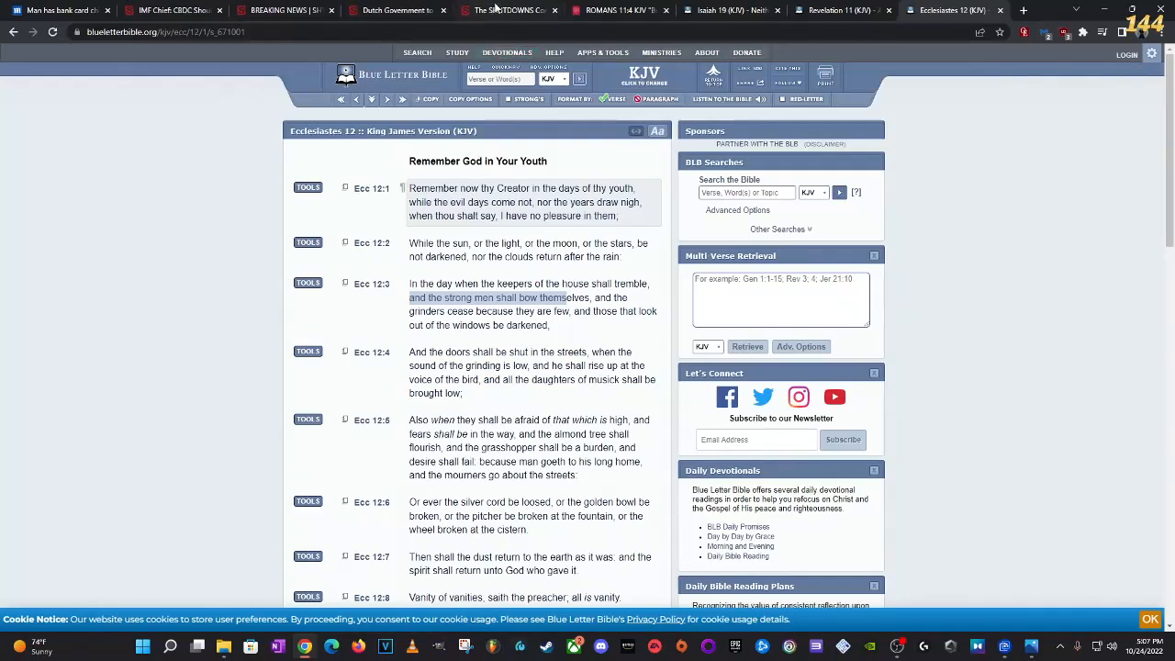
pyautogui.click(508, 10)
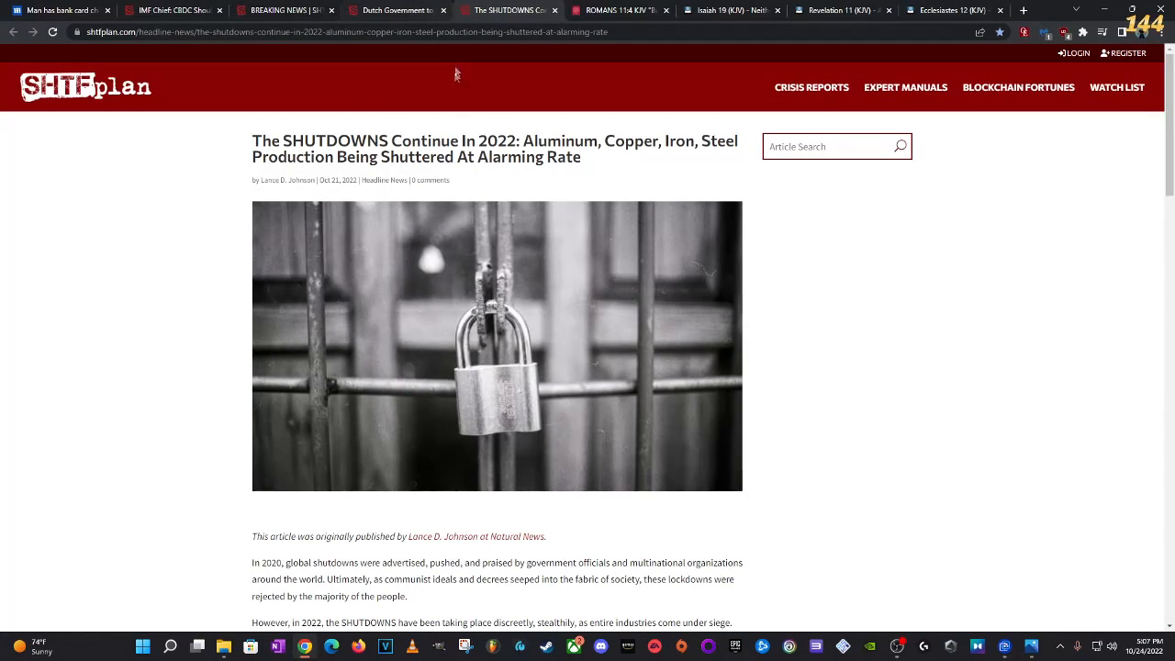
pyautogui.moveTo(544, 158)
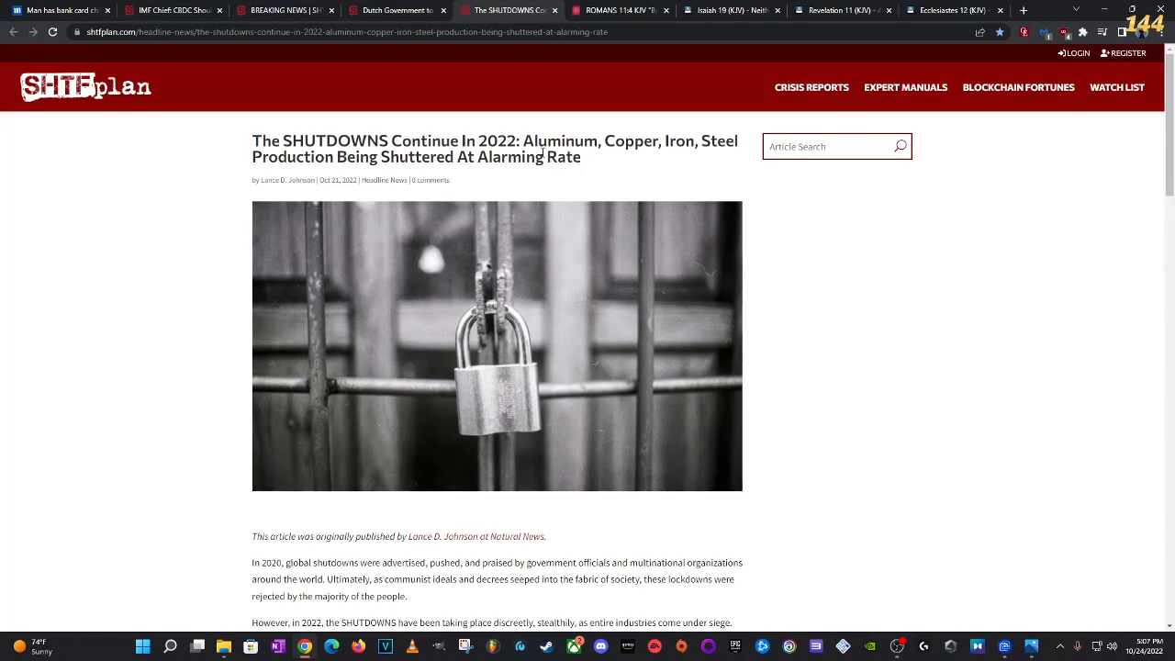
pyautogui.click(945, 10)
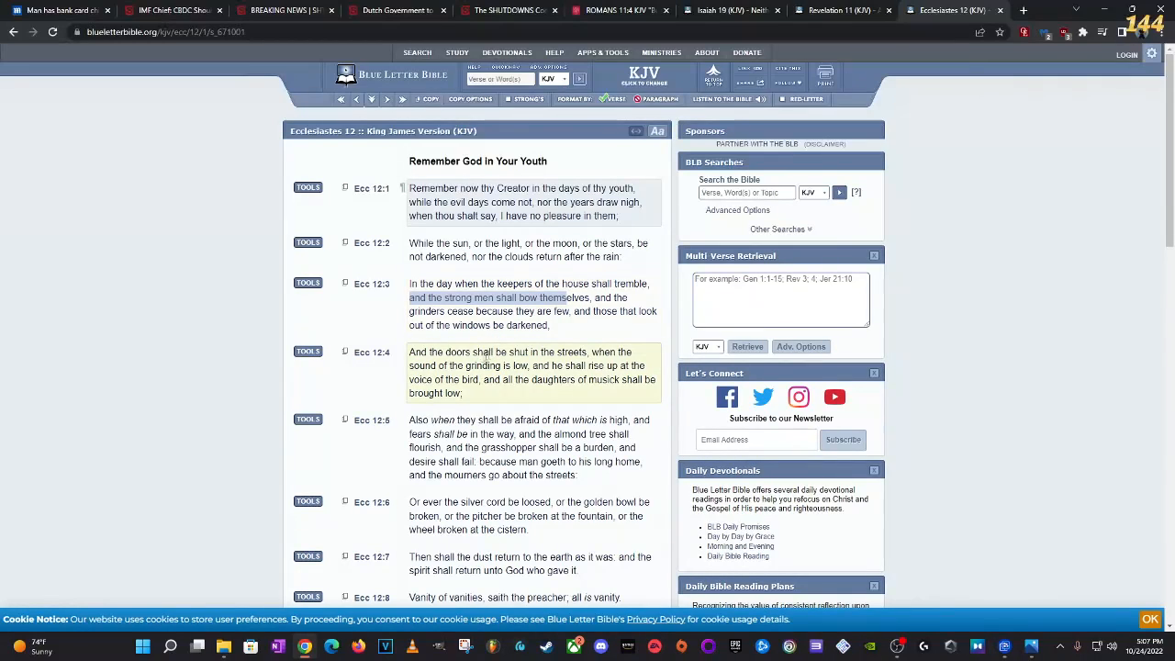
pyautogui.click(507, 10)
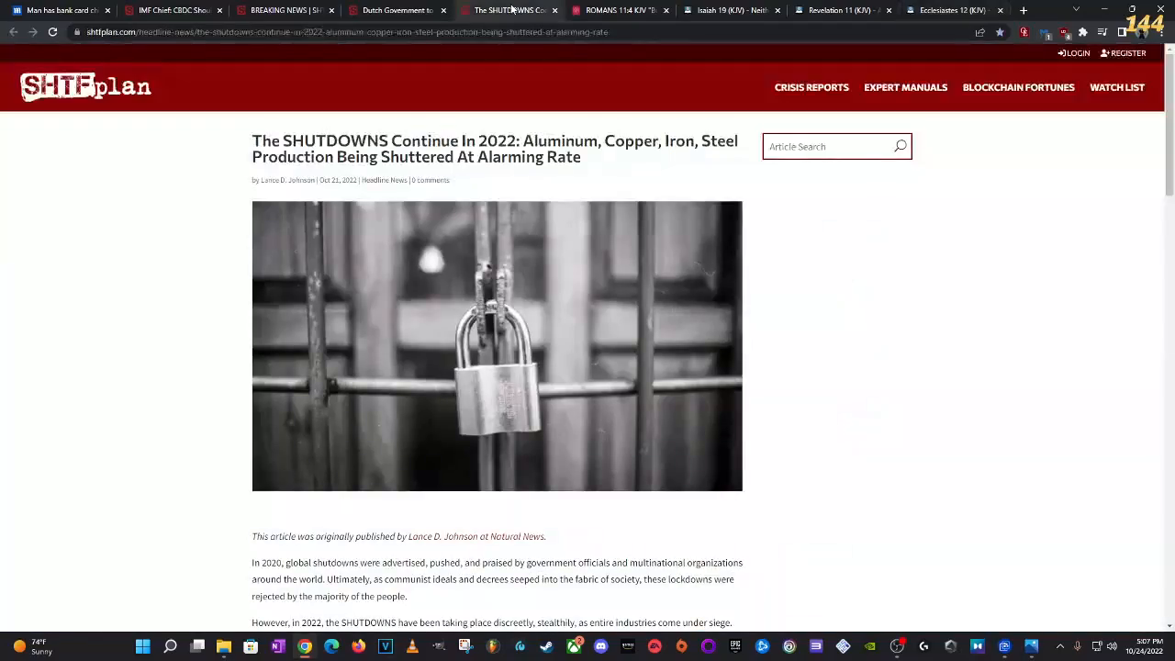
# Step: Scroll the shutdowns article to the 'Reduced production and complete shutdowns' list
pyautogui.scroll(-3)
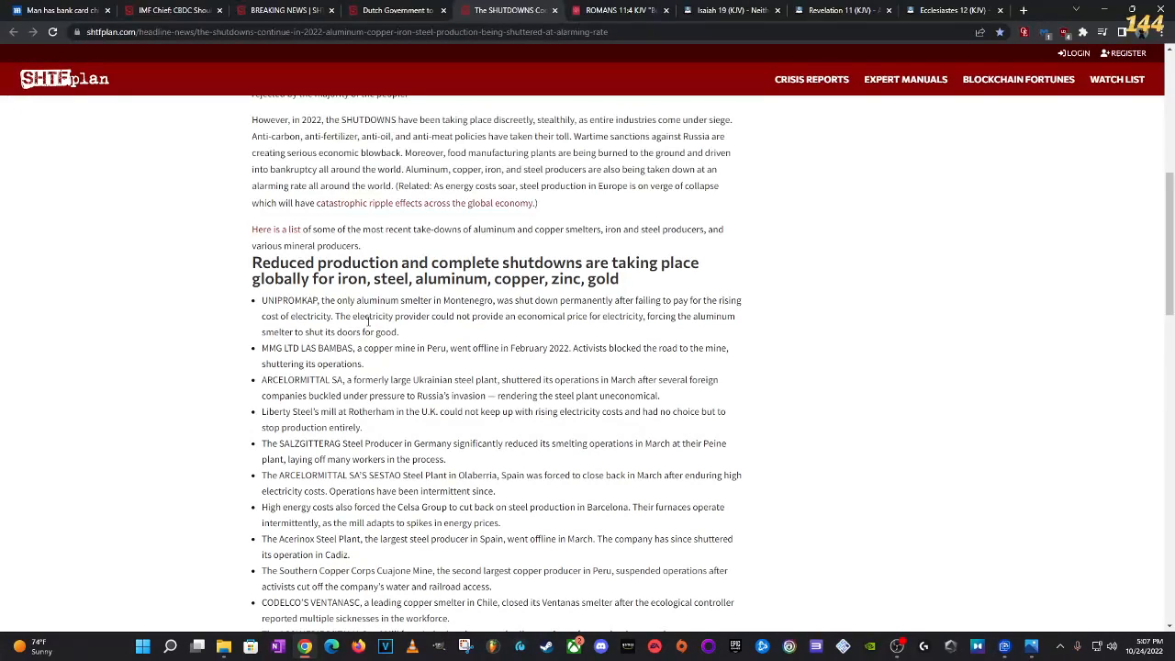
pyautogui.moveTo(286, 442)
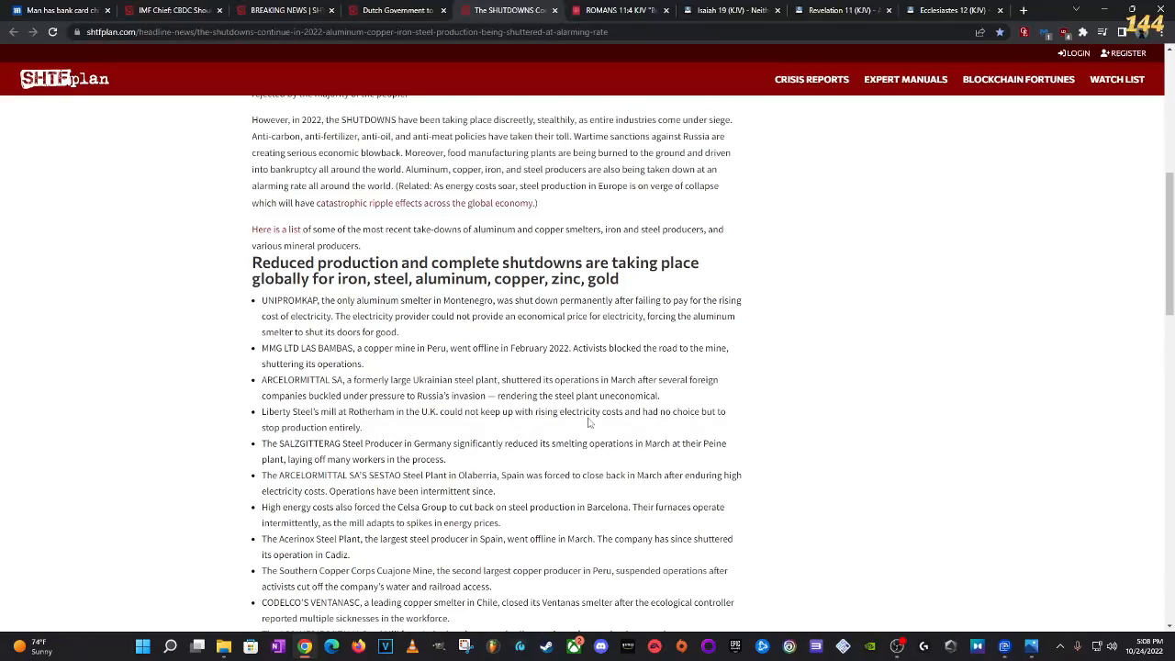
pyautogui.moveTo(569, 461)
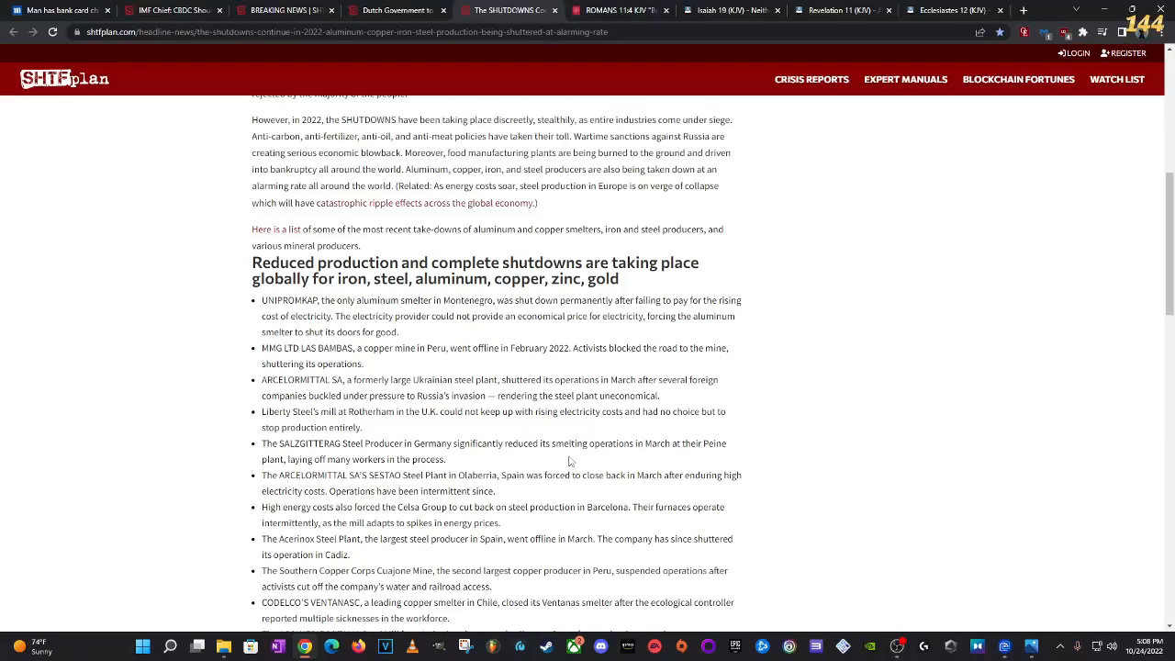
pyautogui.moveTo(220, 428)
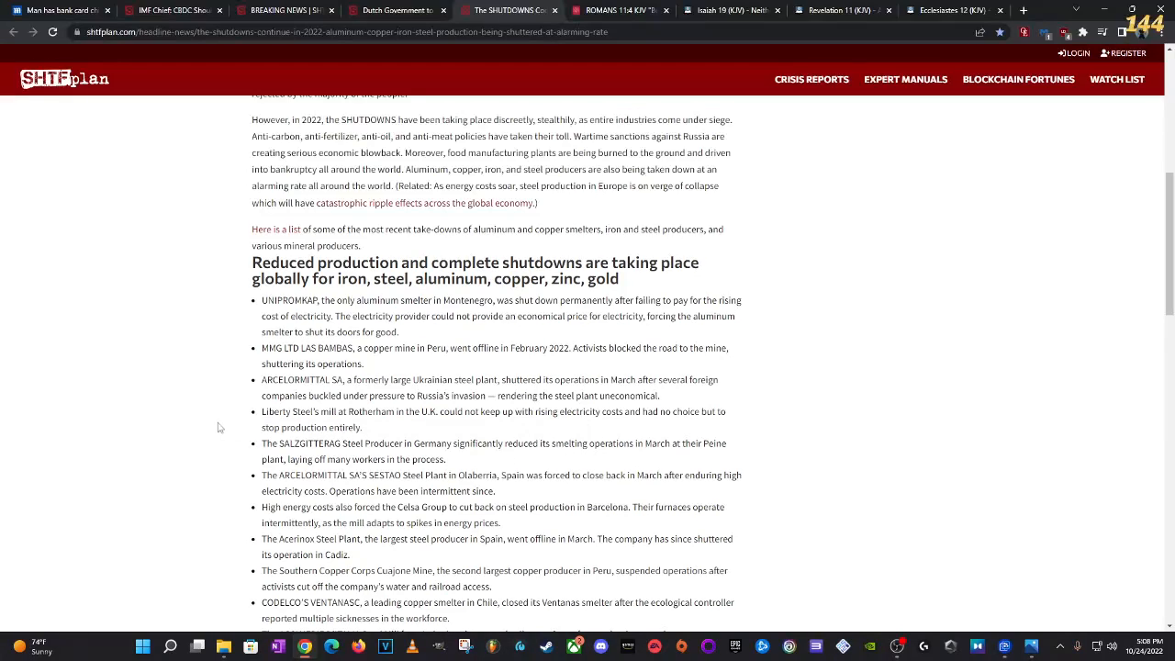
pyautogui.scroll(-3)
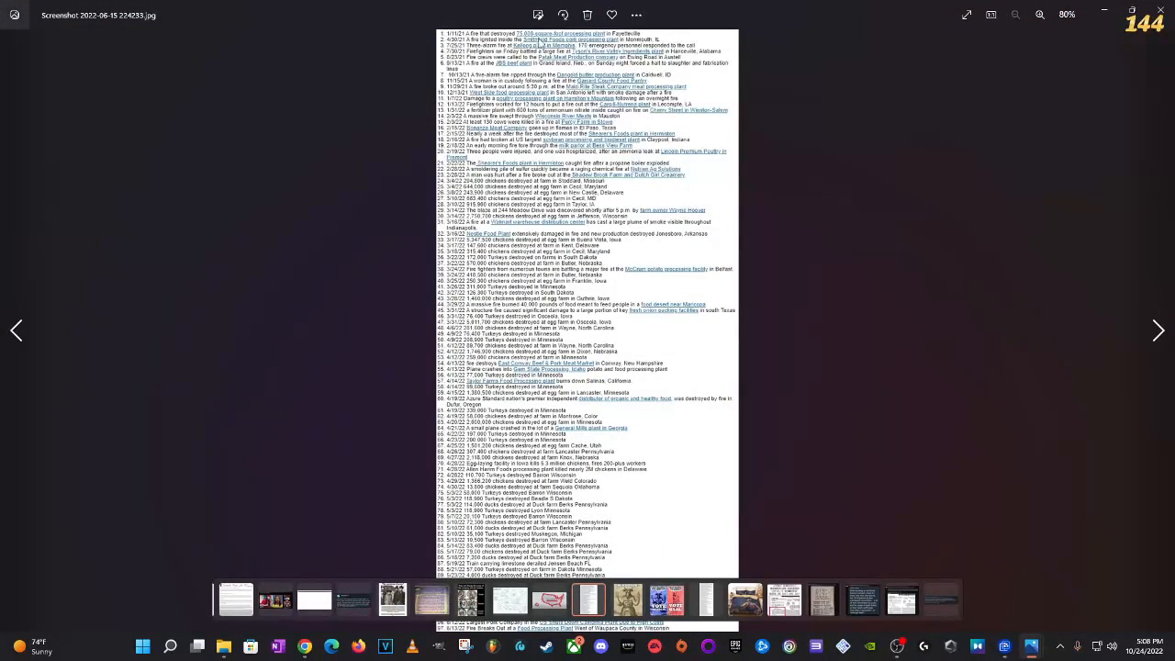
pyautogui.moveTo(408, 469)
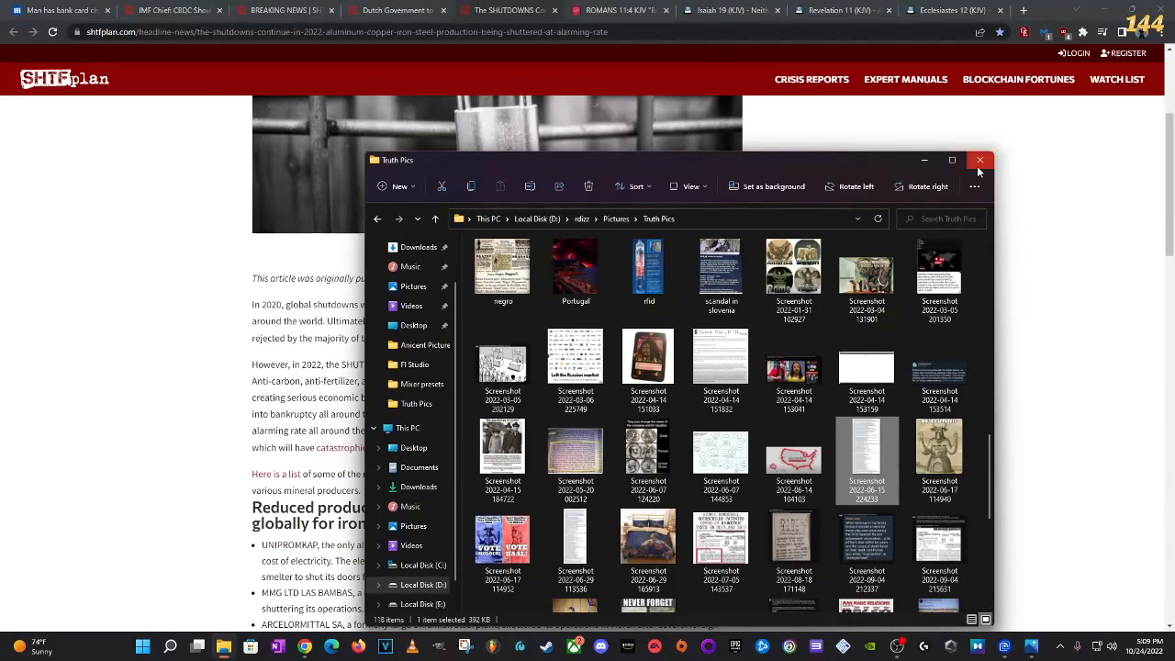
pyautogui.click(980, 159)
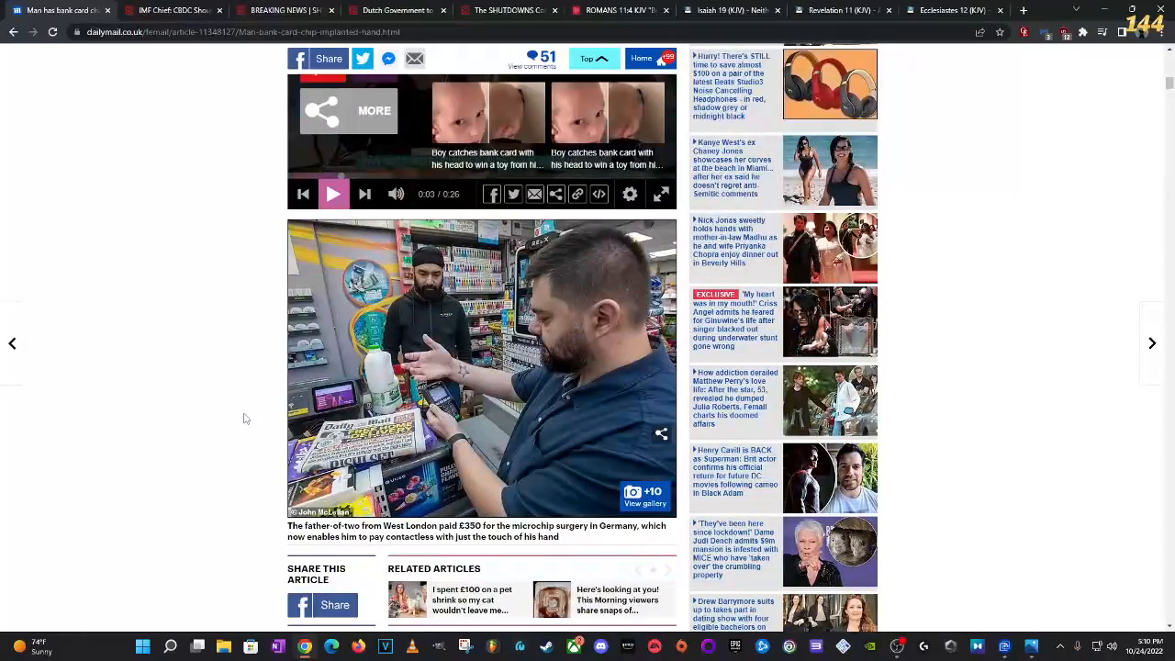
# Step: Scroll the Daily Mail chip-implant article past the tweets to the chipped-hand photo
pyautogui.scroll(-3)
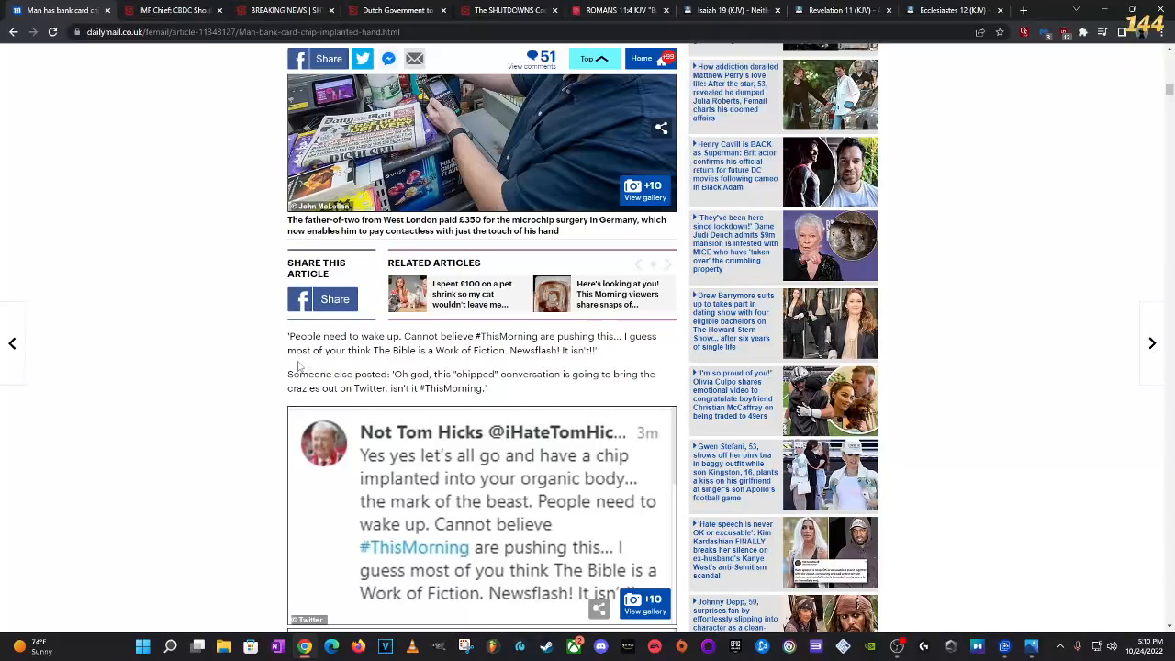
pyautogui.moveTo(514, 367)
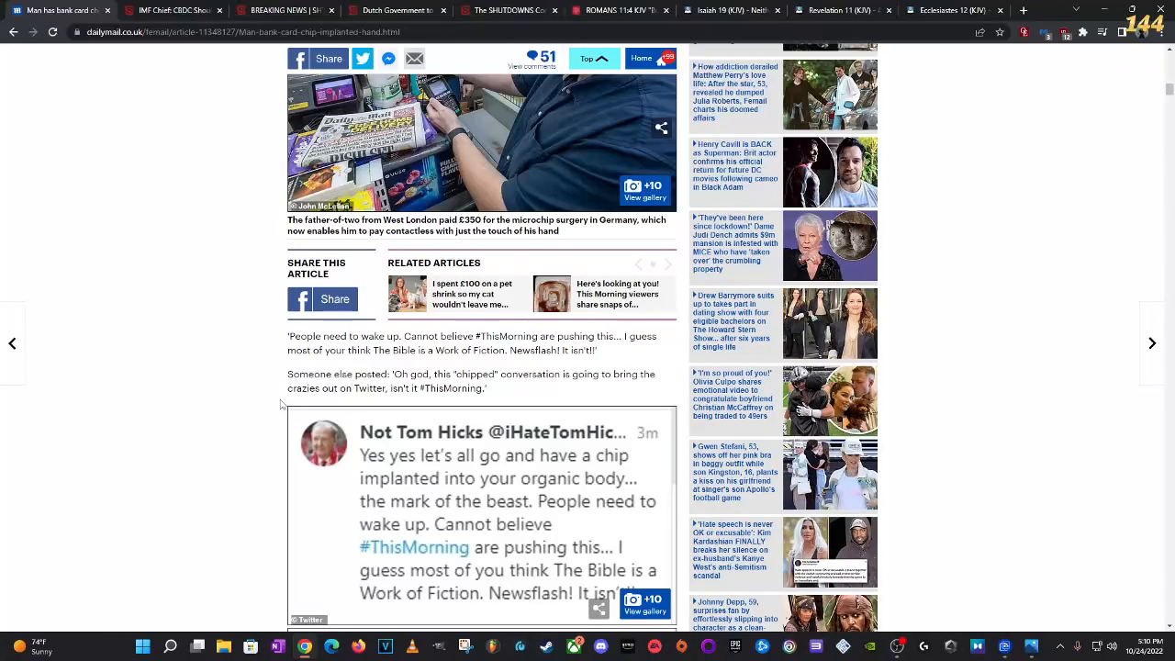
pyautogui.scroll(-3)
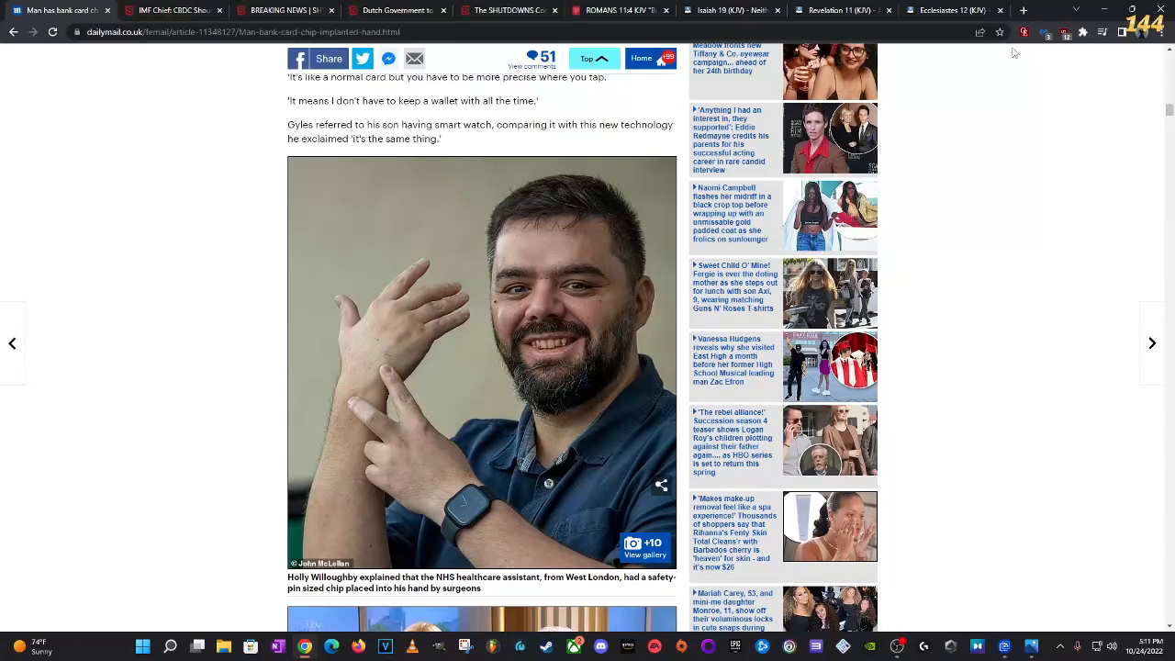
# Step: Look up Revelation 3:10 KJV on Blue Letter Bible in a new tab, then open another tab
pyautogui.click(1022, 10)
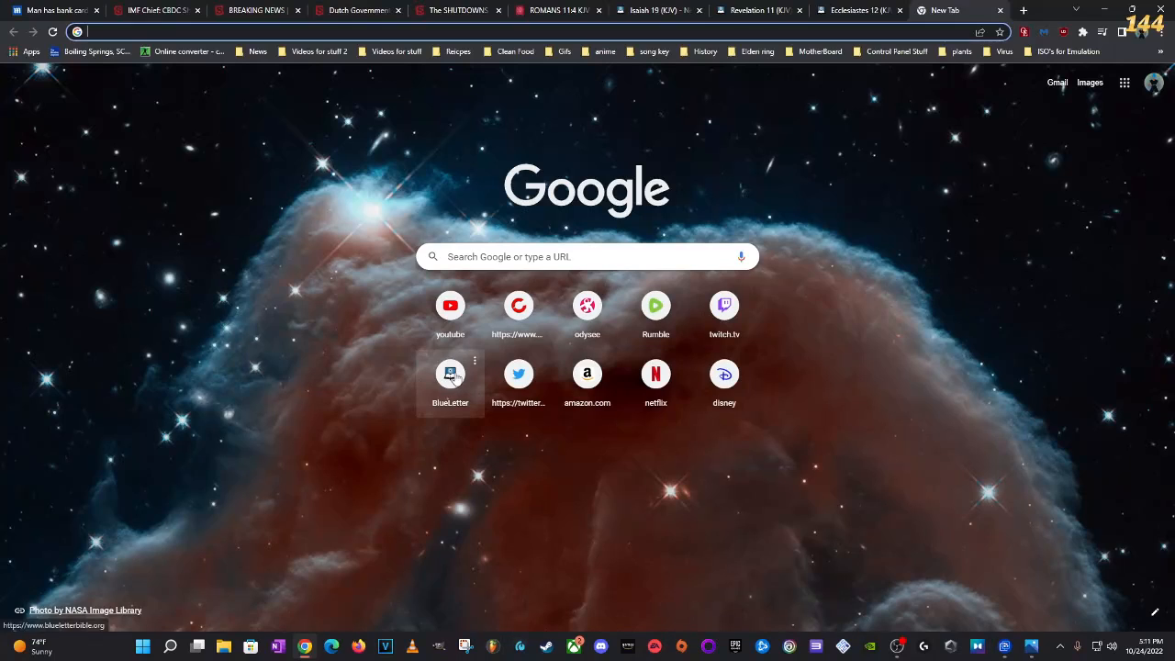
pyautogui.click(450, 374)
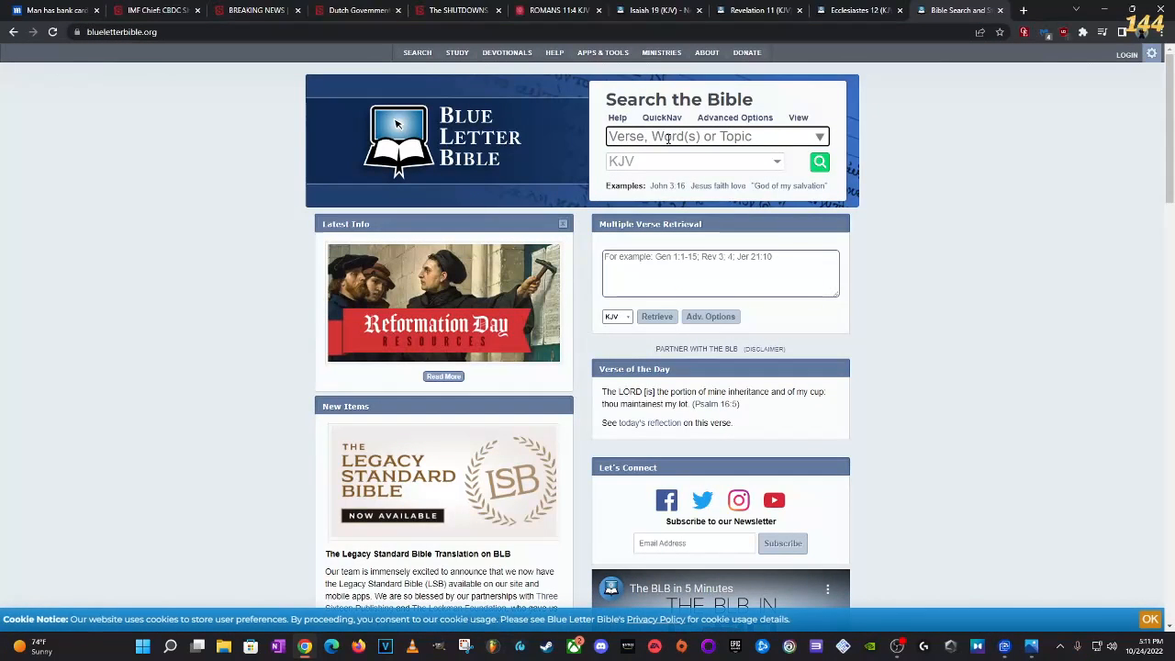
pyautogui.write('rev 3 10')
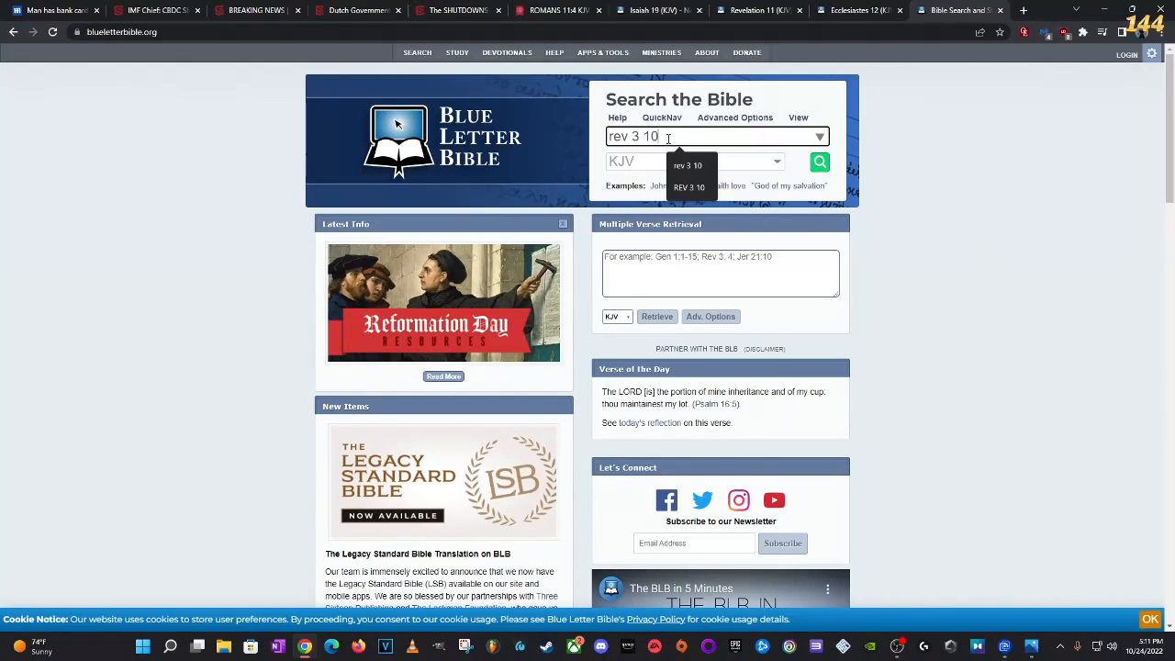
pyautogui.click(818, 161)
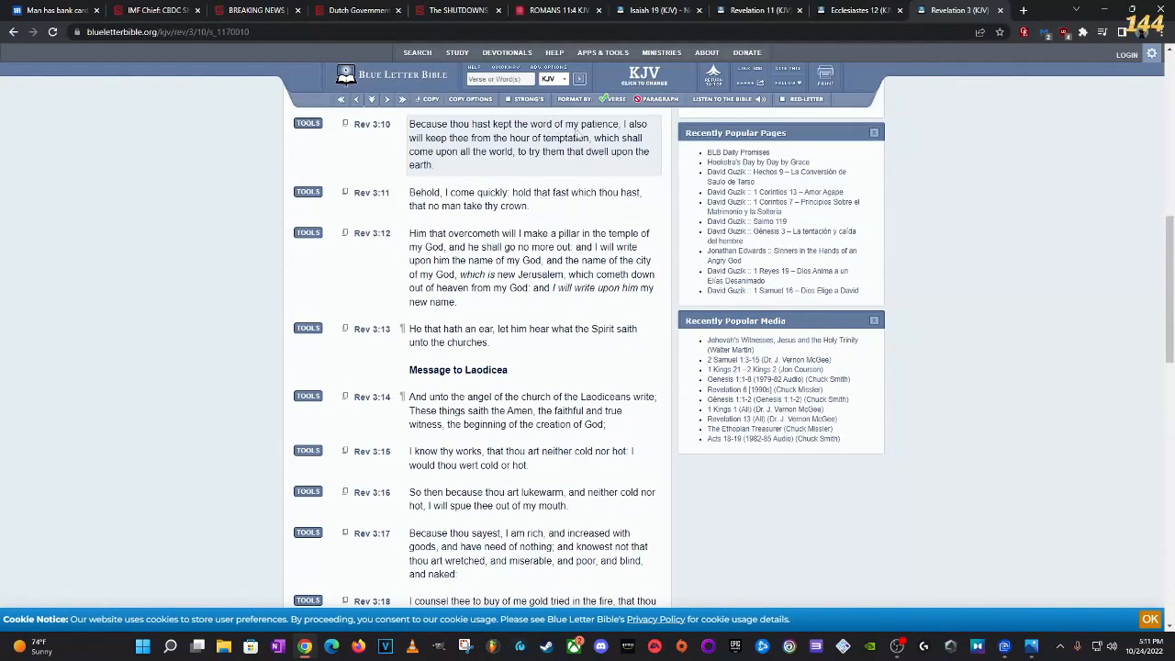
pyautogui.moveTo(576, 135)
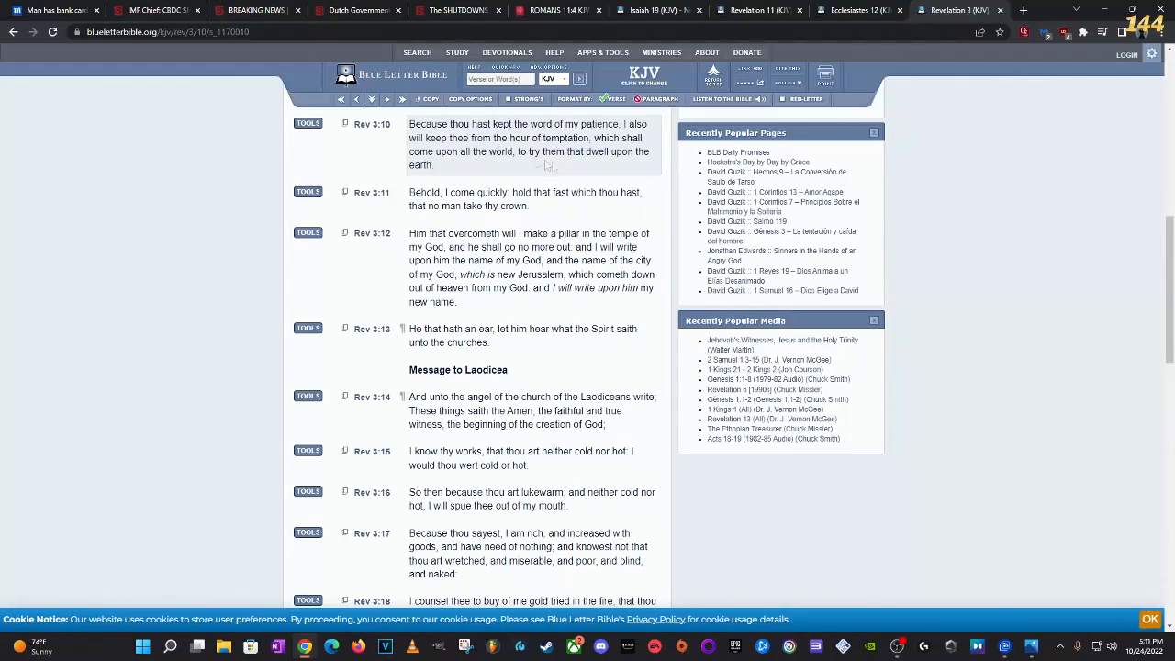
pyautogui.moveTo(676, 202)
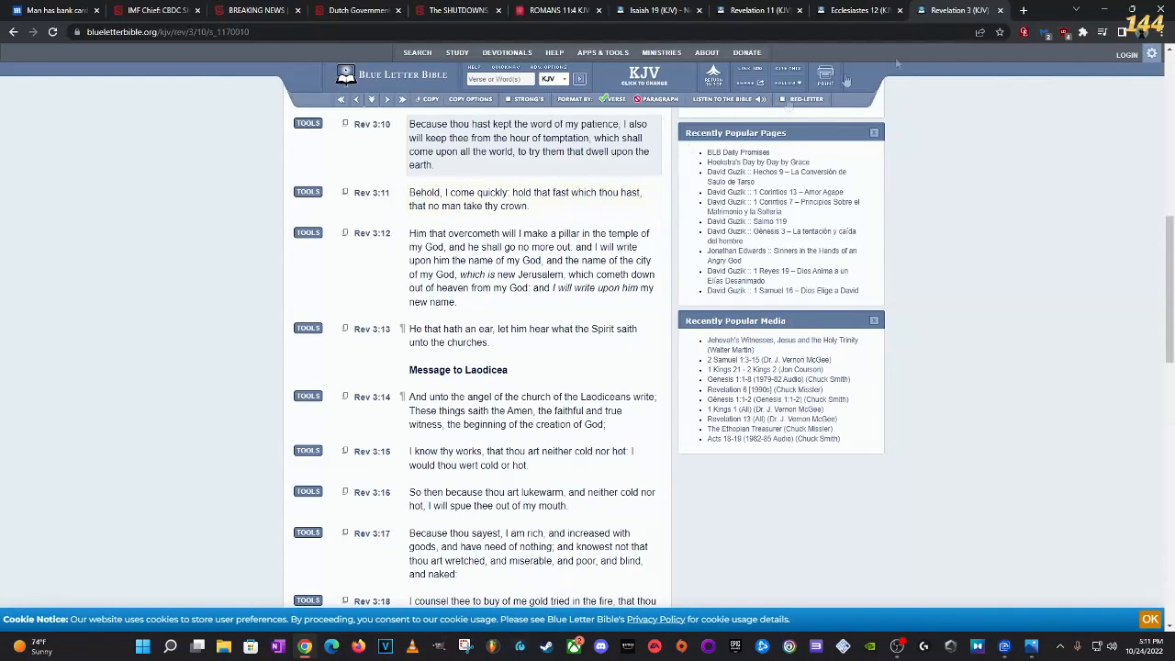
pyautogui.click(1022, 11)
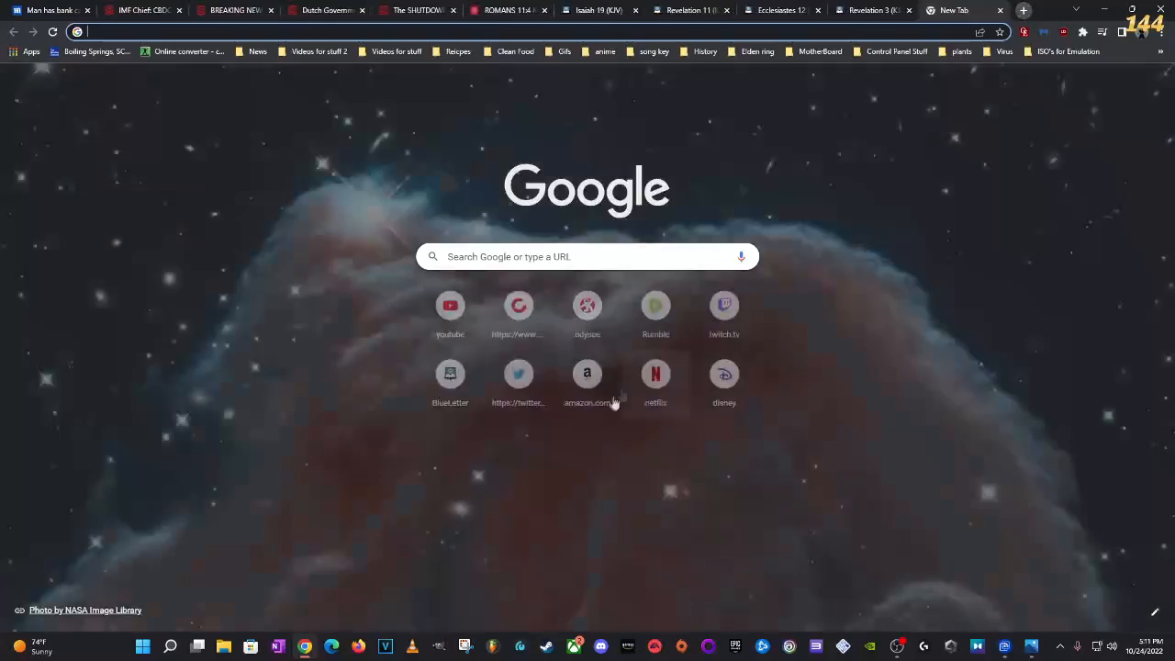
# Step: Search Blue Letter Bible for 'rev 13' and read Revelation 13 to verse 18
pyautogui.click(450, 373)
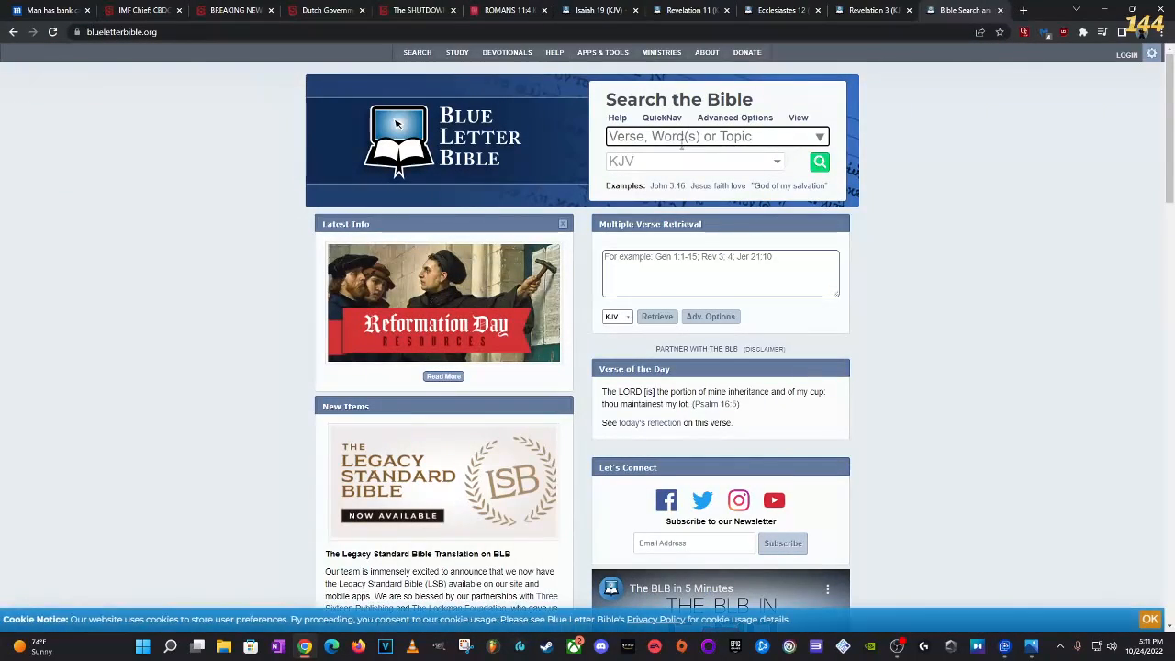
pyautogui.write('rev 13')
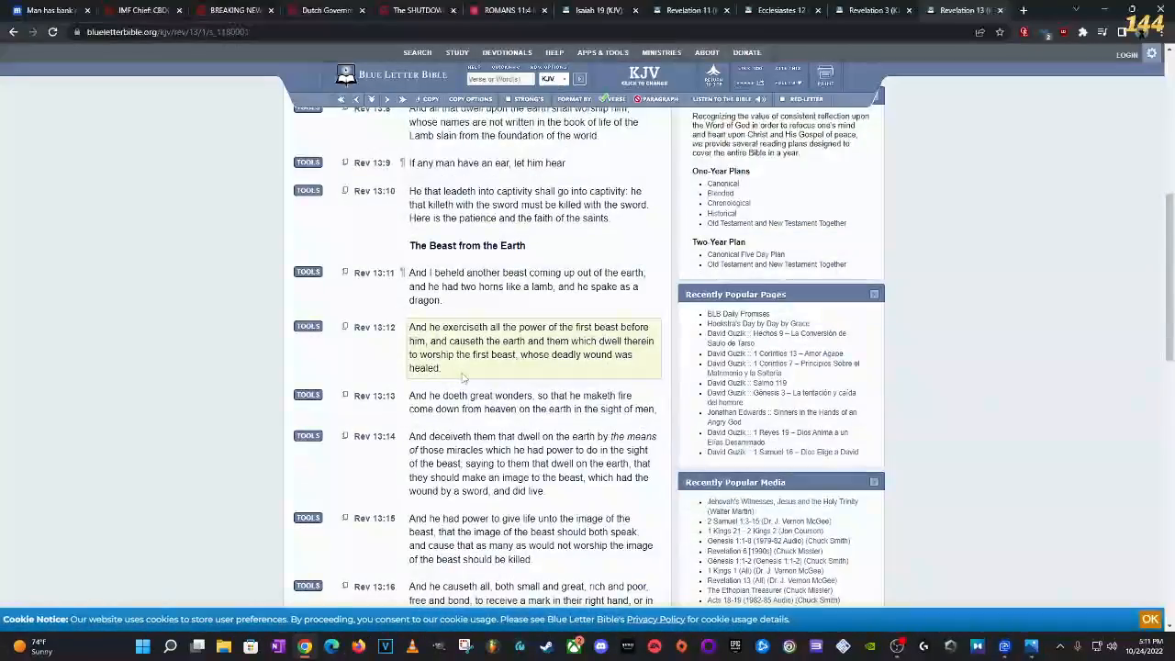
pyautogui.scroll(-3)
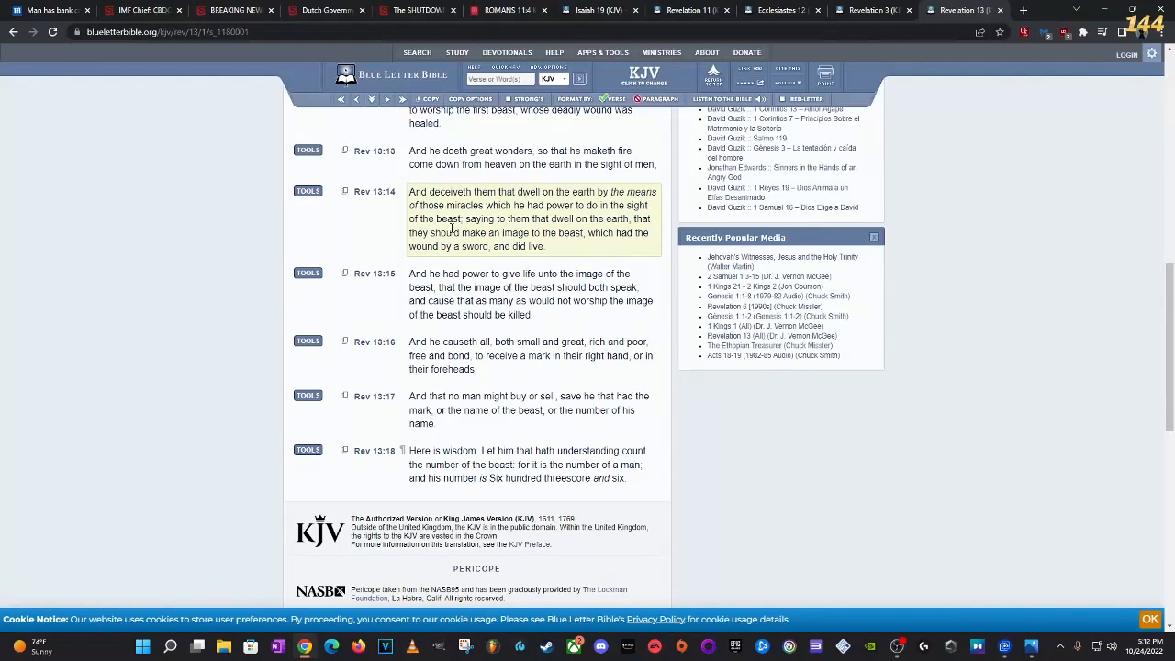
pyautogui.click(1022, 10)
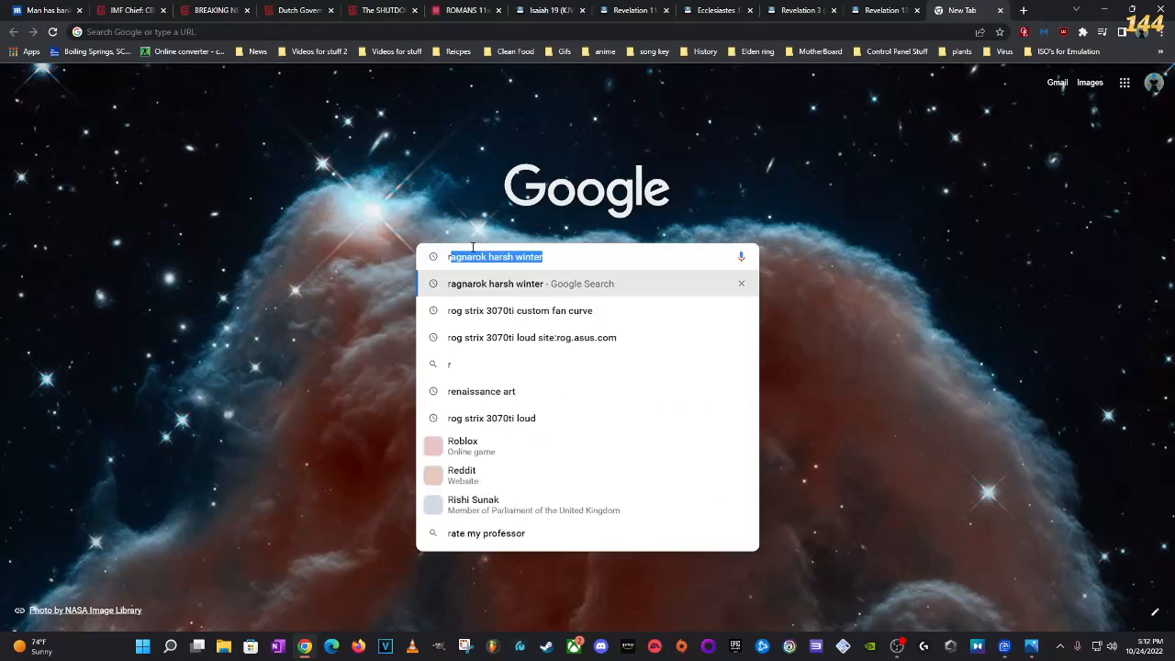
# Step: Search Google for Russia and Syria rebuilding Baal and open the Israel365 temple arch article
pyautogui.write('russia and syria building baal')
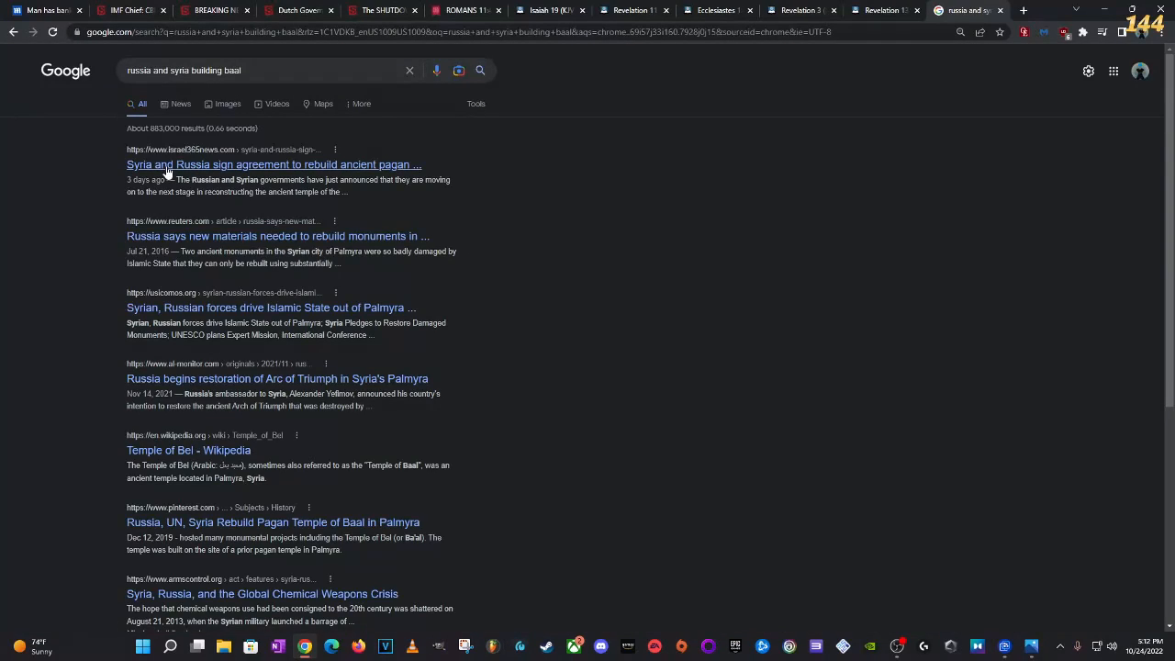
pyautogui.click(273, 164)
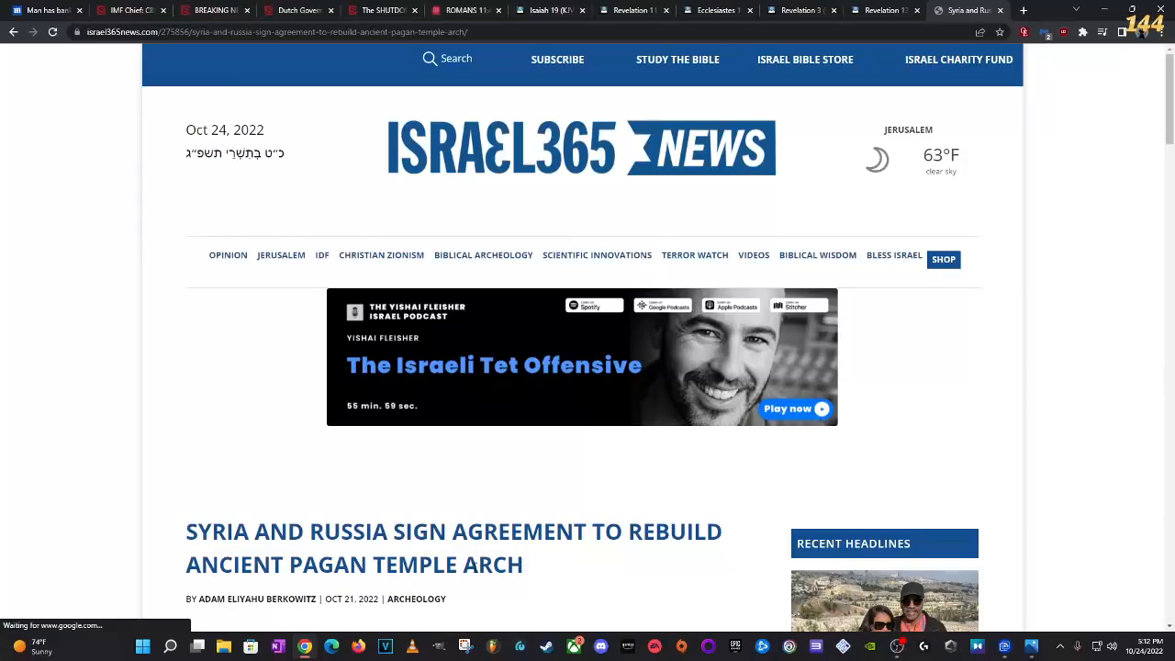
# Step: Read the Israel365 article to its Palmyra photo, then return to the Revelation 13 tab
pyautogui.scroll(-3)
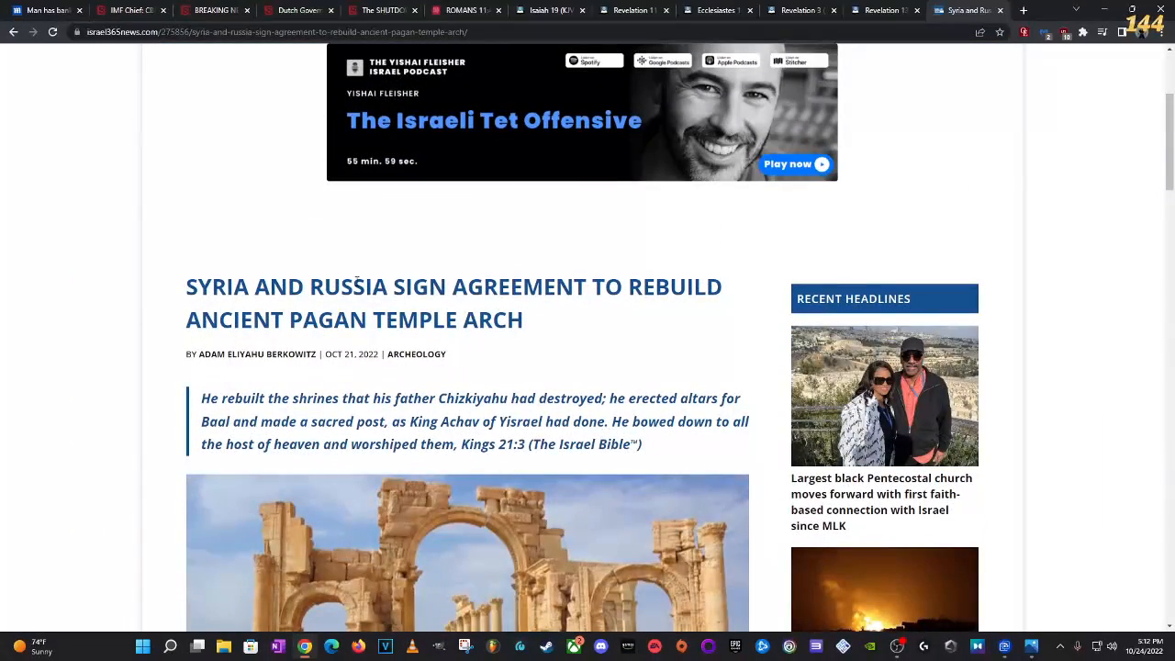
pyautogui.scroll(-3)
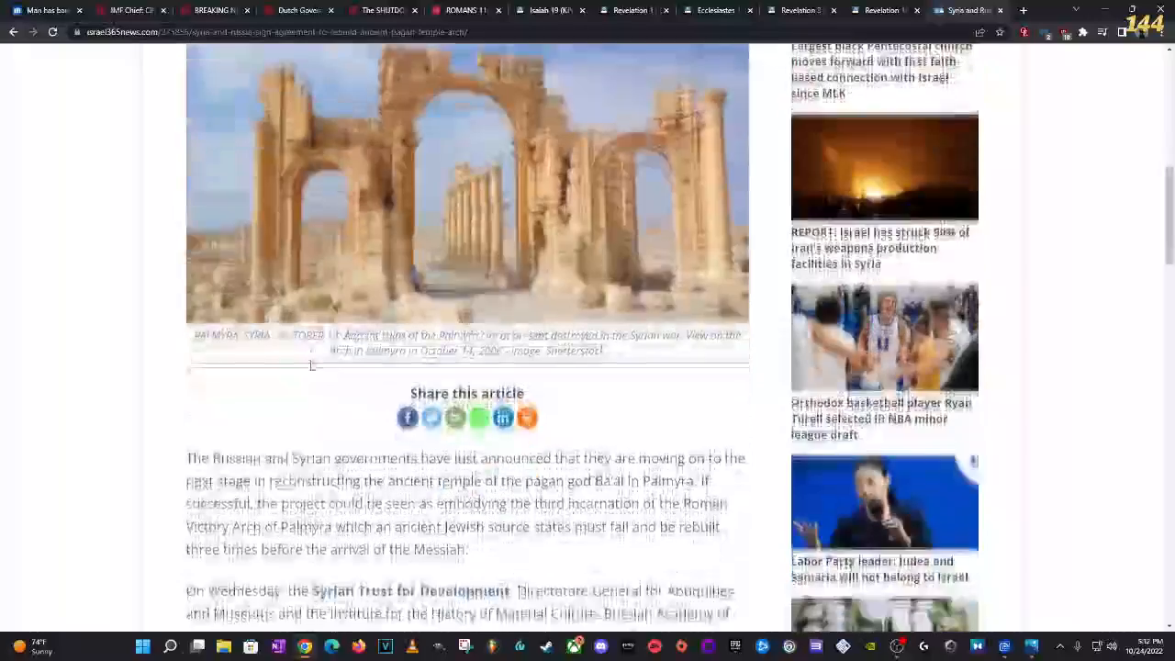
pyautogui.scroll(-3)
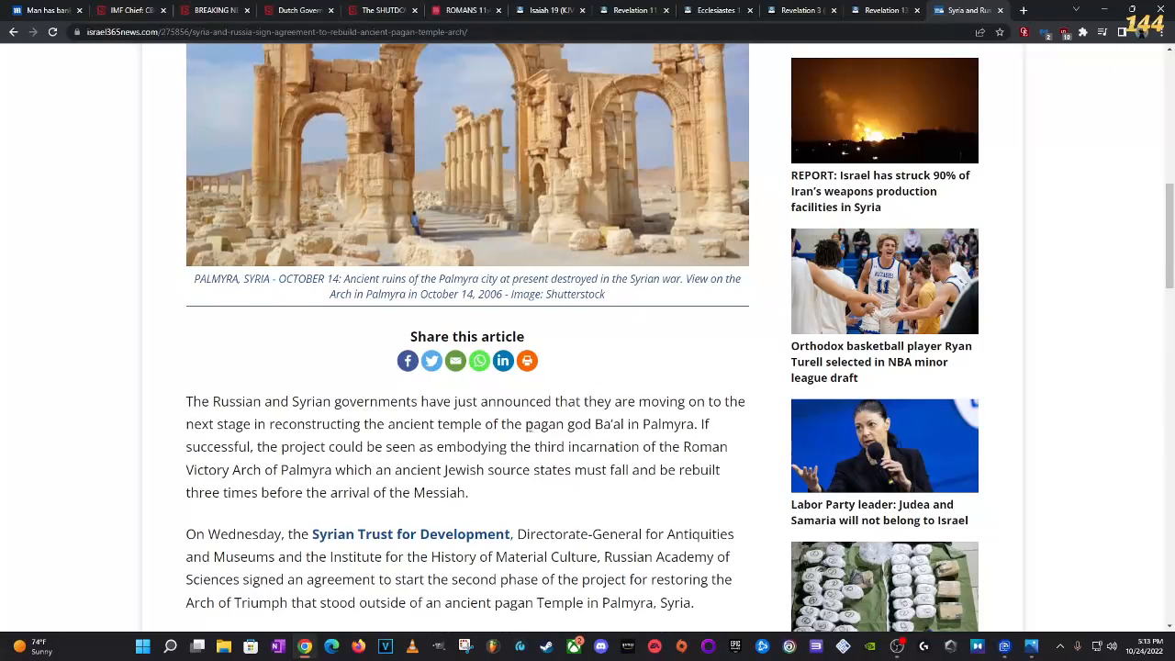
pyautogui.moveTo(618, 265)
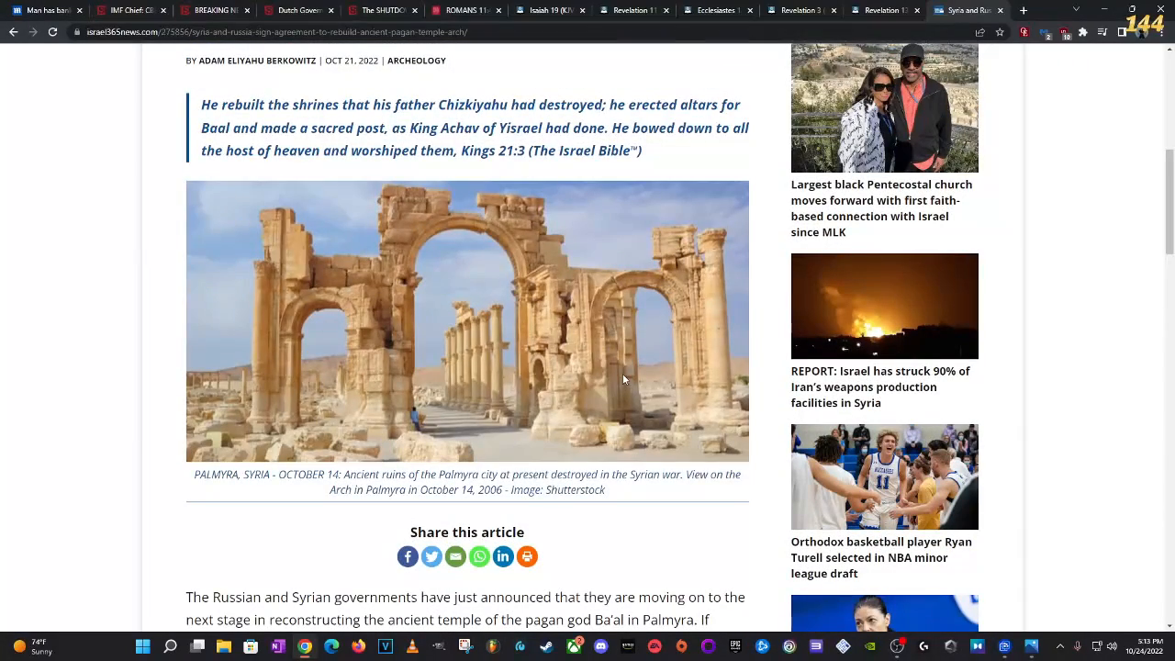
pyautogui.moveTo(625, 376)
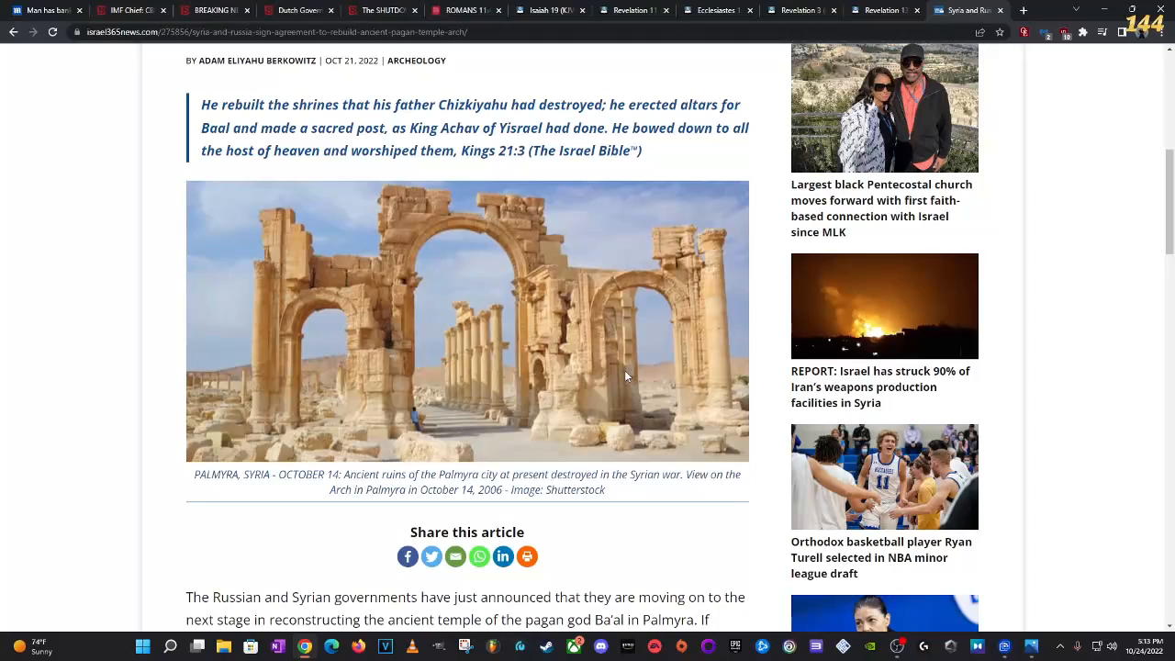
pyautogui.scroll(-3)
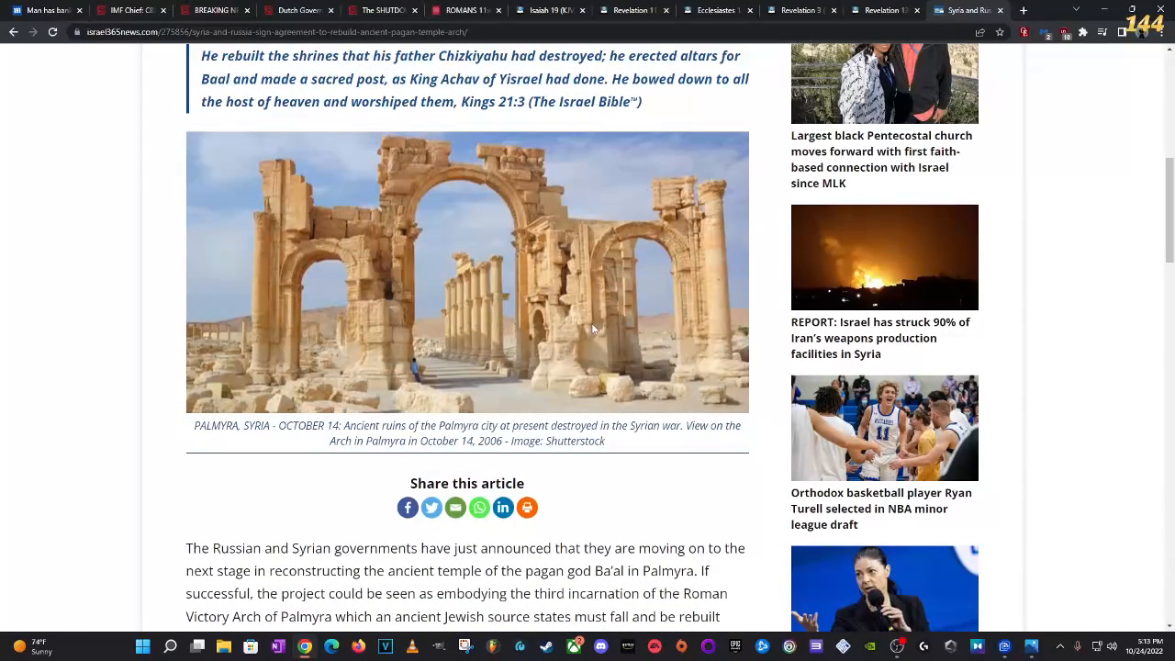
pyautogui.click(884, 10)
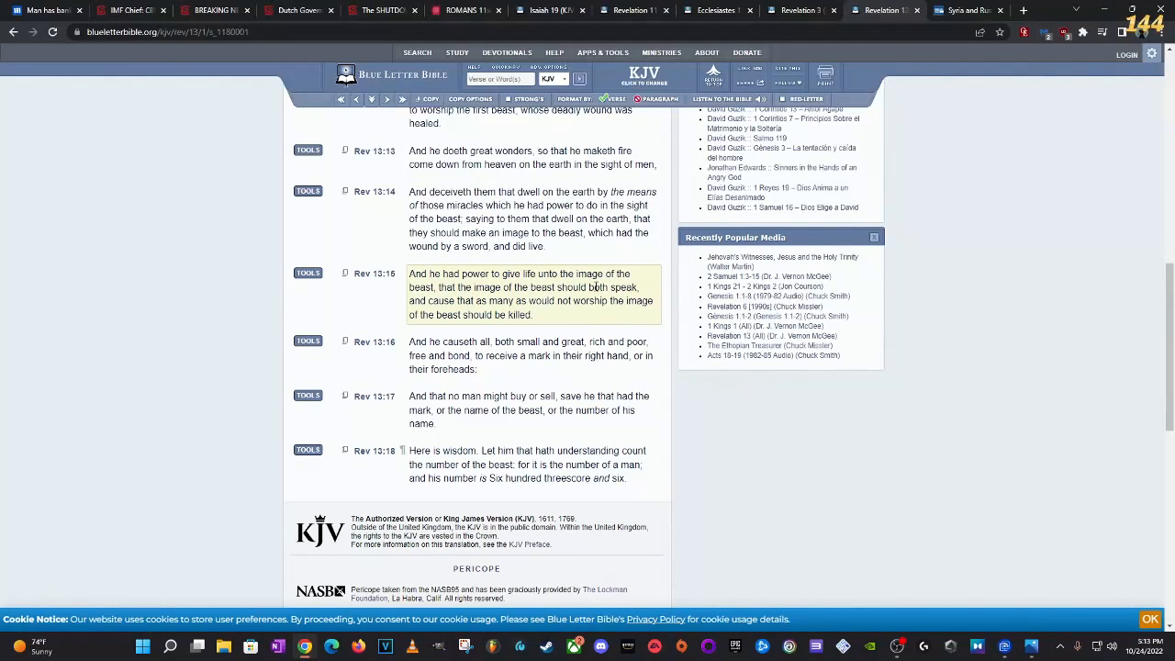
pyautogui.moveTo(498, 317)
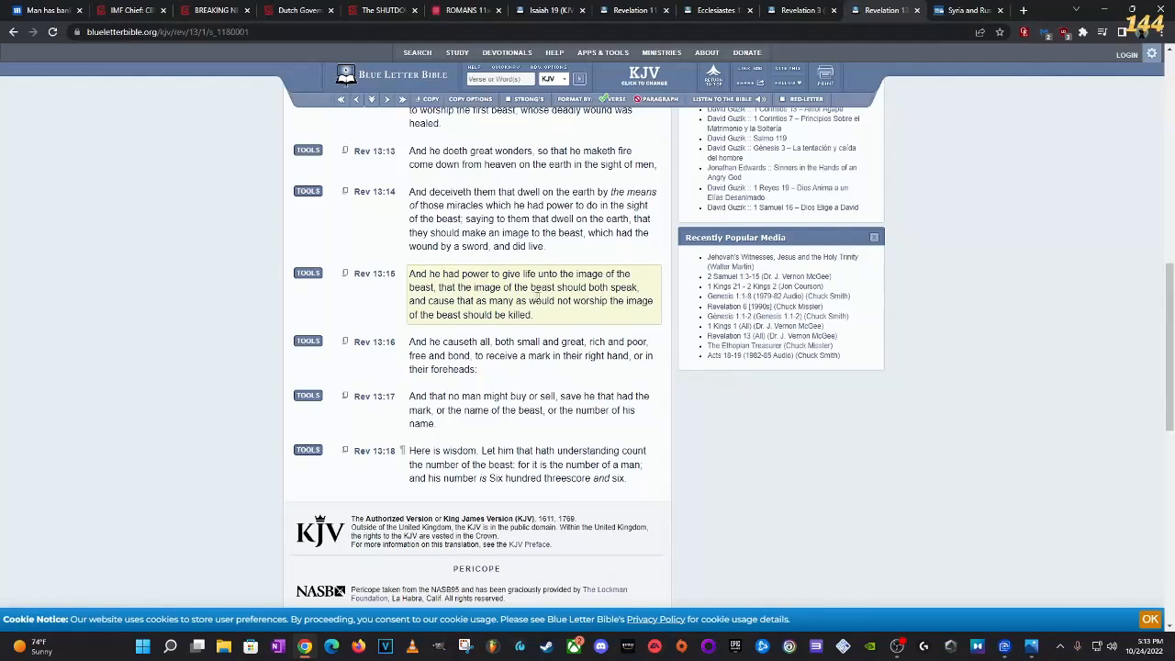
pyautogui.moveTo(545, 298)
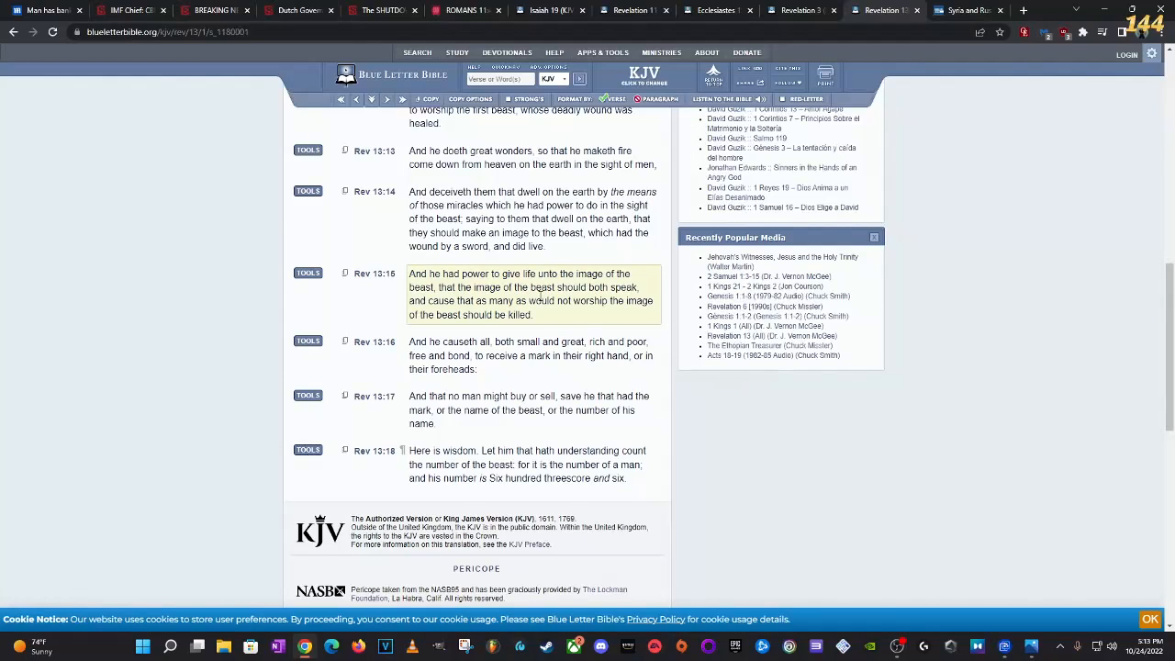
pyautogui.moveTo(494, 284)
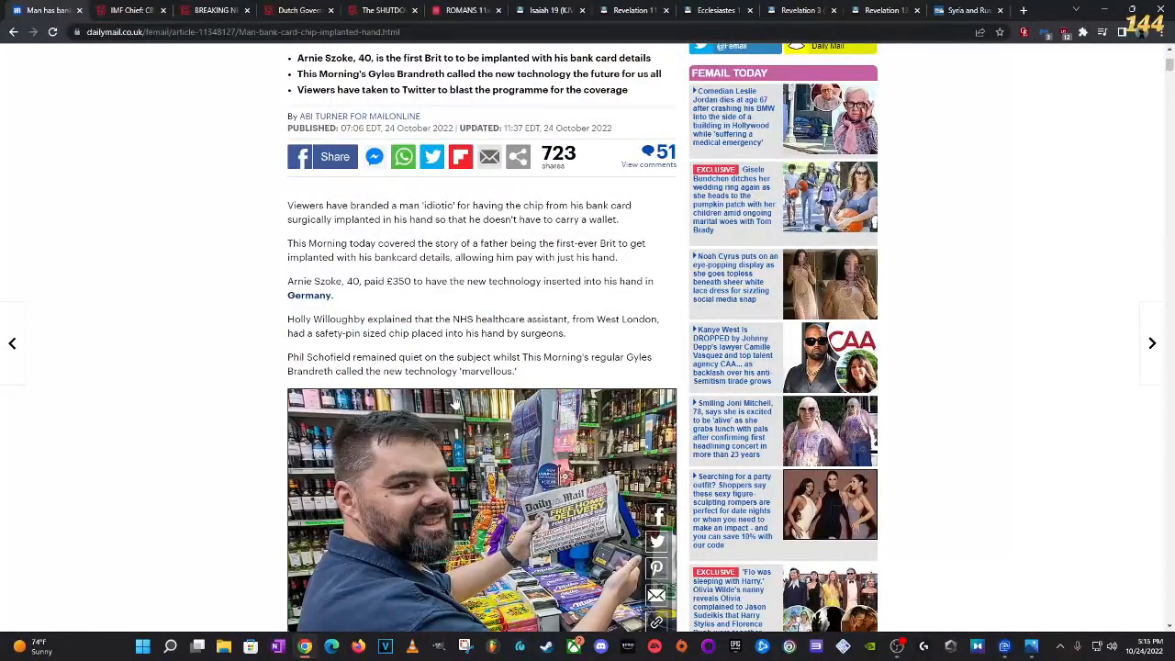
# Step: Scroll the Daily Mail chip-implant article down to the photo of the chipped-hand payment
pyautogui.scroll(-3)
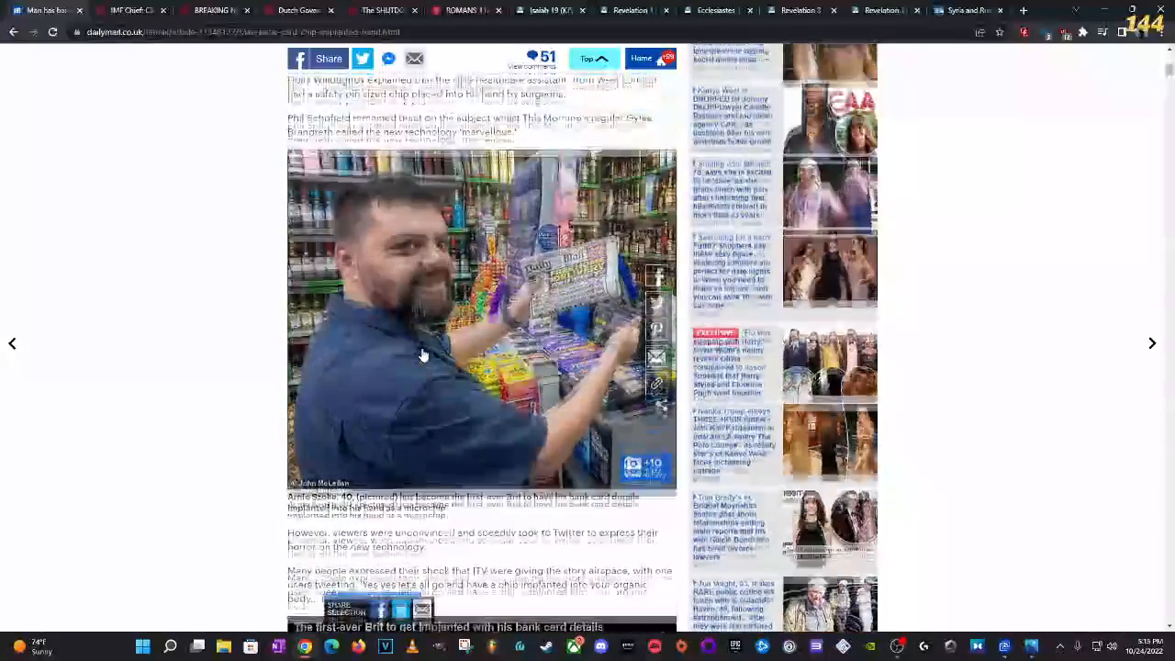
pyautogui.scroll(-3)
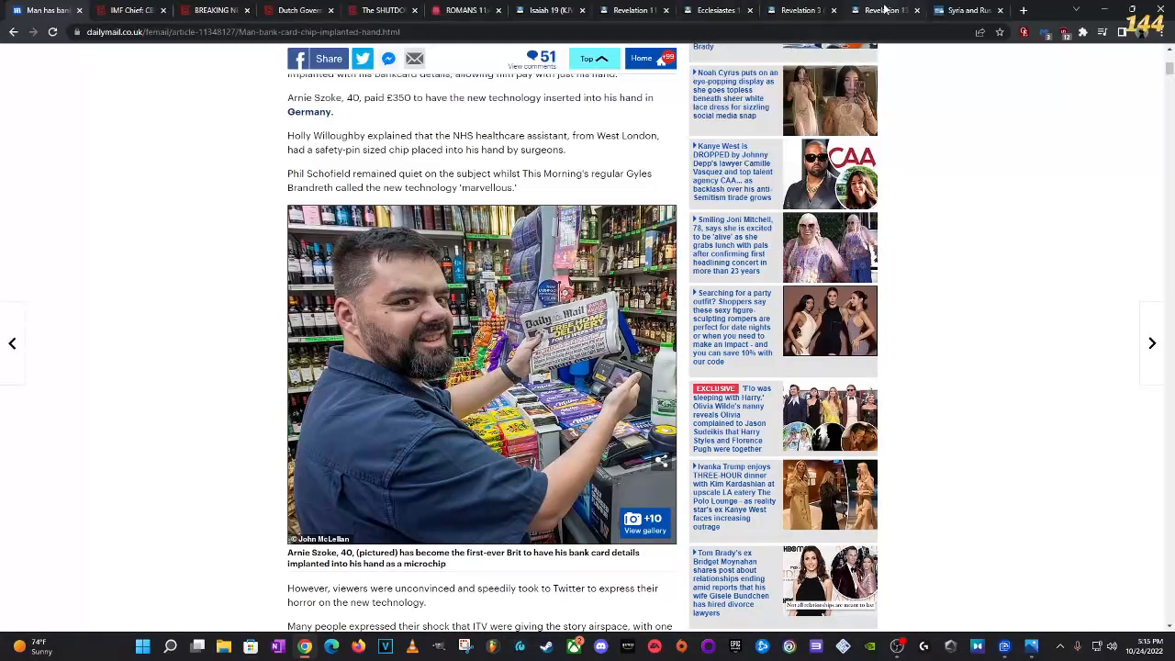
pyautogui.moveTo(882, 10)
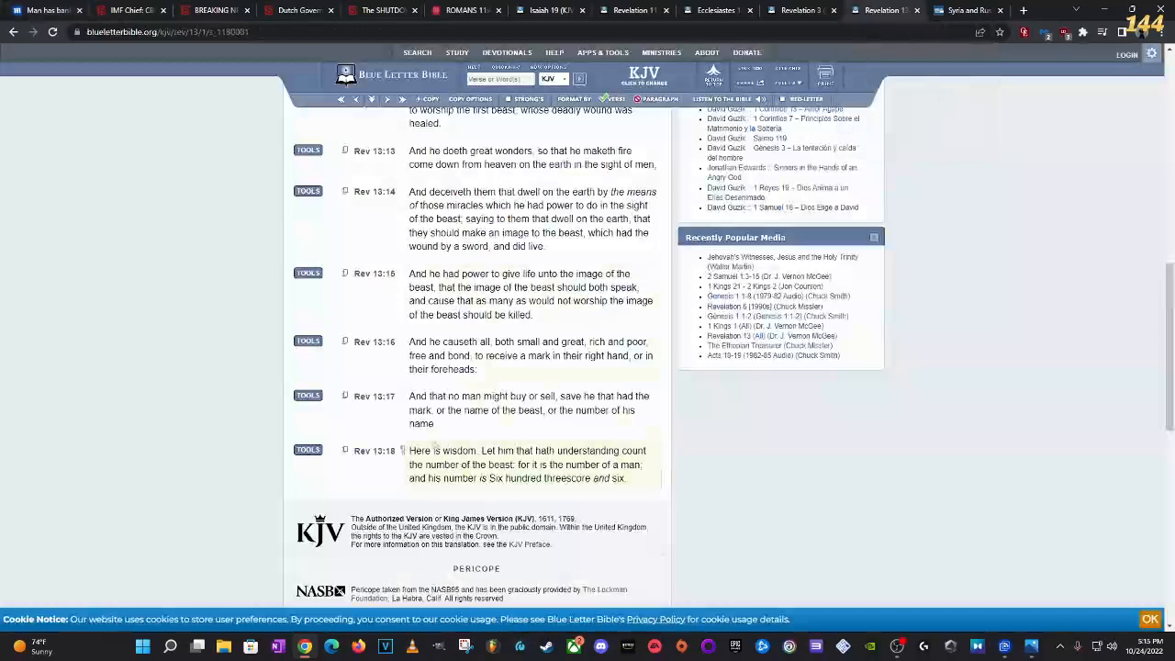
# Step: Switch from Revelation 13:18 back to the Daily Mail article tab
pyautogui.click(528, 410)
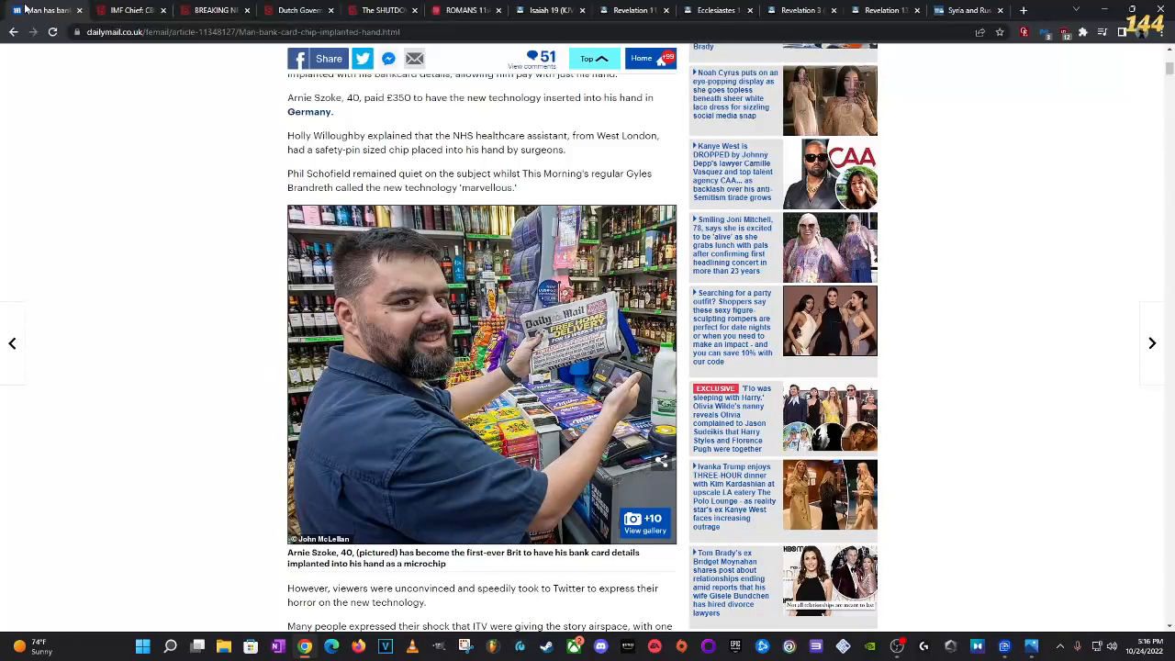
# Step: Look up Isaiah 33:6 in a new Blue Letter Bible tab via Search the Bible
pyautogui.click(1022, 10)
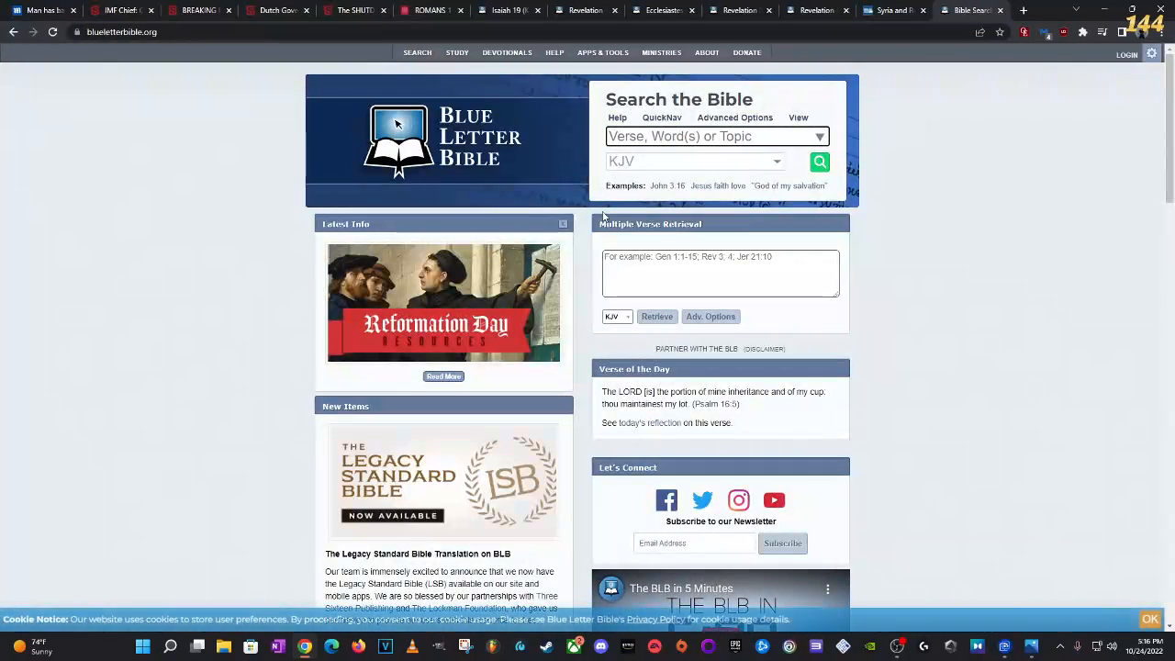
pyautogui.write('isa 2')
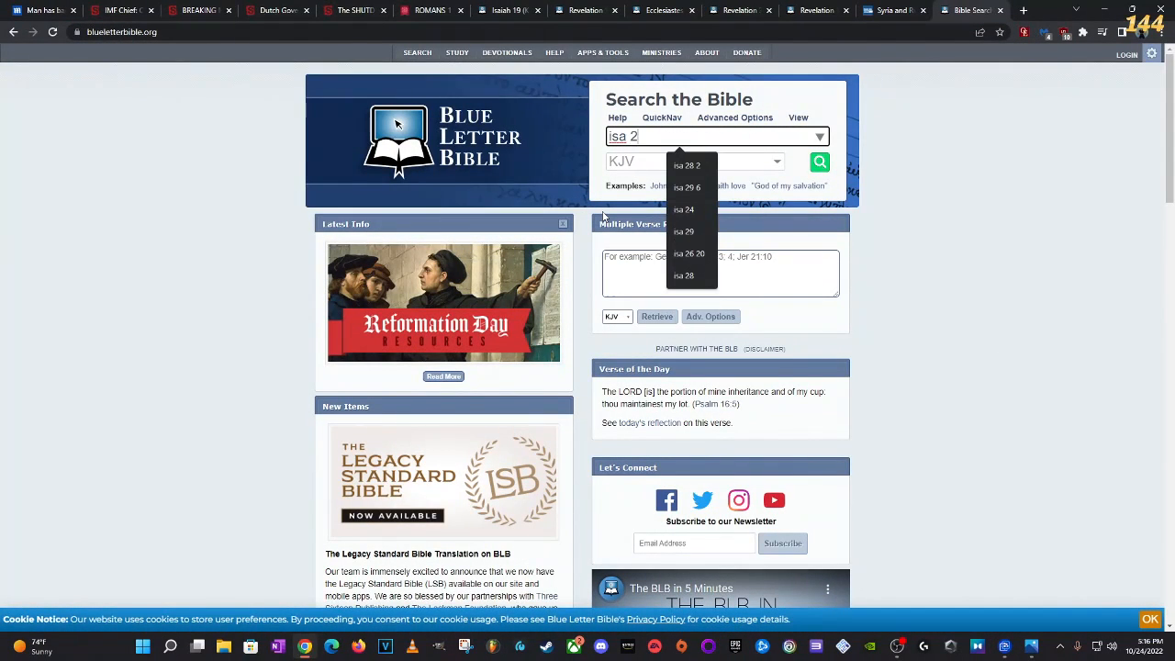
pyautogui.write('isa 33 6')
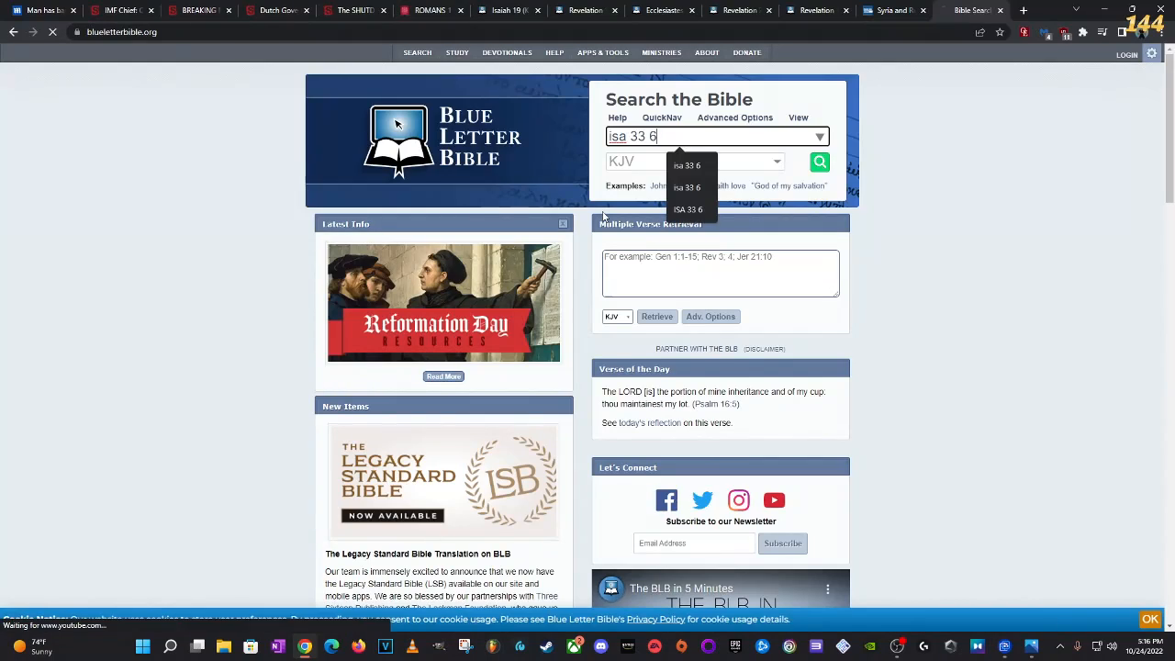
pyautogui.click(818, 162)
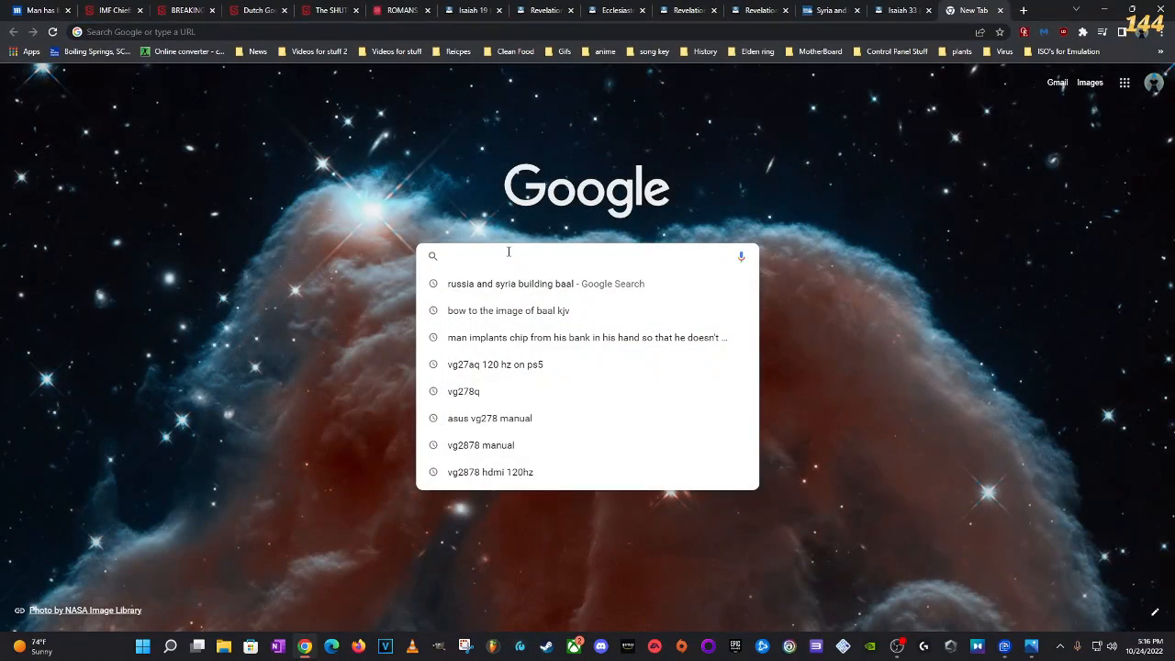
# Step: Search Google for 'fear of the lord is the beginning of wisdom kjv'
pyautogui.write('fear of the lord is the')
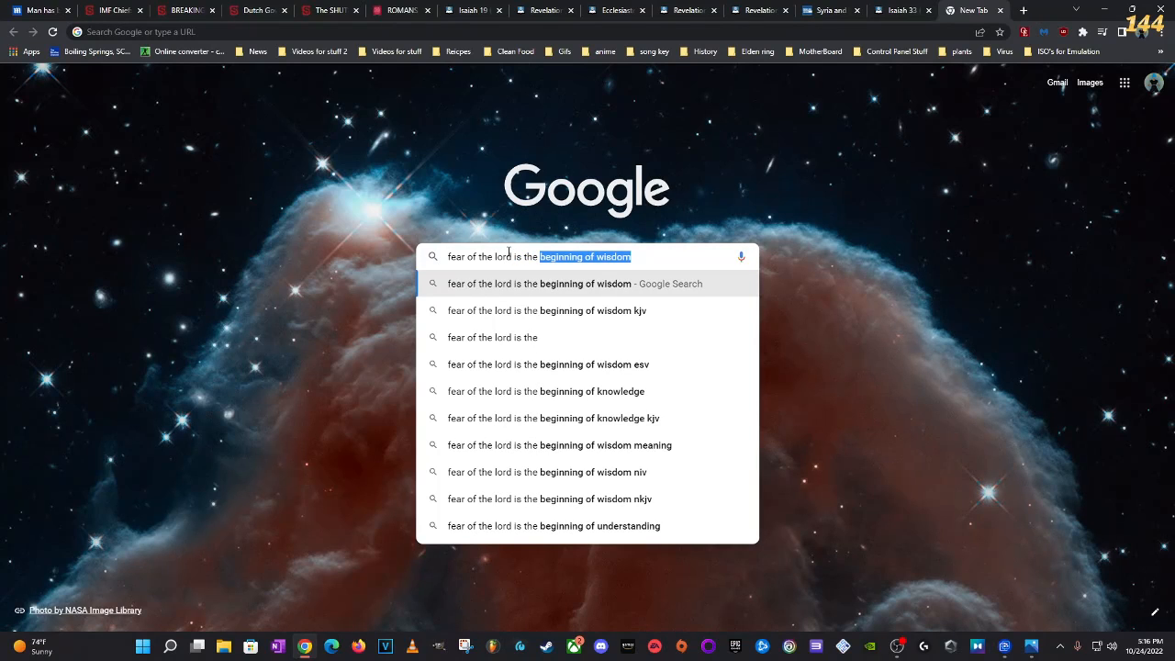
pyautogui.click(547, 311)
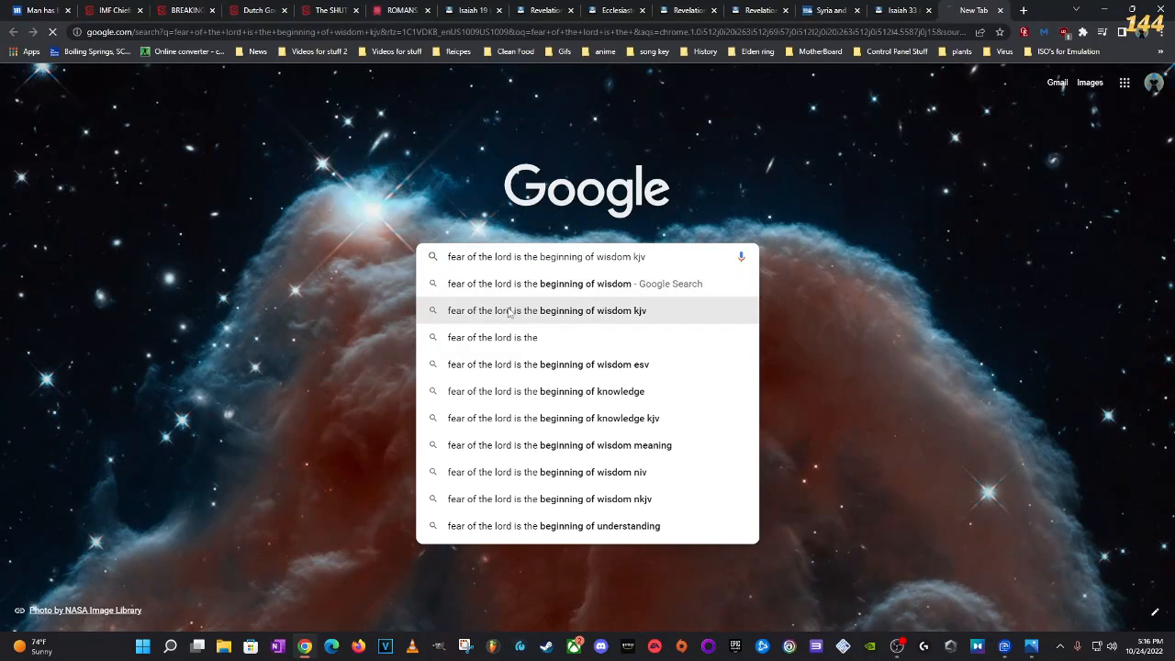
pyautogui.click(545, 310)
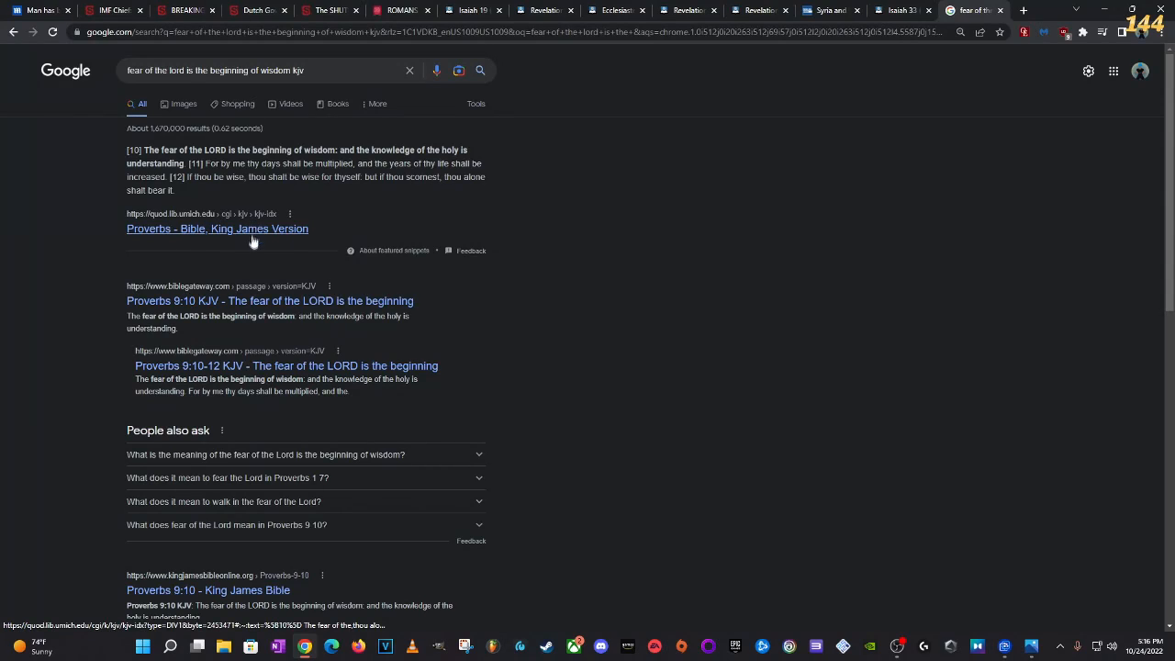